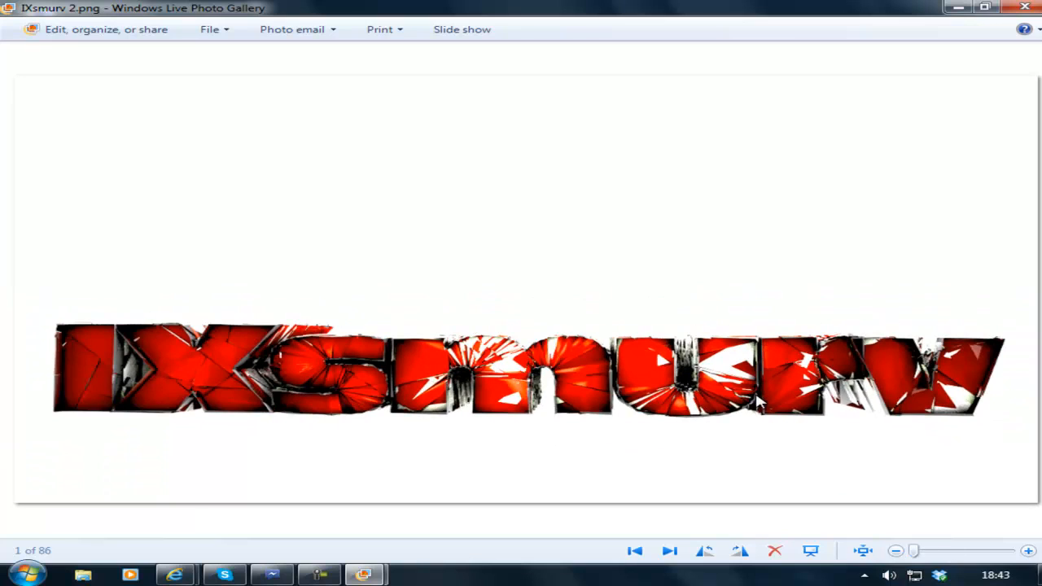
mouse_move(407, 564)
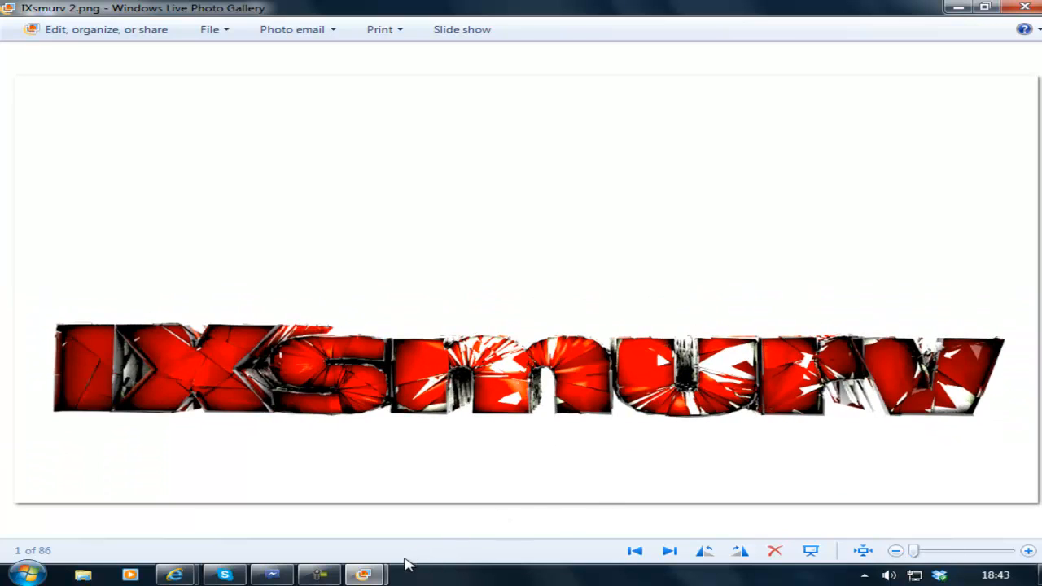
mouse_move(365, 575)
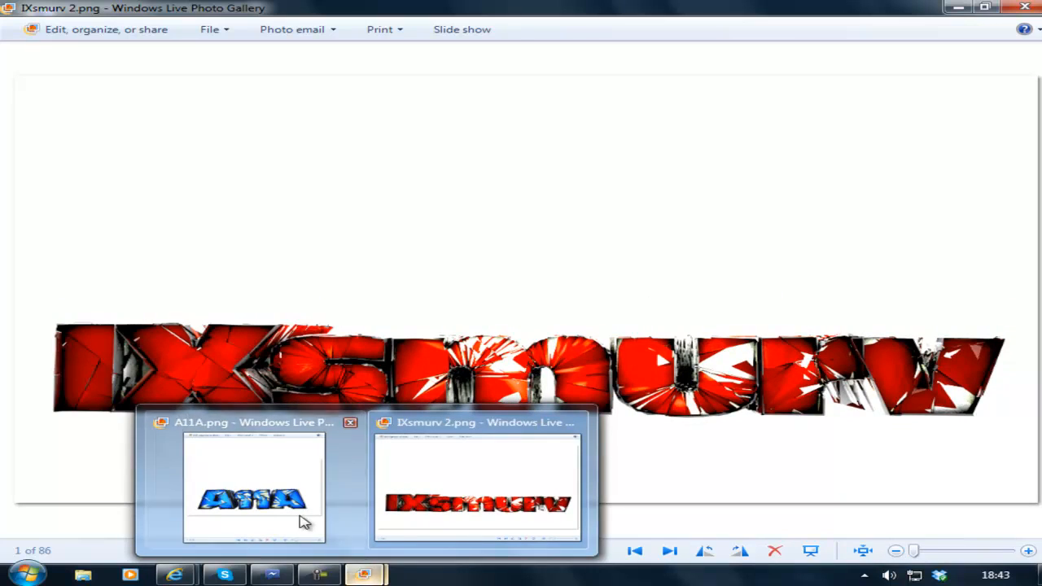
Close the Photo Gallery image windows to return to the desktop.
click(254, 488)
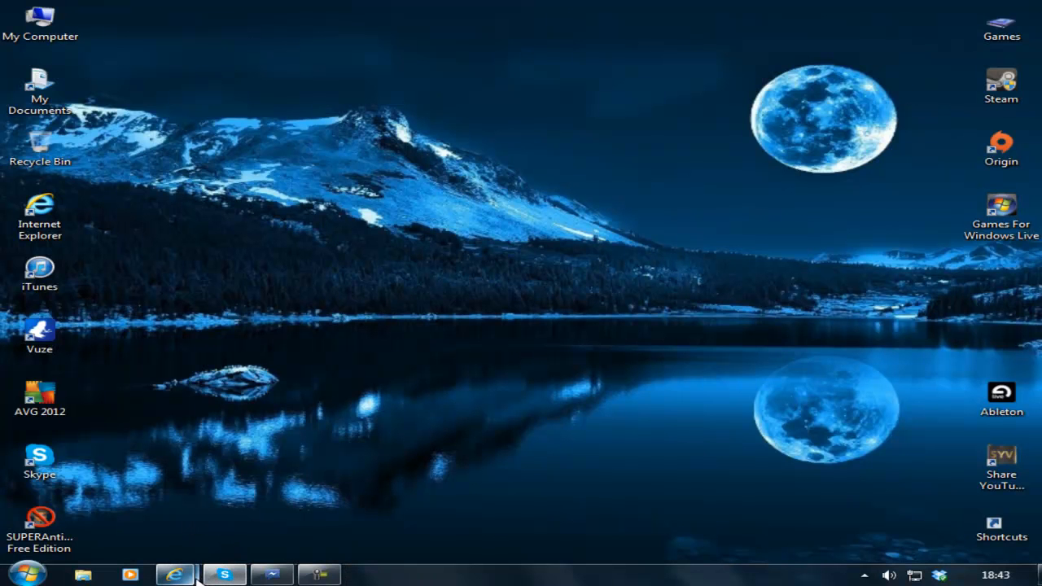
click(175, 575)
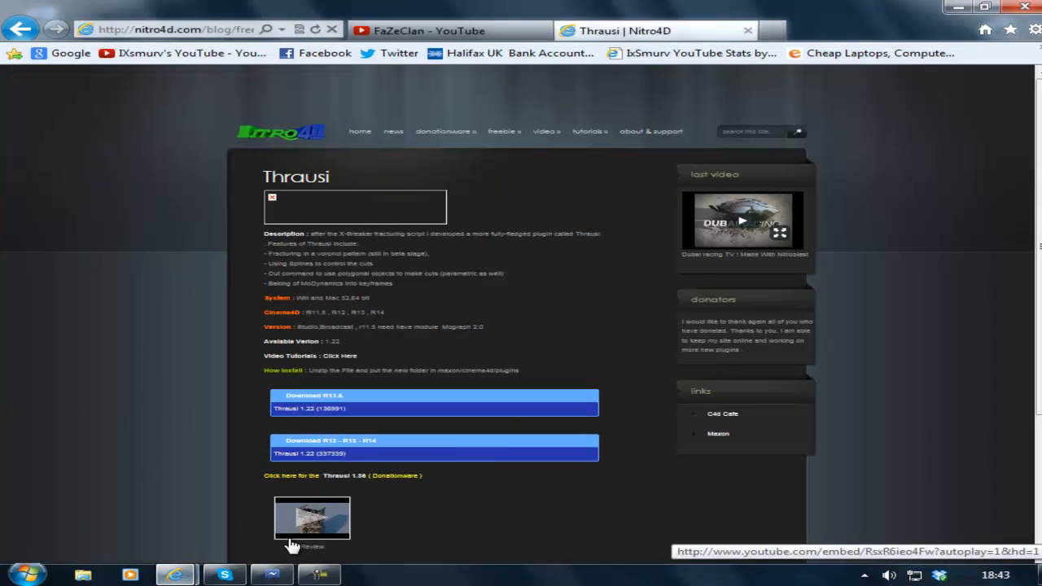
mouse_move(485, 501)
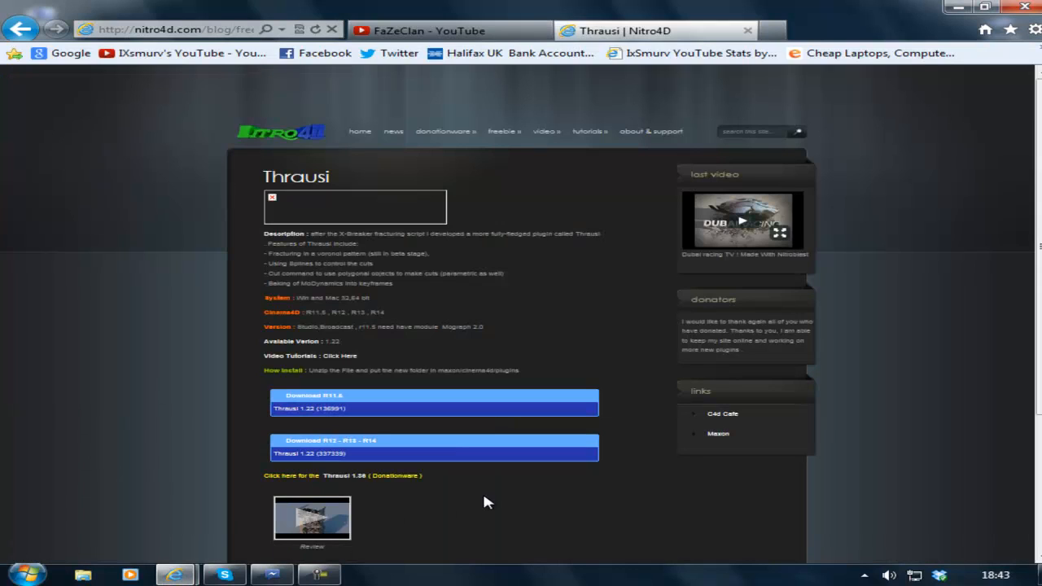
mouse_move(453, 485)
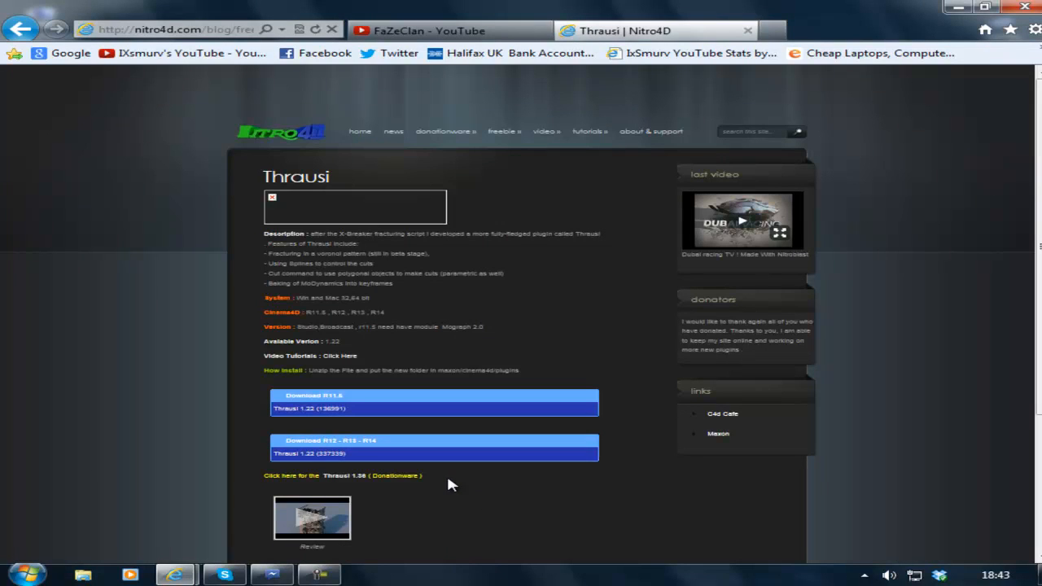
mouse_move(410, 417)
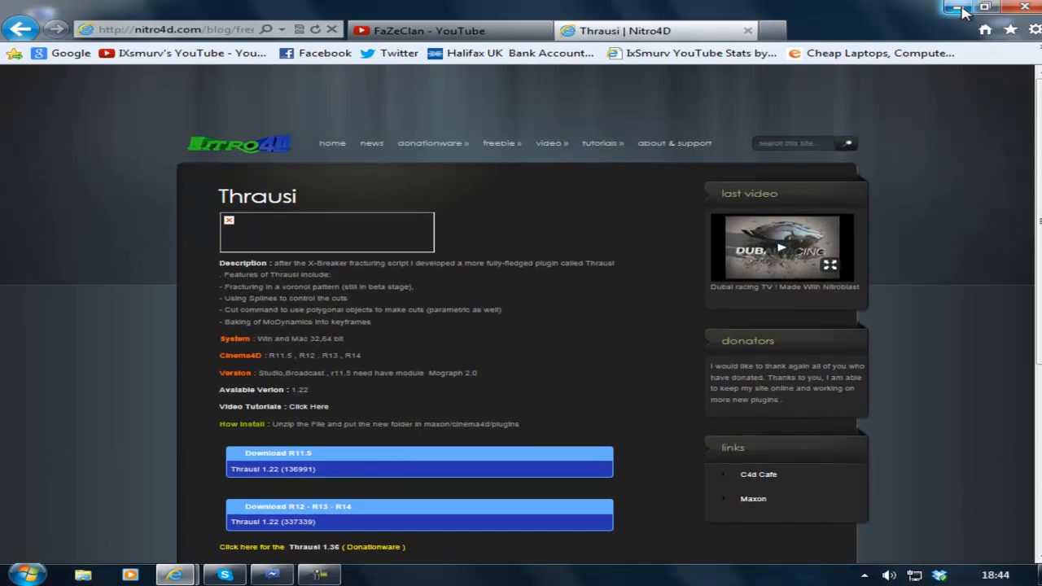
click(967, 6)
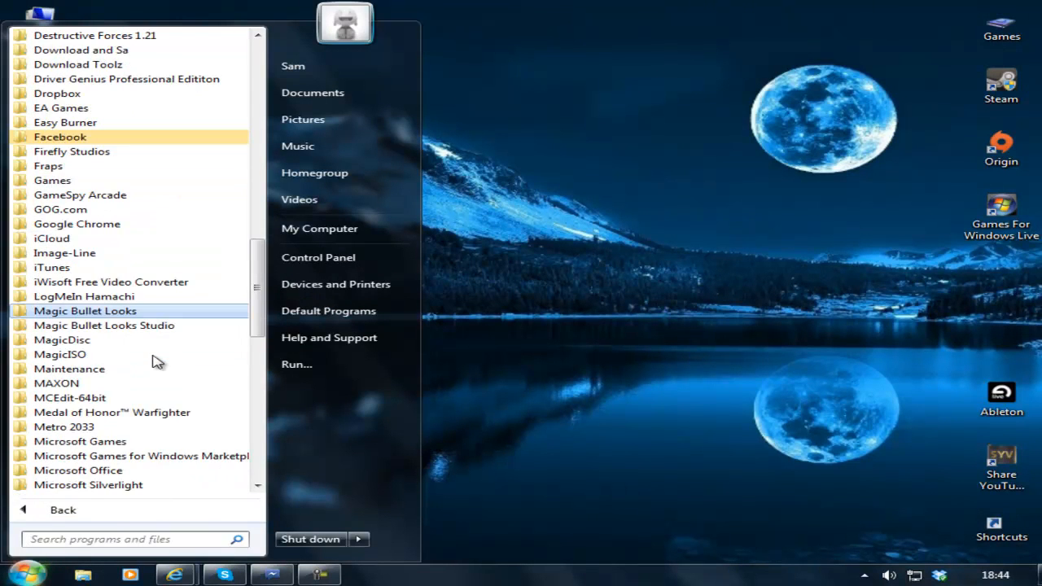
scroll(down, 3)
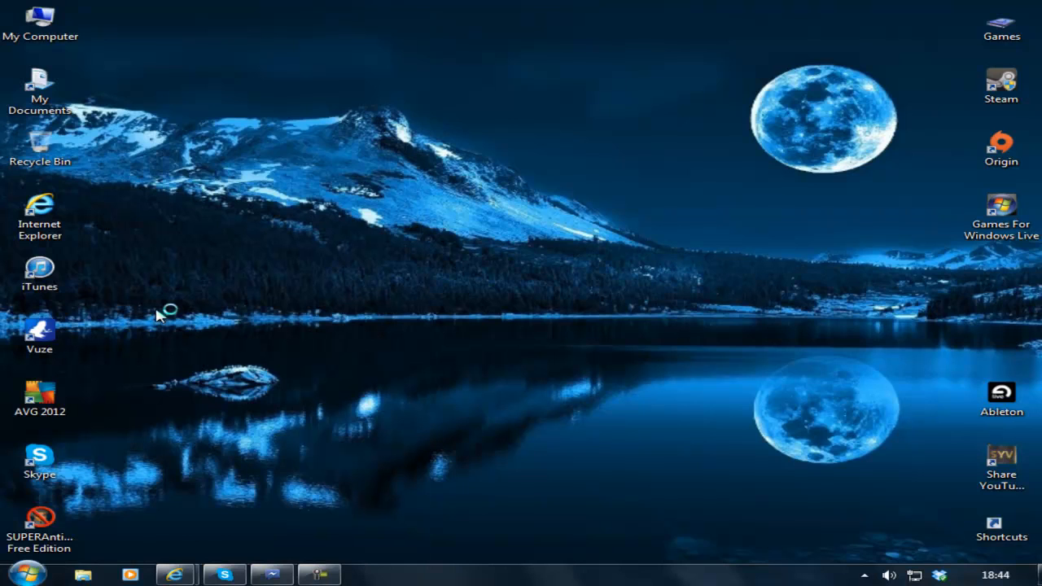
mouse_move(176, 575)
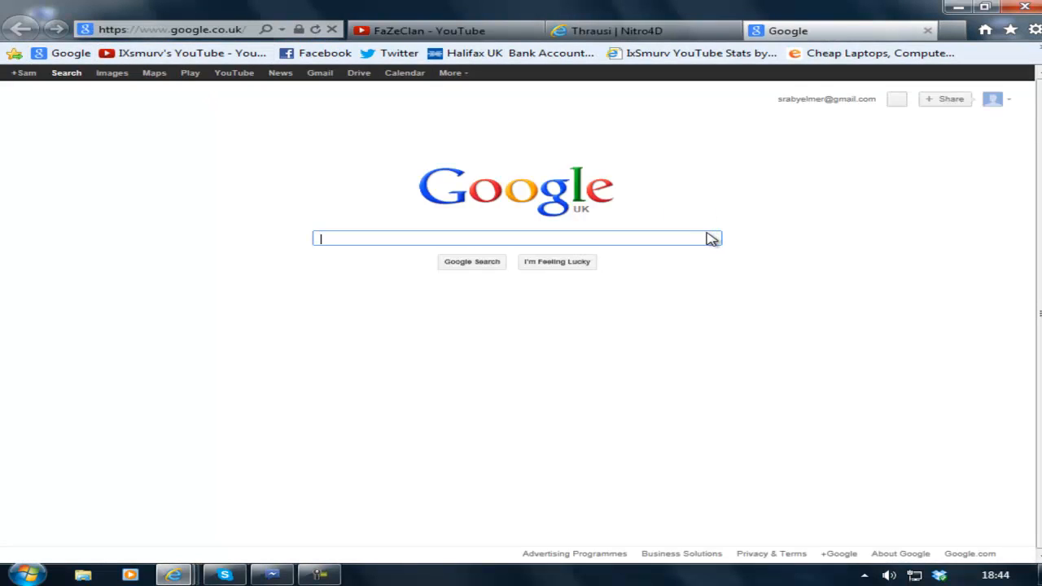
Search for 'adams' before launching Cinema 4D R13 from the desktop.
text(adams)
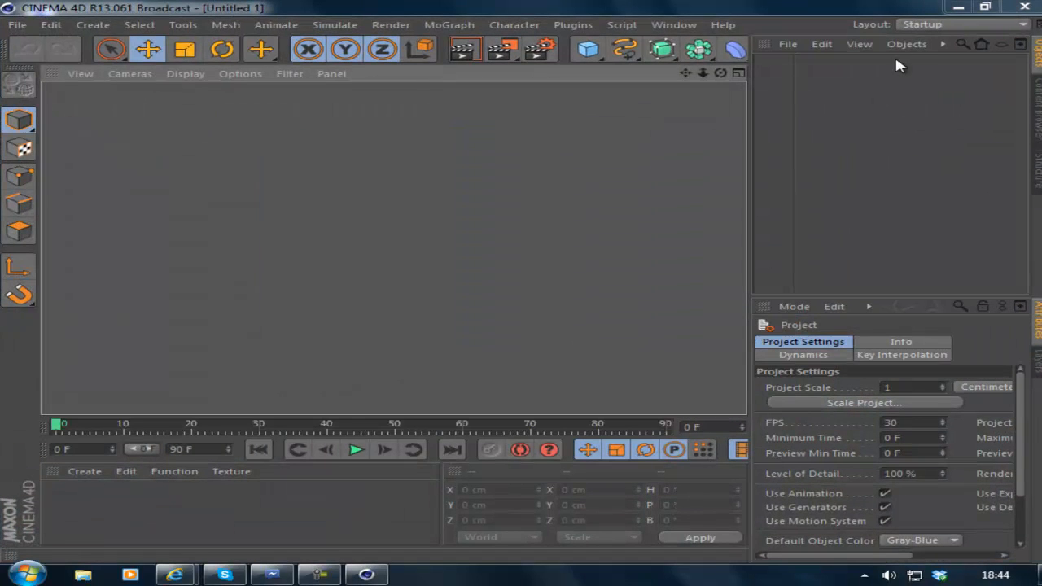
Open Adams lighroom.c4d from Recent Files and dismiss the missing plugins warning.
click(16, 24)
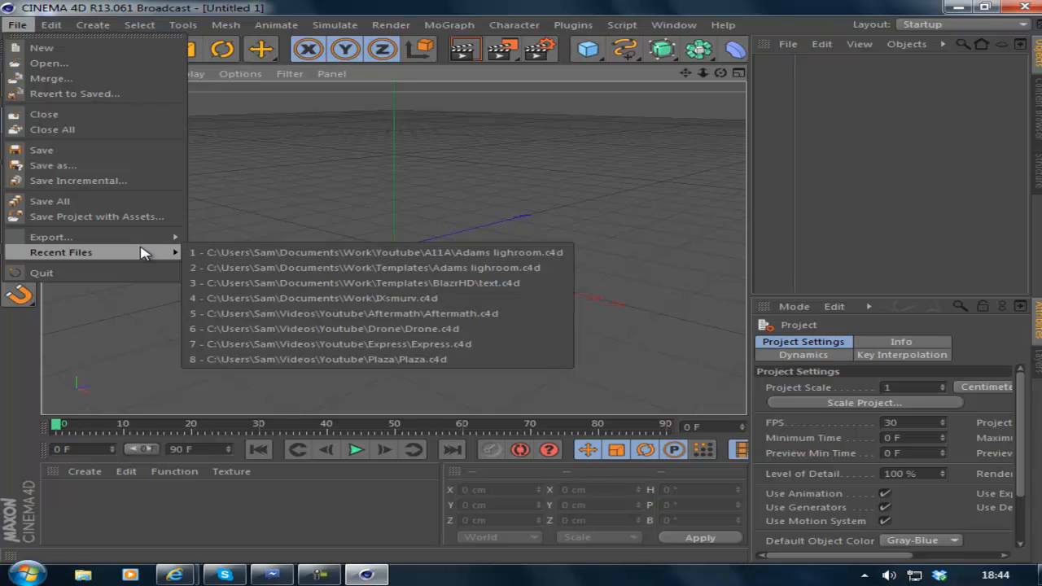
click(375, 250)
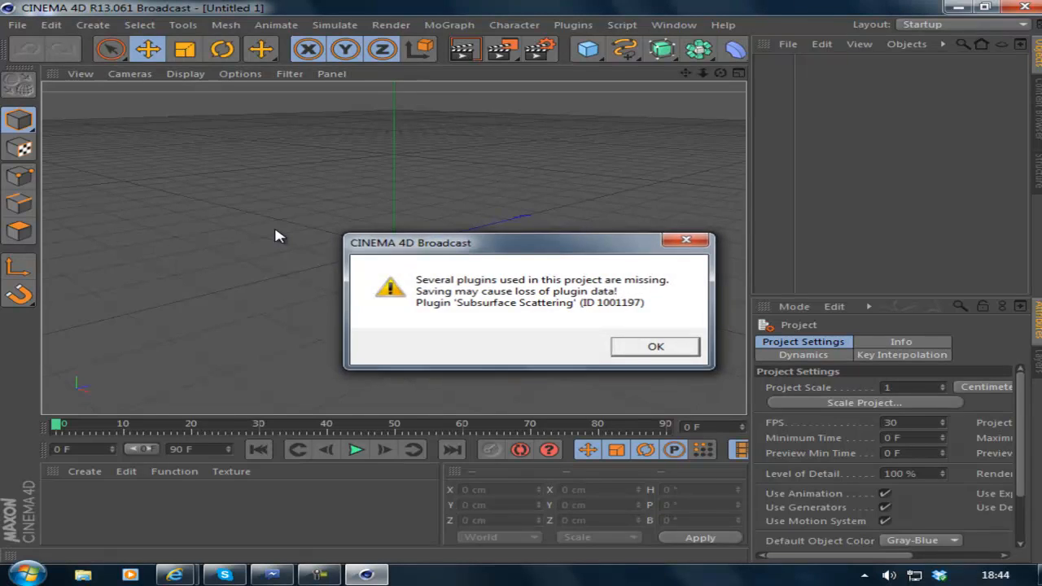
click(655, 345)
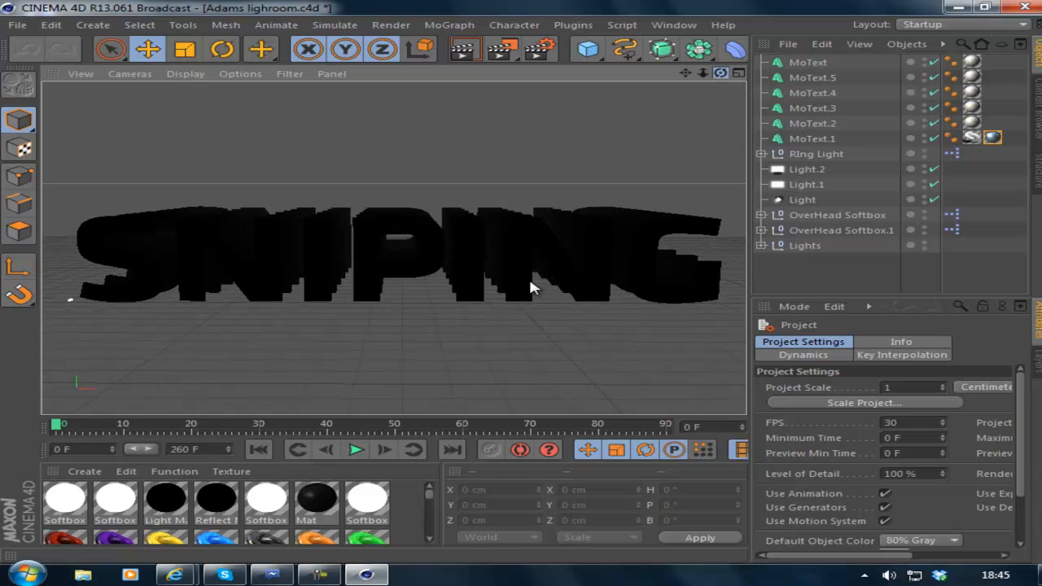
Select all six MoText objects and set their text to IXsmurv.
click(808, 61)
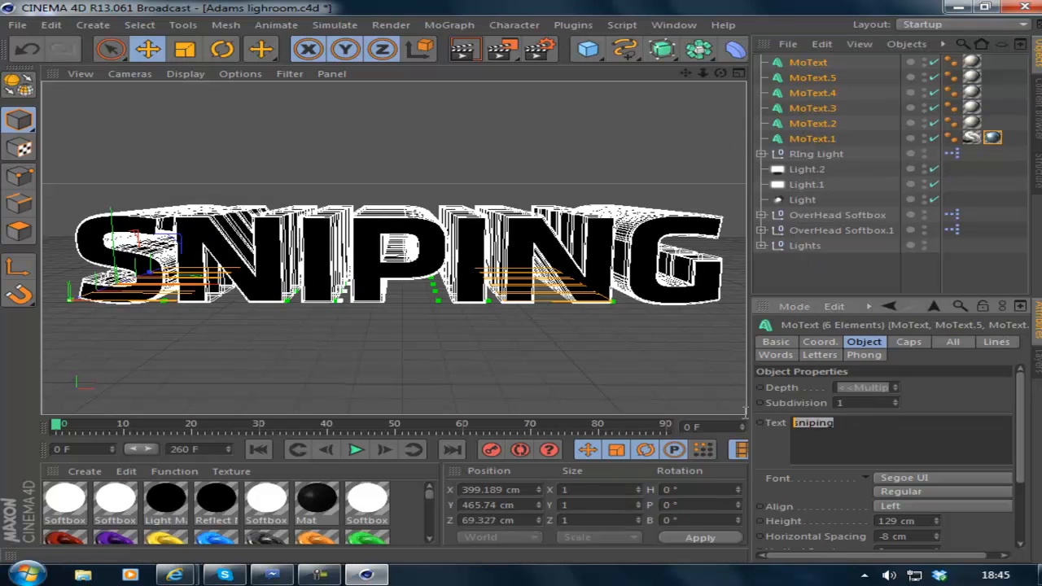
text(DXsmurv)
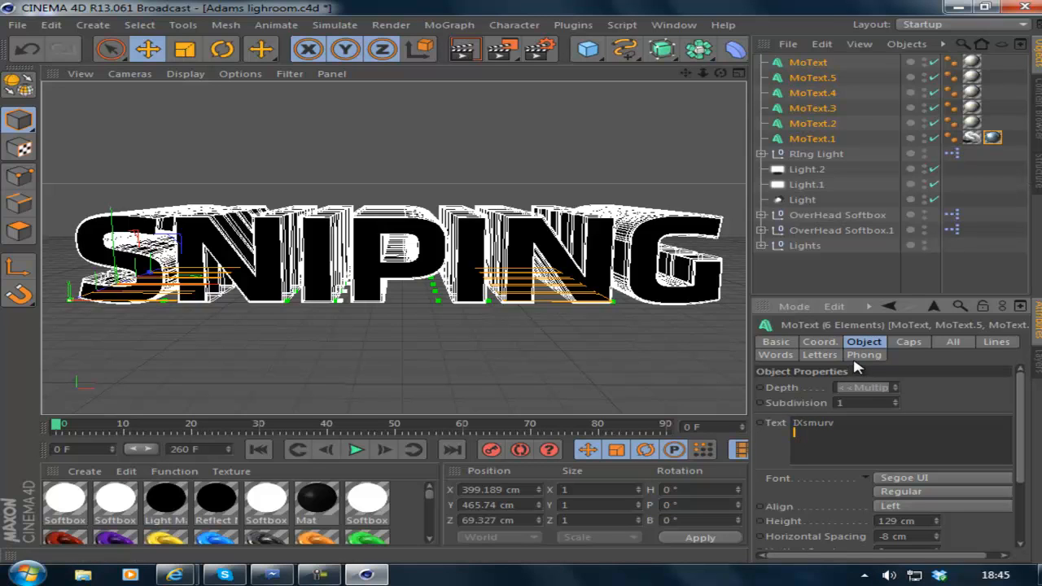
text(IXsmurv)
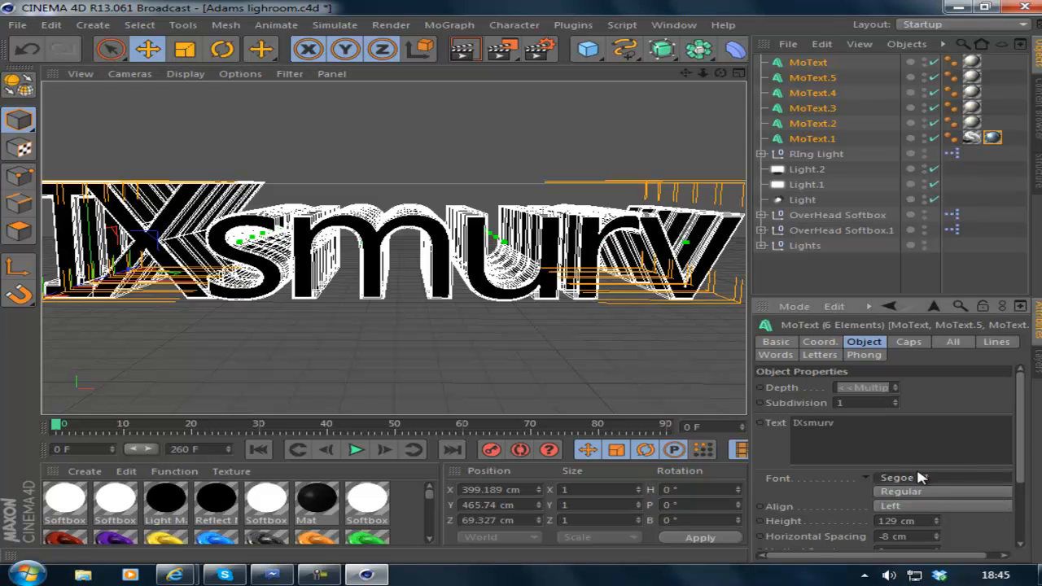
Set the font to Incised901 Ct BT and the height to 80 cm.
click(896, 478)
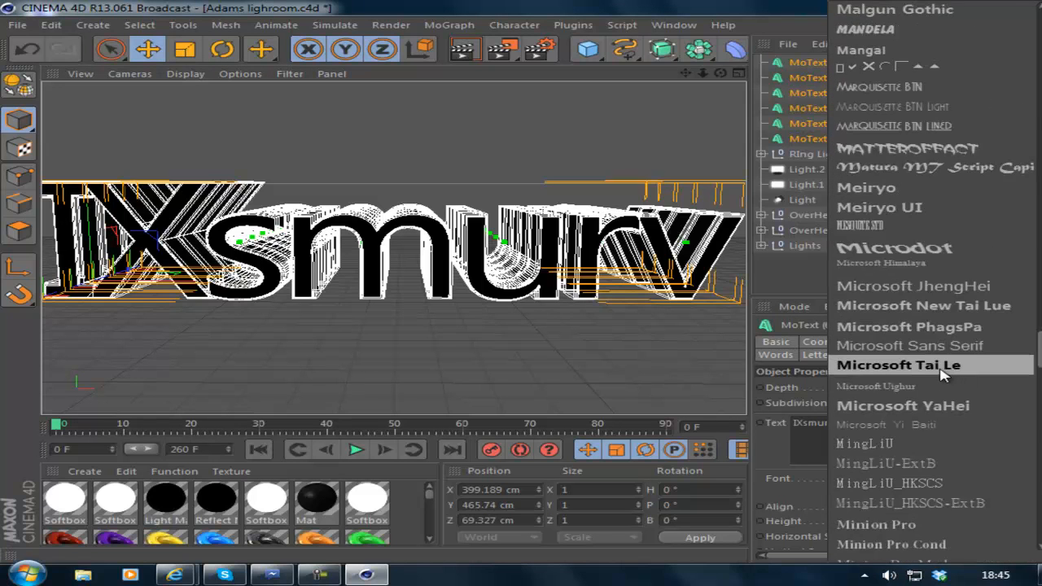
scroll(down, 3)
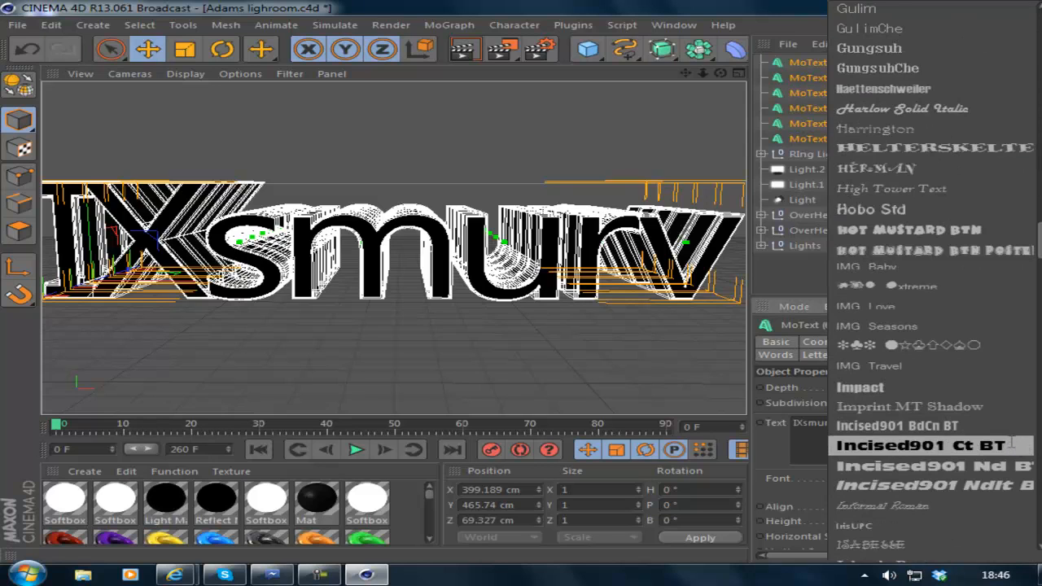
click(925, 446)
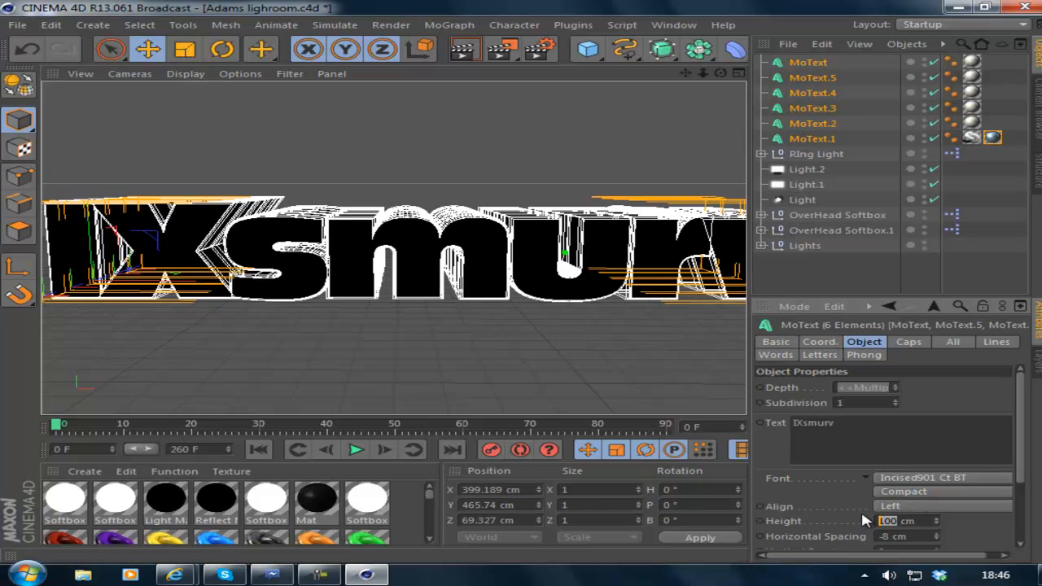
text(80)
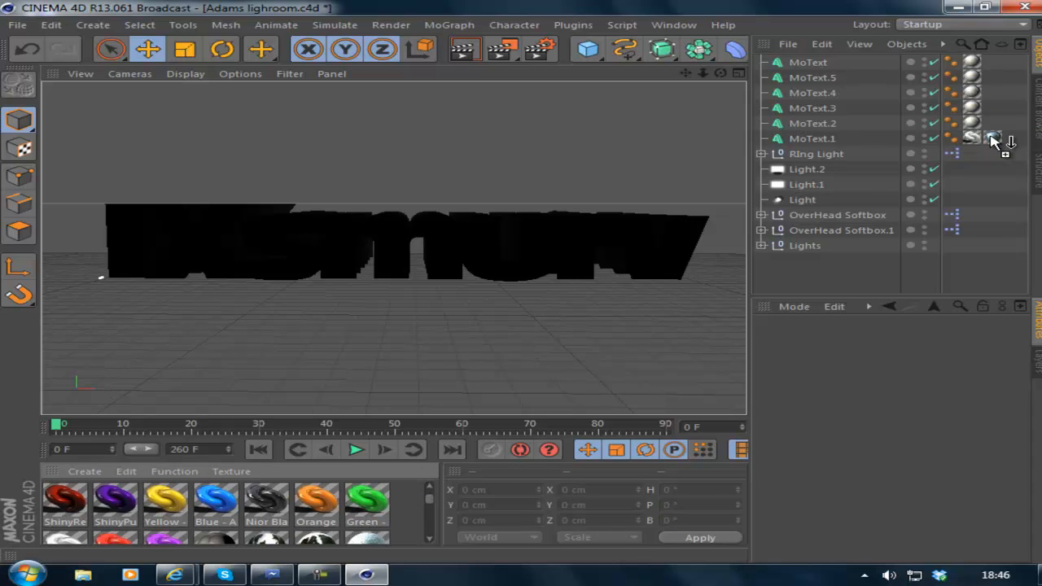
Duplicate MoText.1 into a MoText.6 copy carrying the Noir Black material and select it.
click(993, 139)
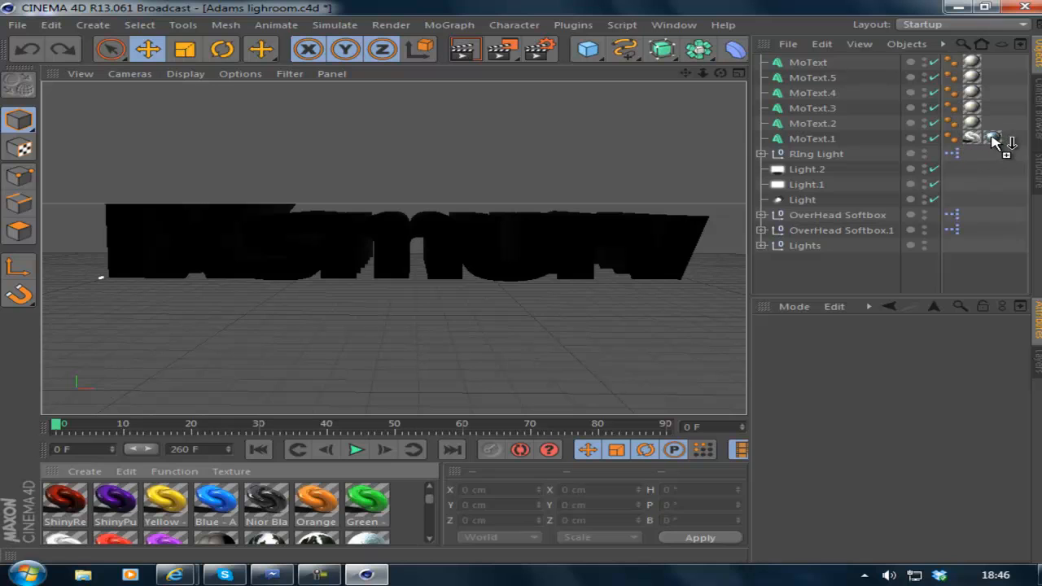
mouse_move(992, 137)
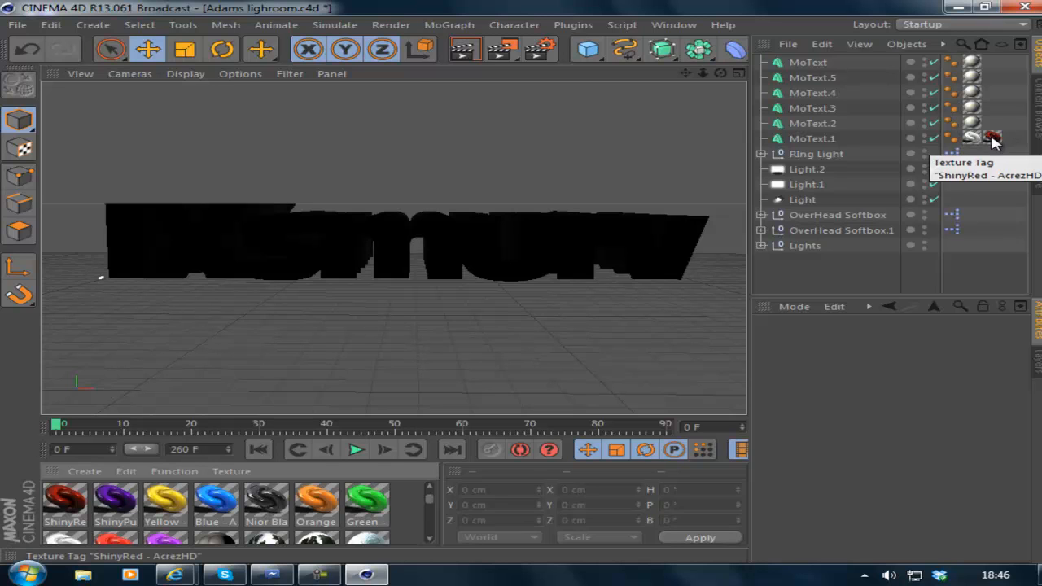
click(810, 138)
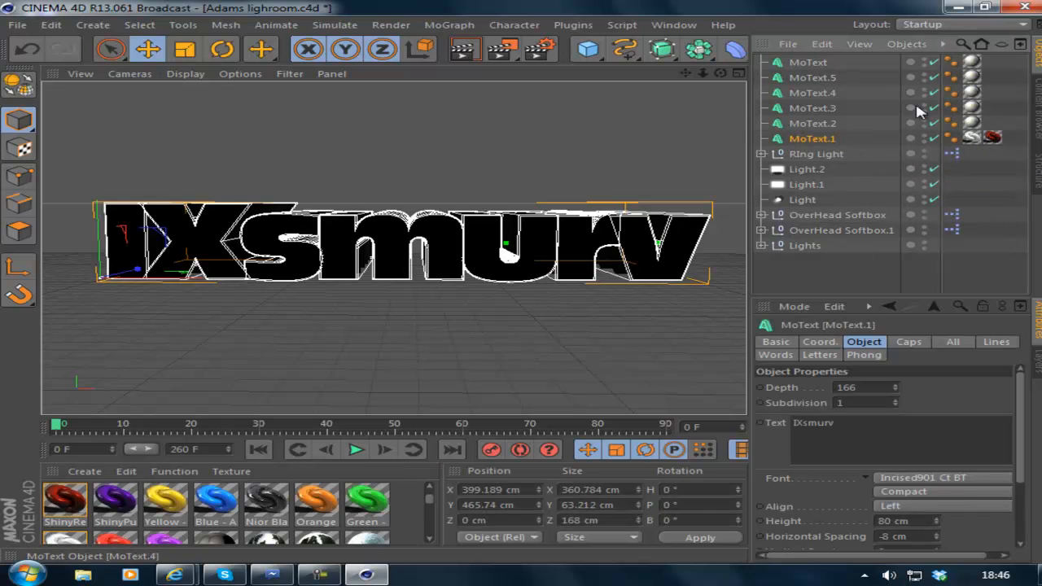
mouse_move(817, 85)
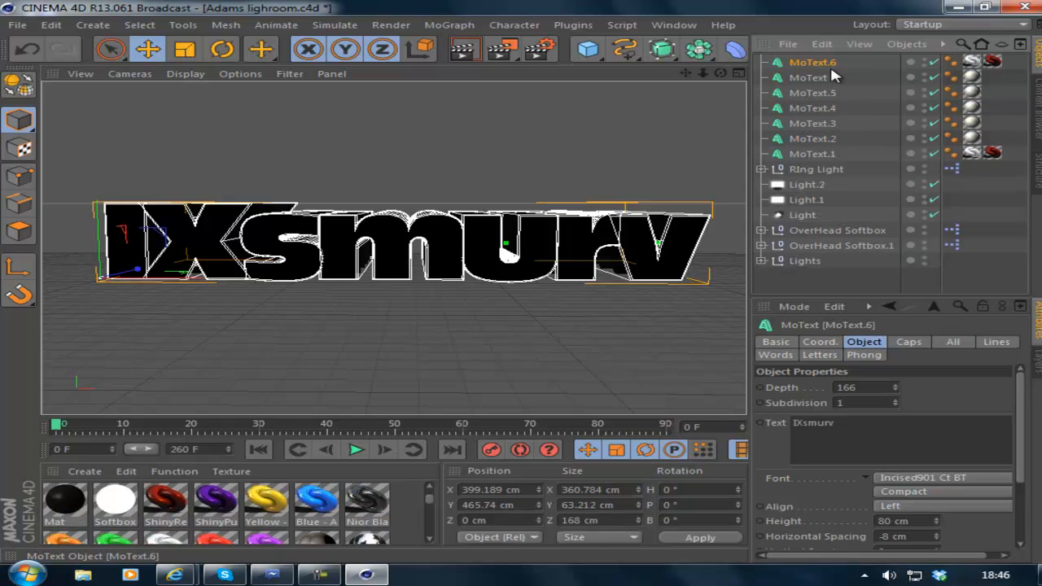
click(993, 61)
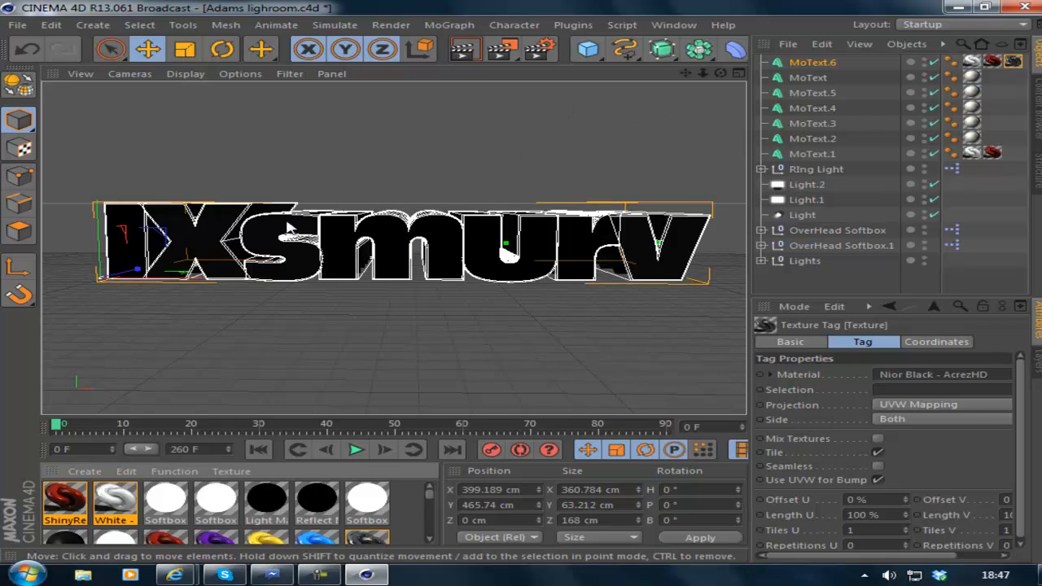
click(811, 62)
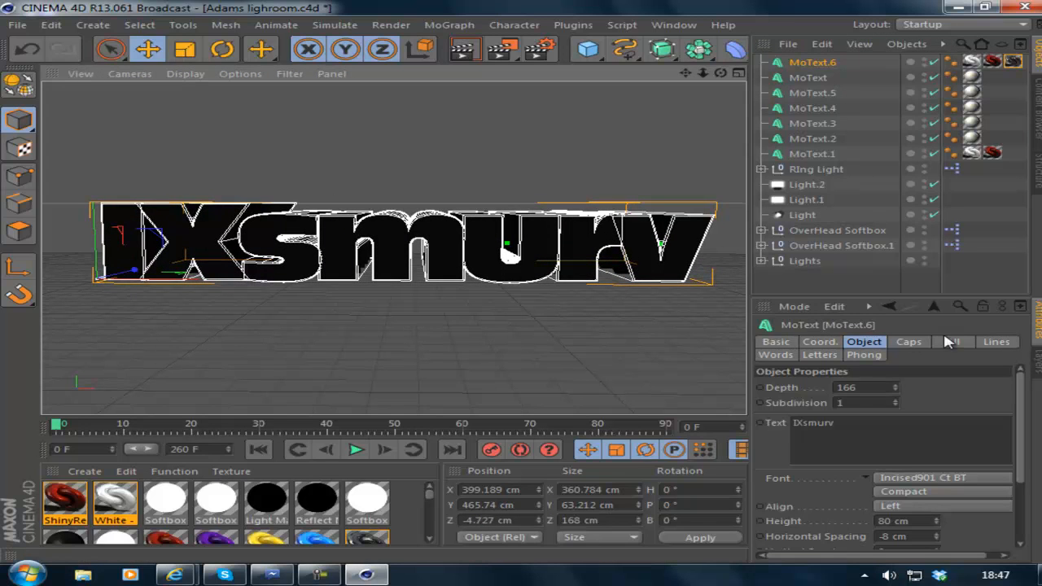
In MoText.6's Caps settings, switch the start and end caps from Fillet Cap to Fillet.
click(908, 342)
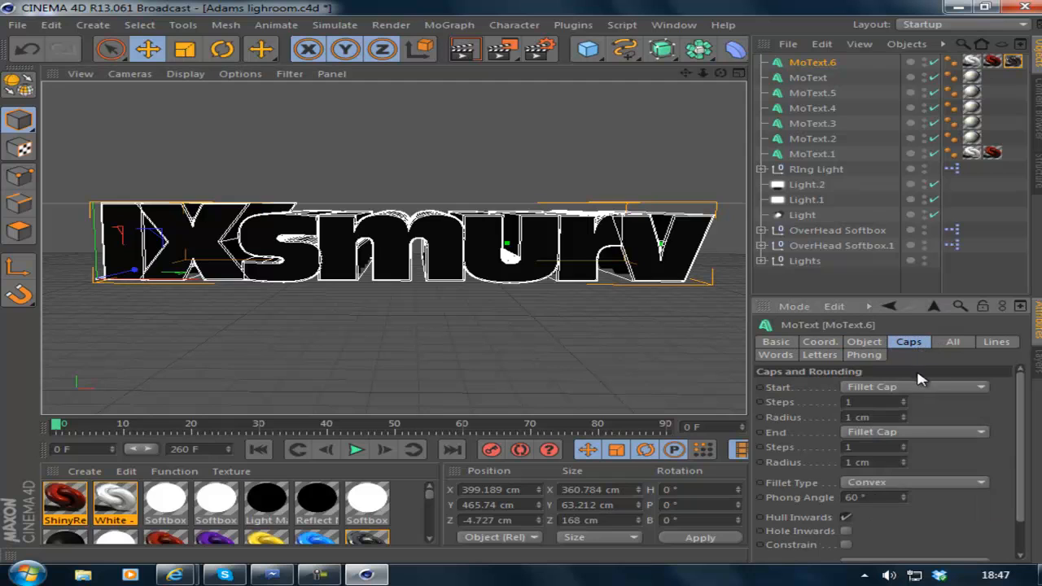
click(912, 387)
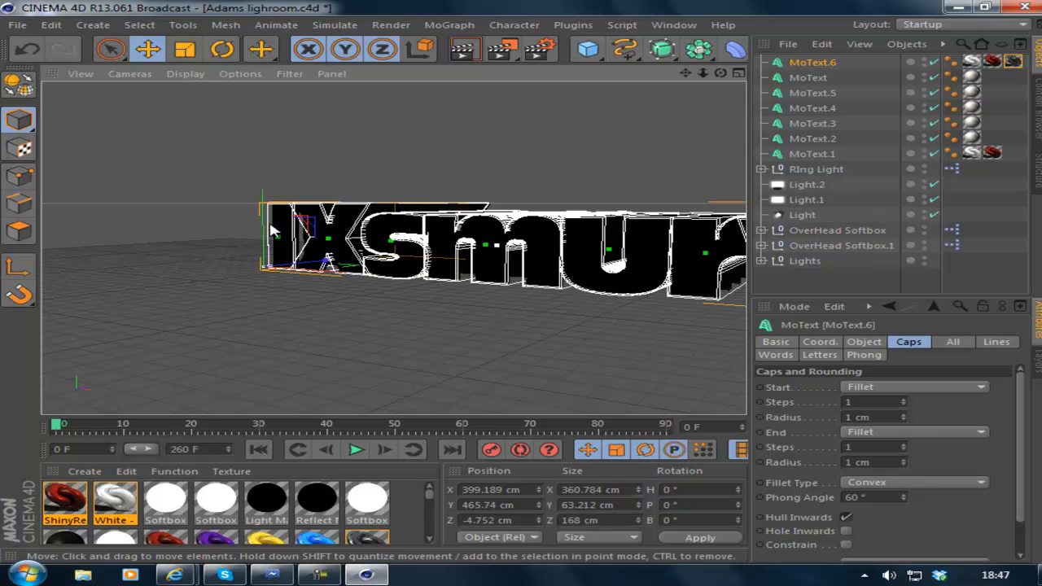
mouse_move(277, 236)
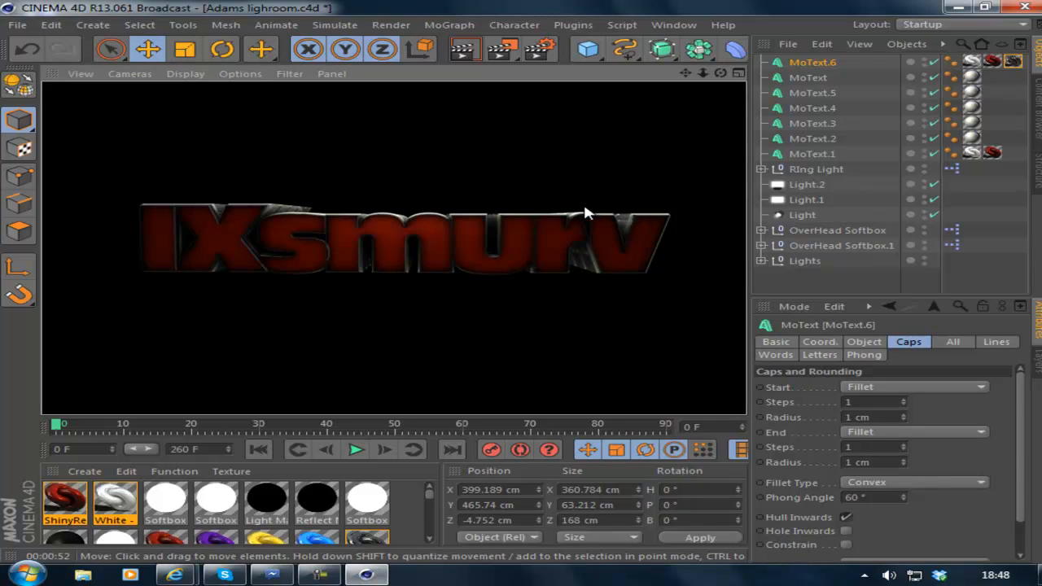
mouse_move(654, 236)
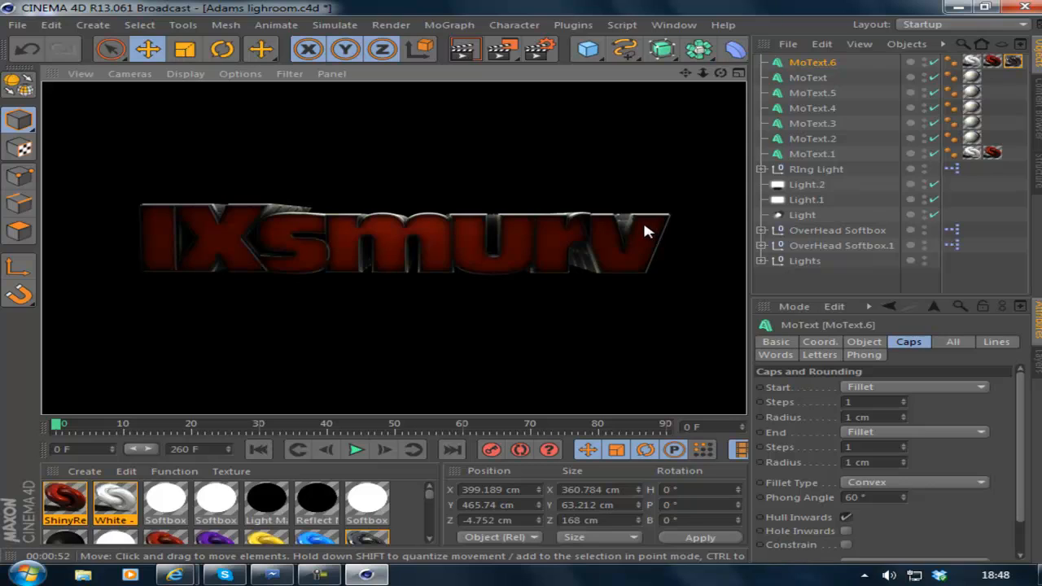
mouse_move(665, 228)
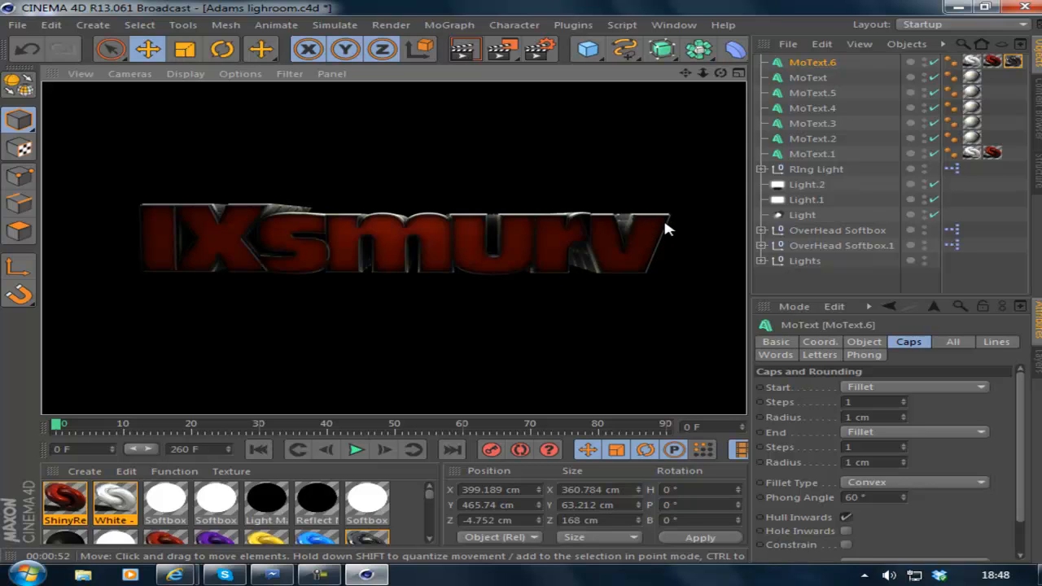
mouse_move(133, 251)
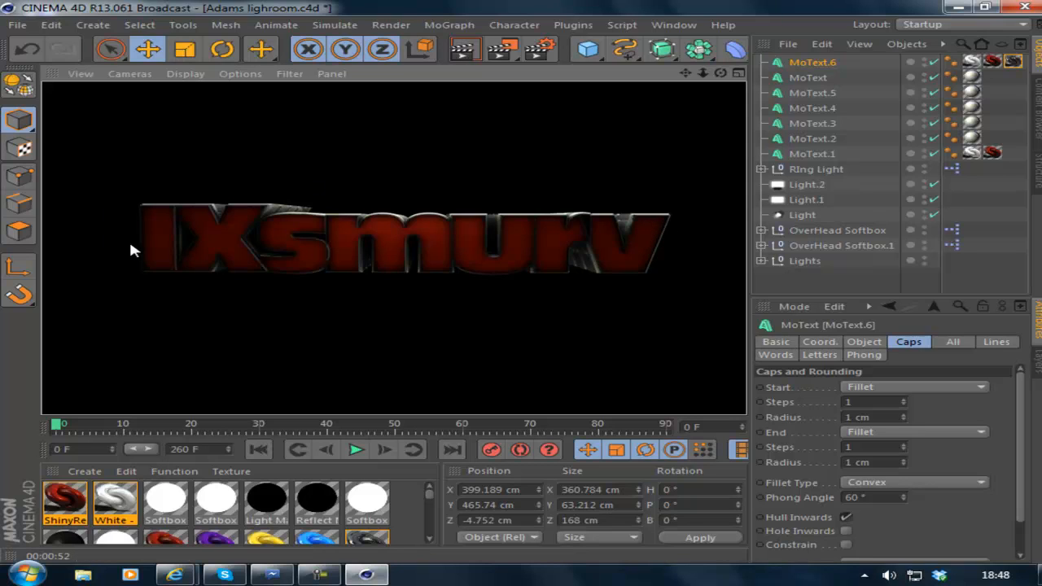
mouse_move(547, 225)
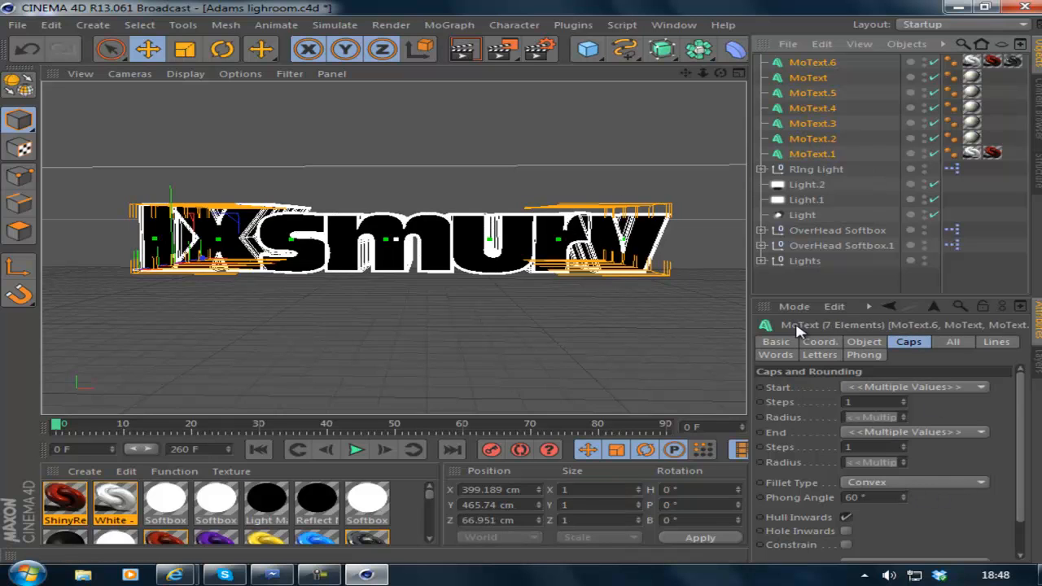
Show the shared Object properties of the selected MoText objects to change Height to 75 cm.
click(863, 342)
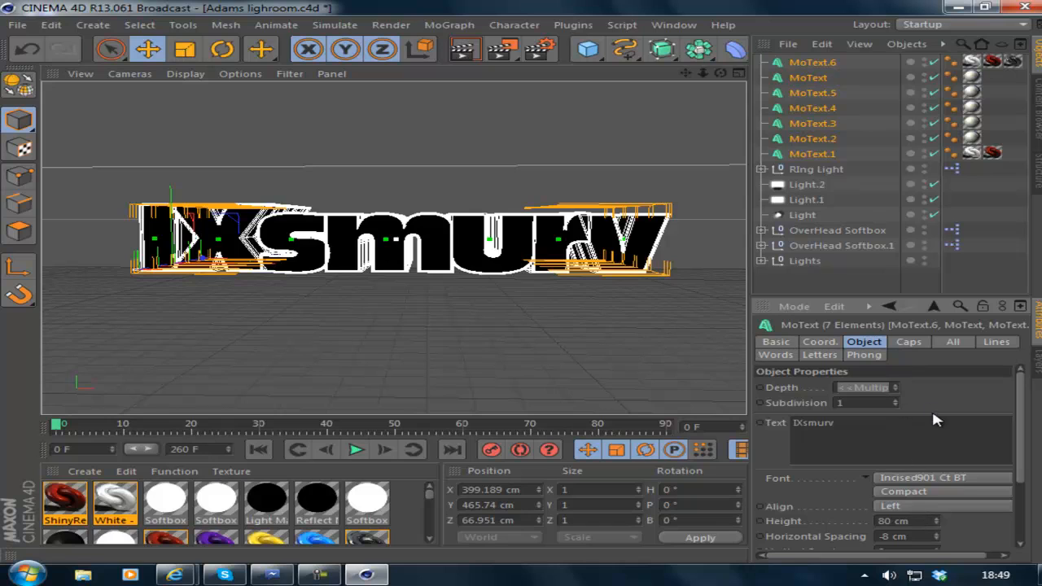
mouse_move(941, 535)
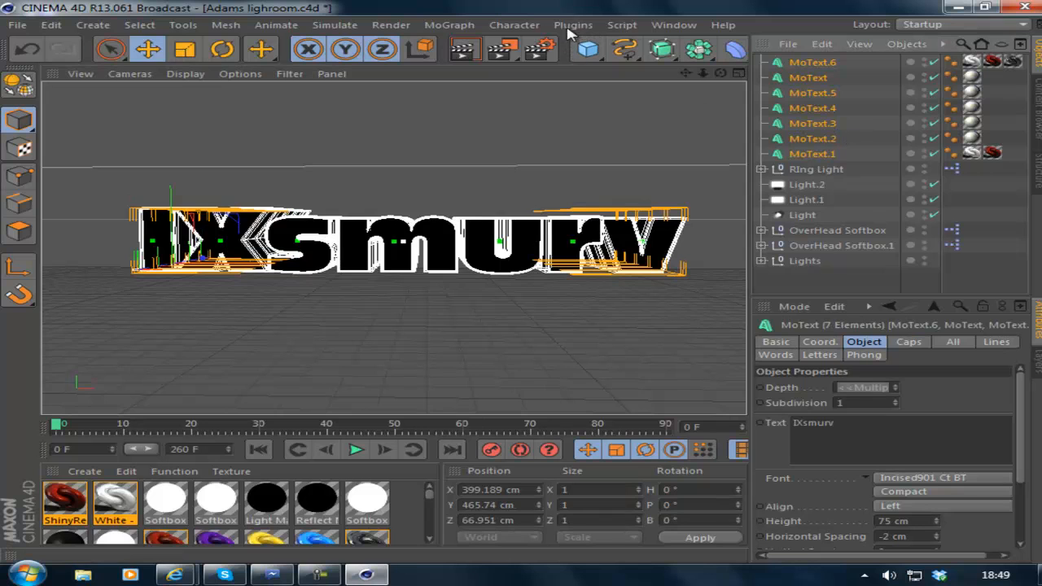
Add a MoGraph Group effector and nest the MoText objects under it.
click(449, 24)
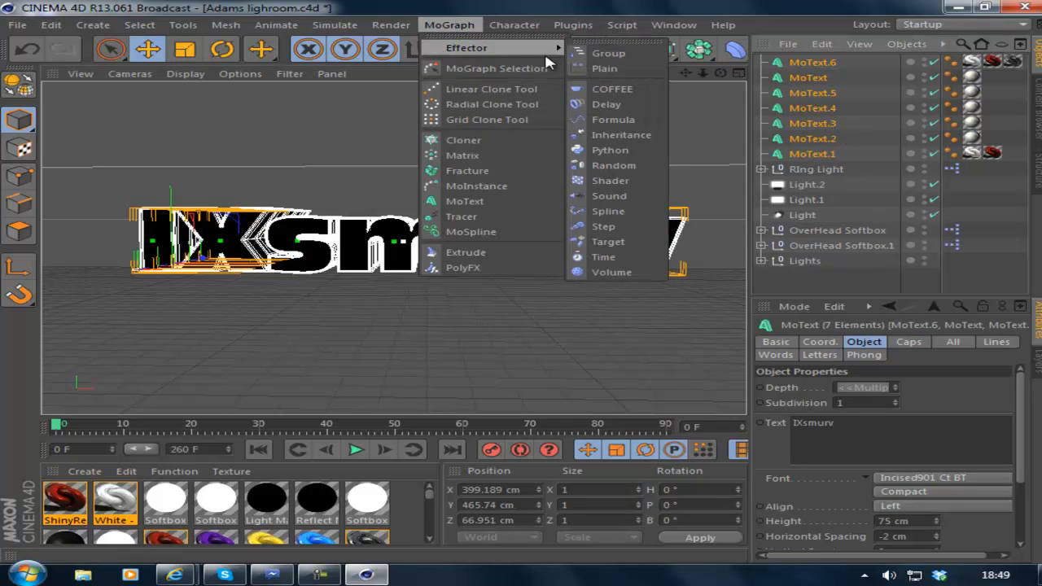
click(812, 78)
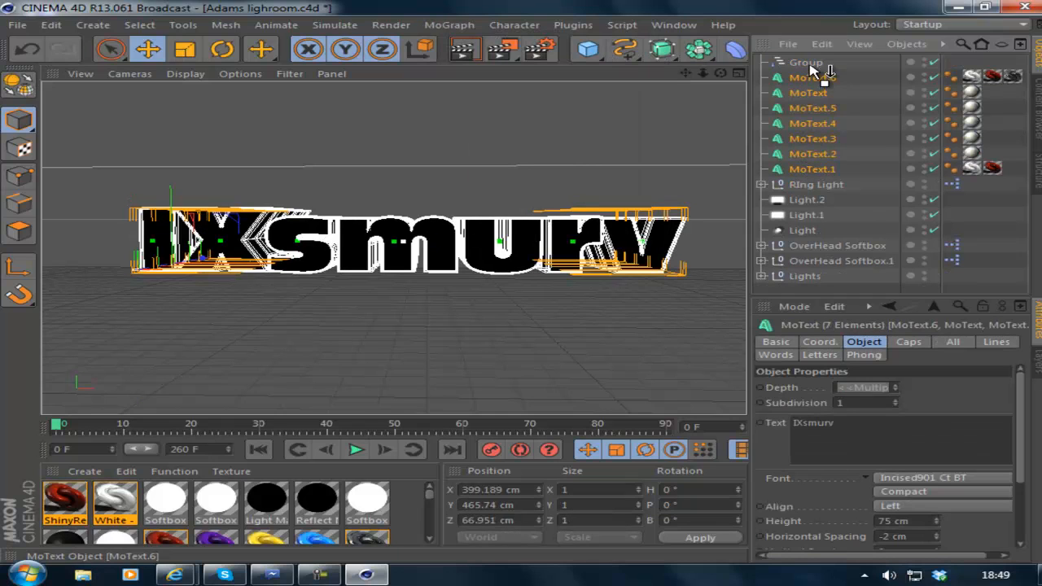
click(806, 62)
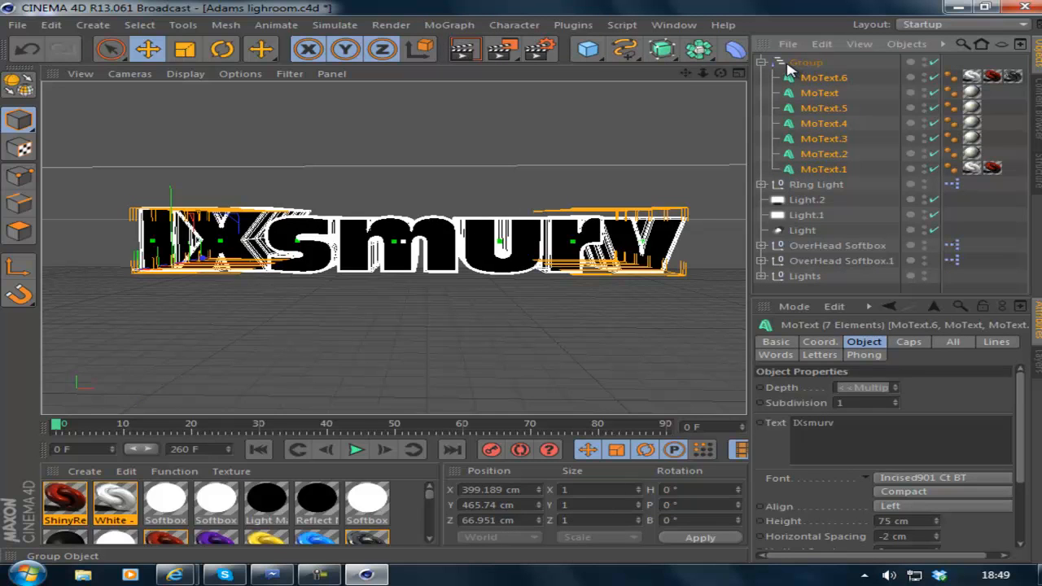
click(805, 62)
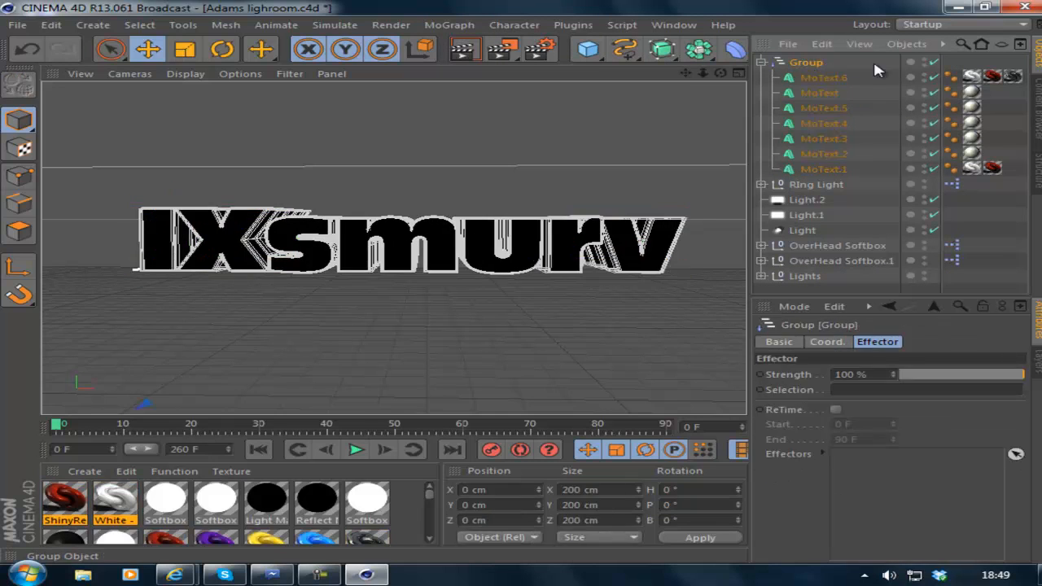
Add a Random effector with the Group selected to scatter the letters.
click(449, 25)
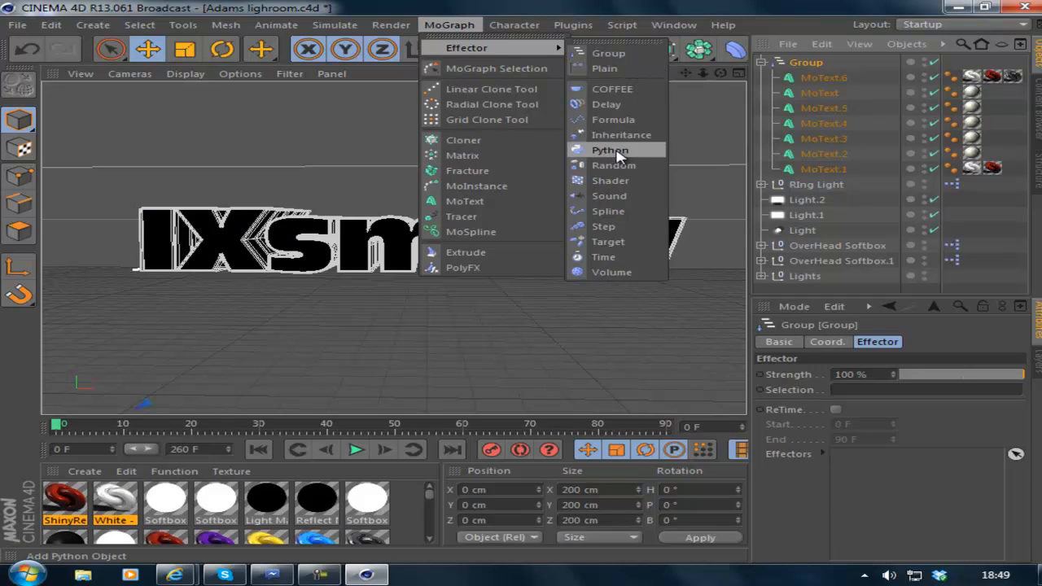
click(613, 164)
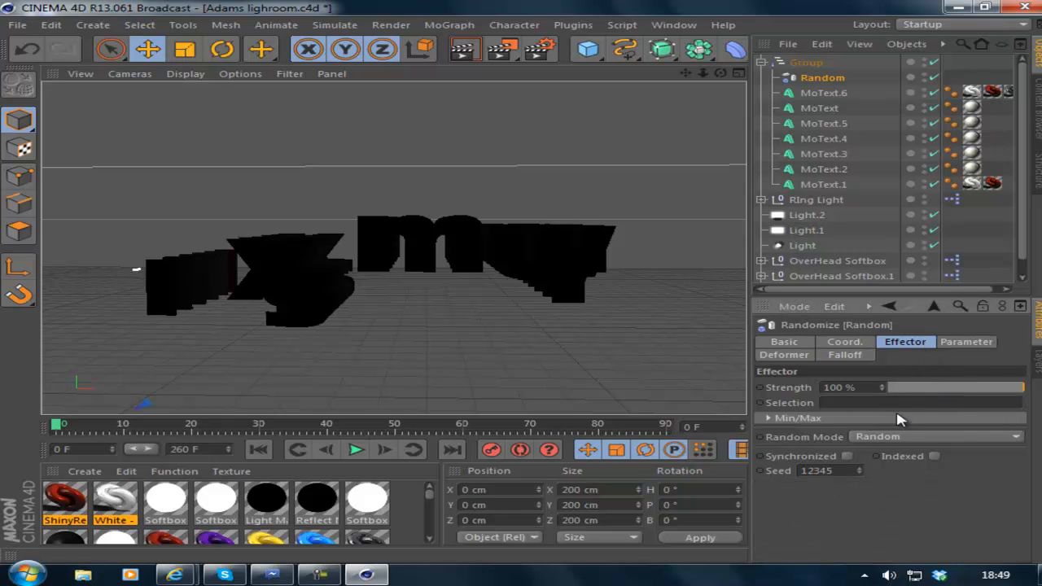
Set the Random effector's Deformer to Point with 30% strength.
click(843, 355)
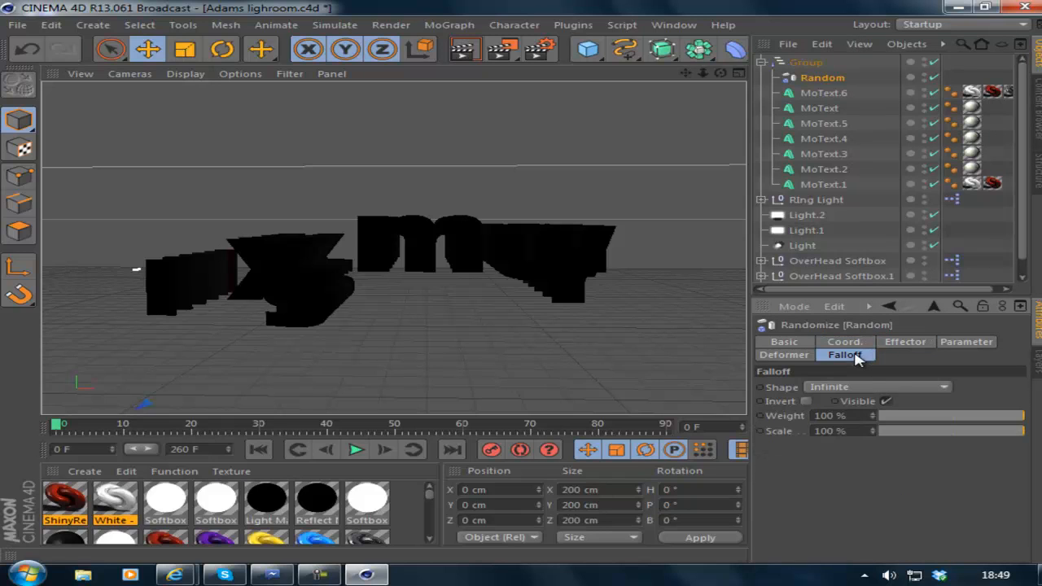
click(783, 355)
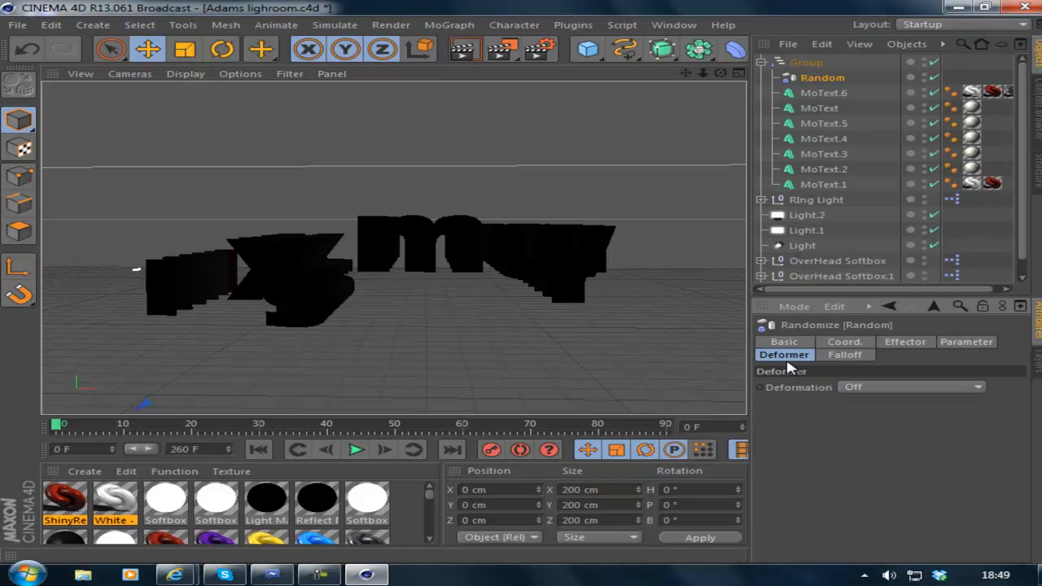
click(910, 387)
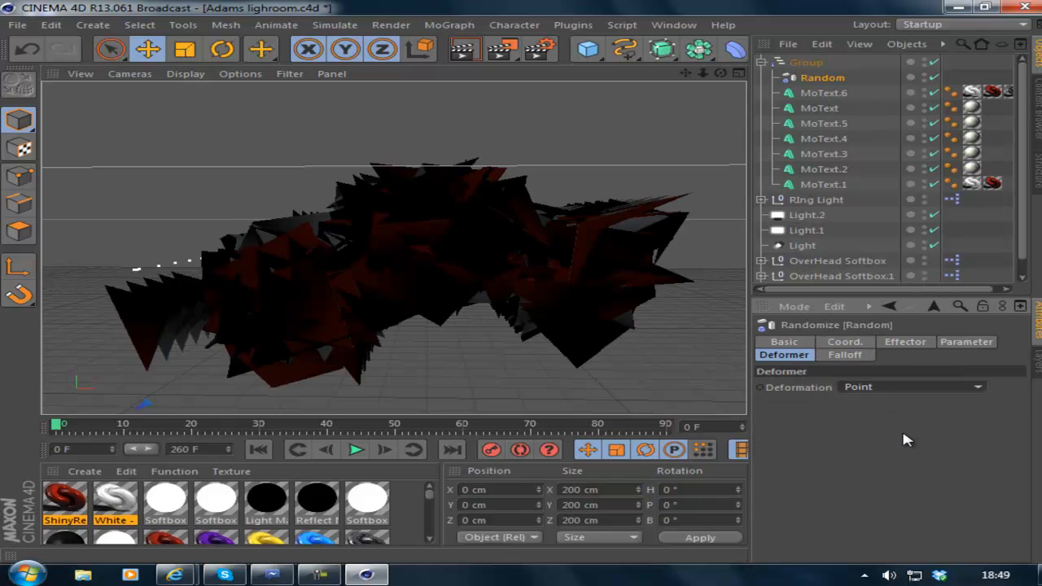
click(843, 355)
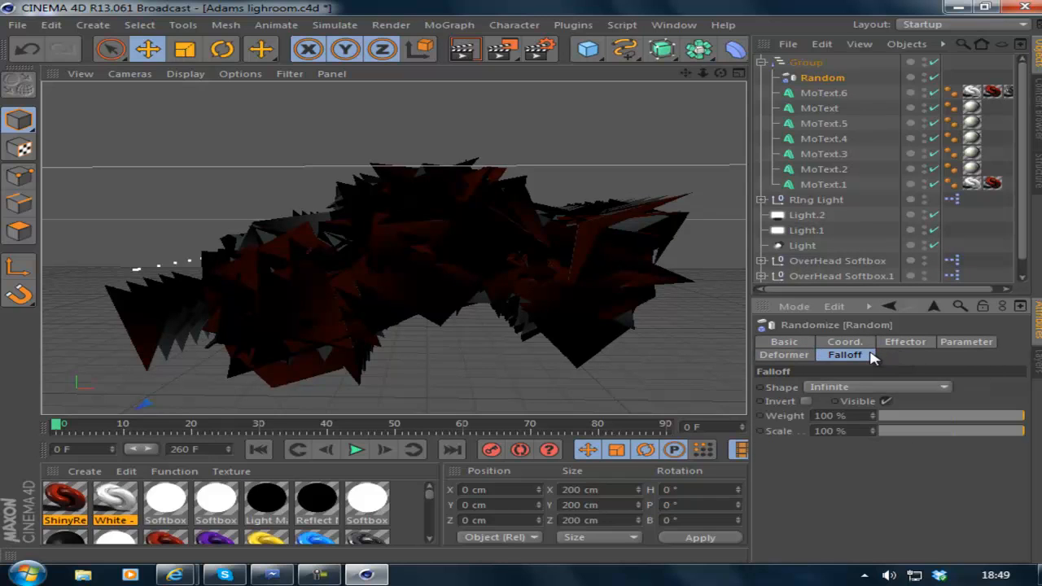
click(905, 342)
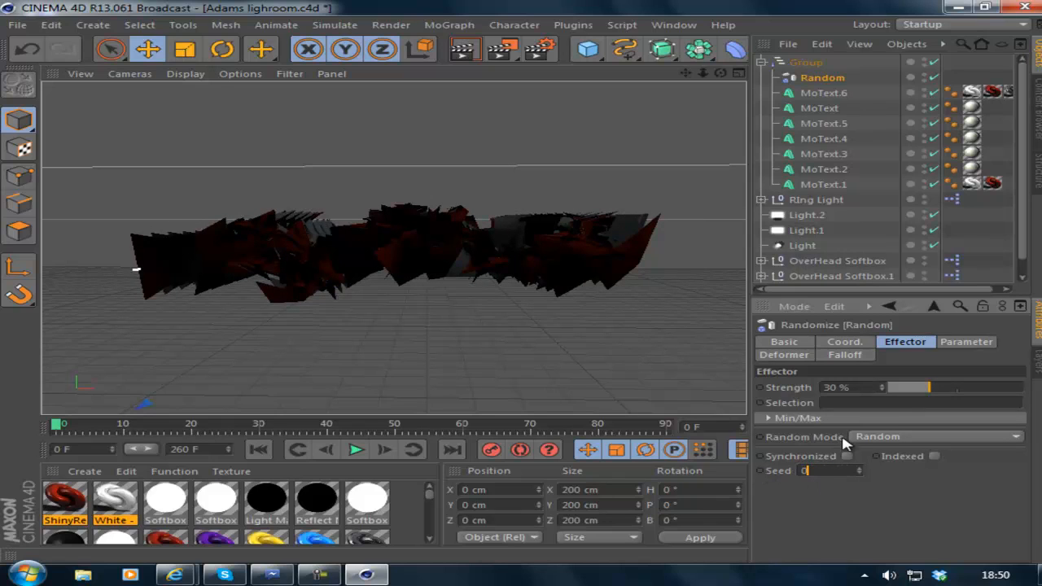
Lower the Random effector's Falloff Weight to about 18%.
click(843, 355)
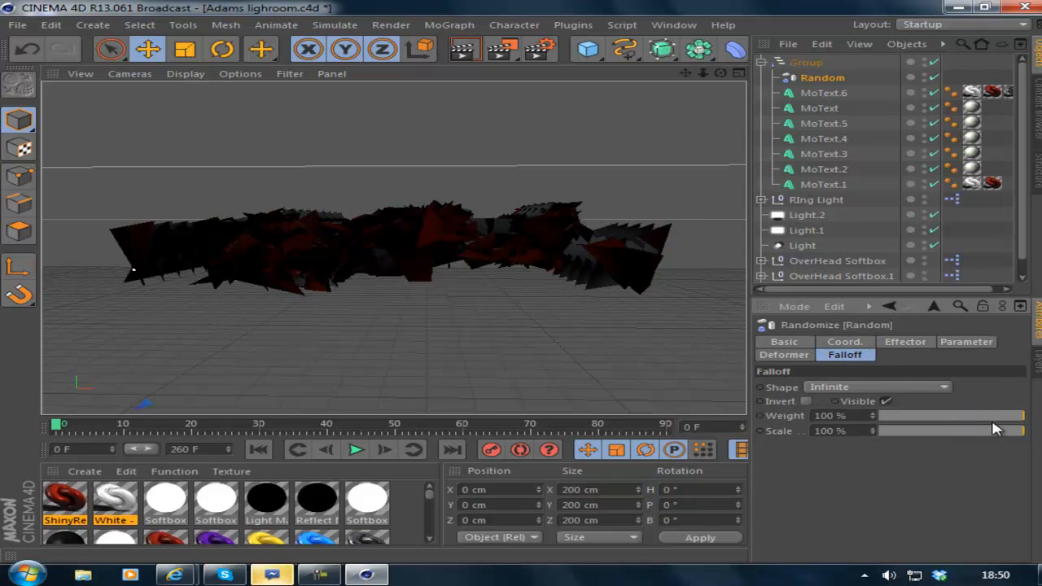
drag(996, 415, 960, 415)
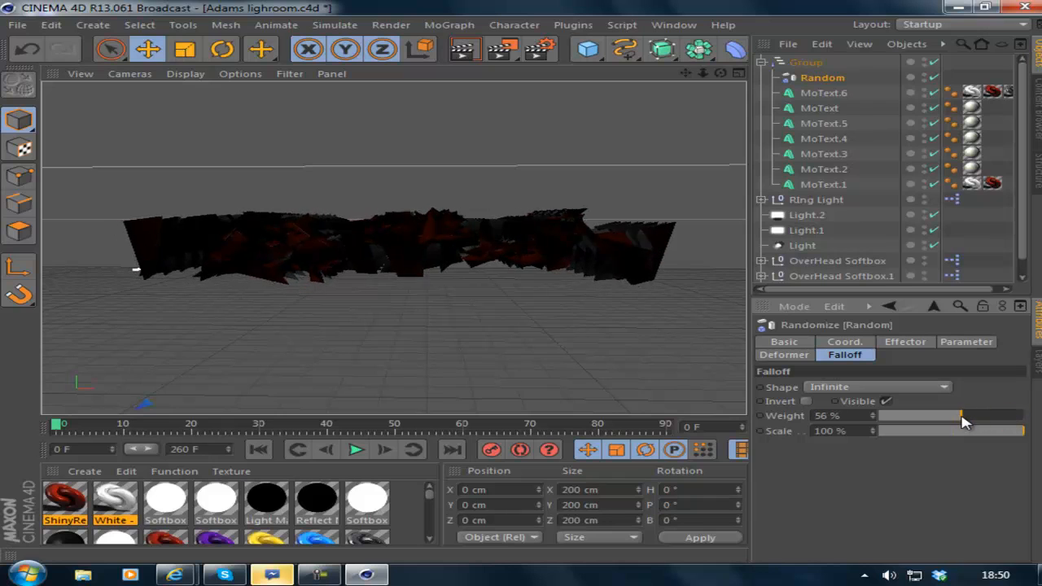
drag(961, 415, 909, 415)
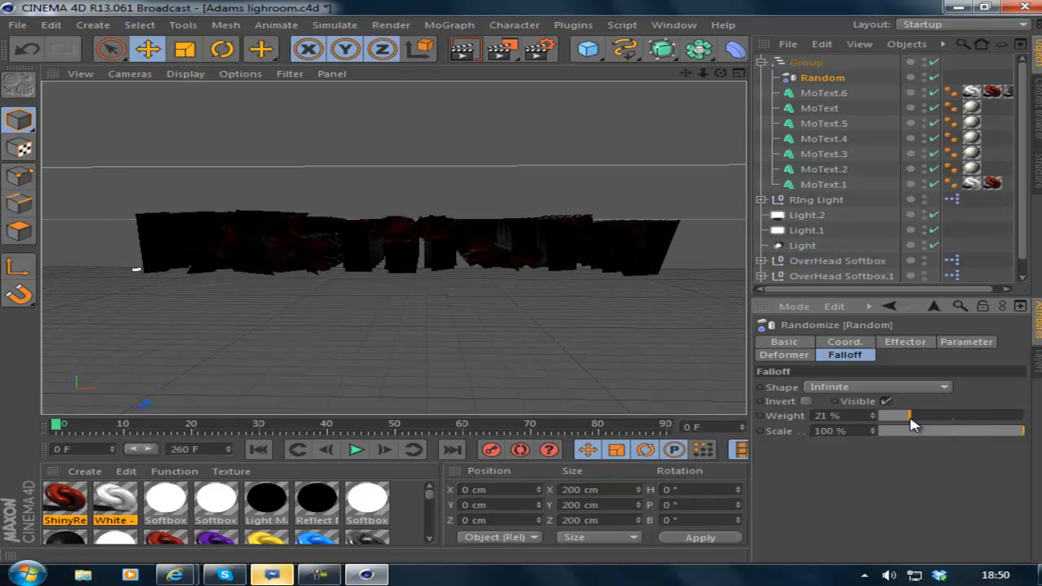
drag(911, 416, 904, 415)
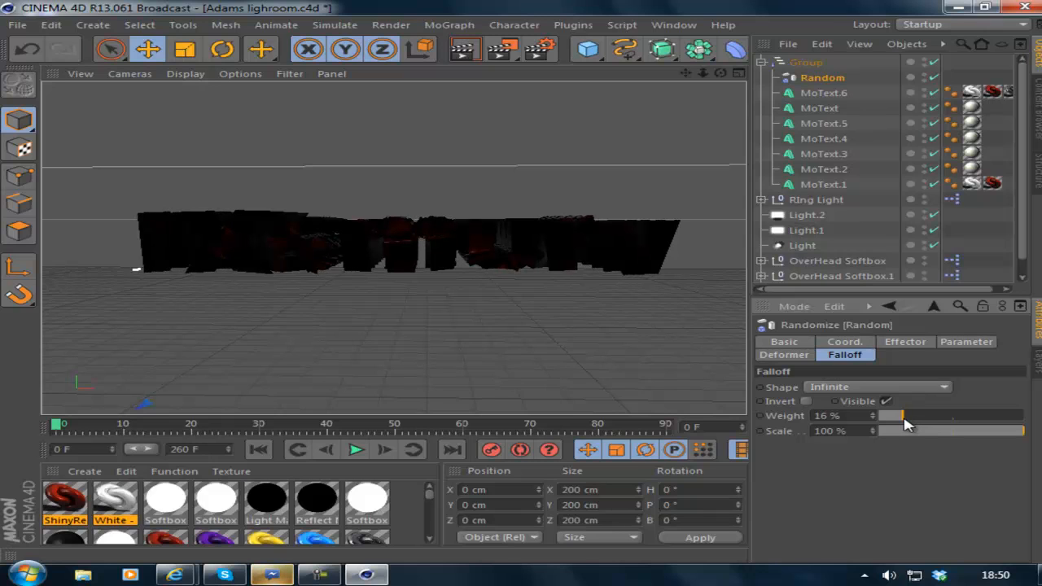
drag(896, 415, 901, 415)
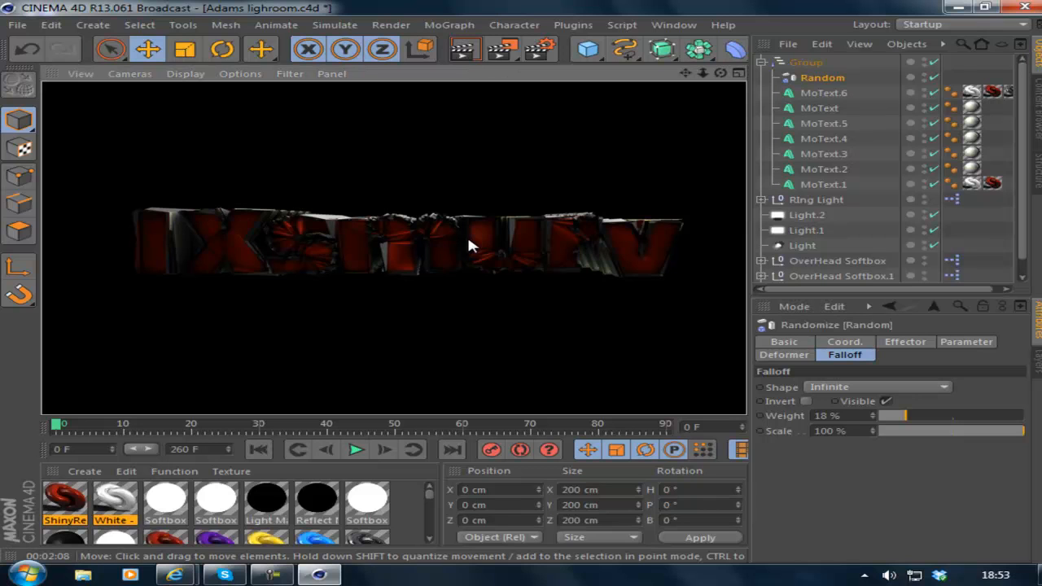
click(820, 91)
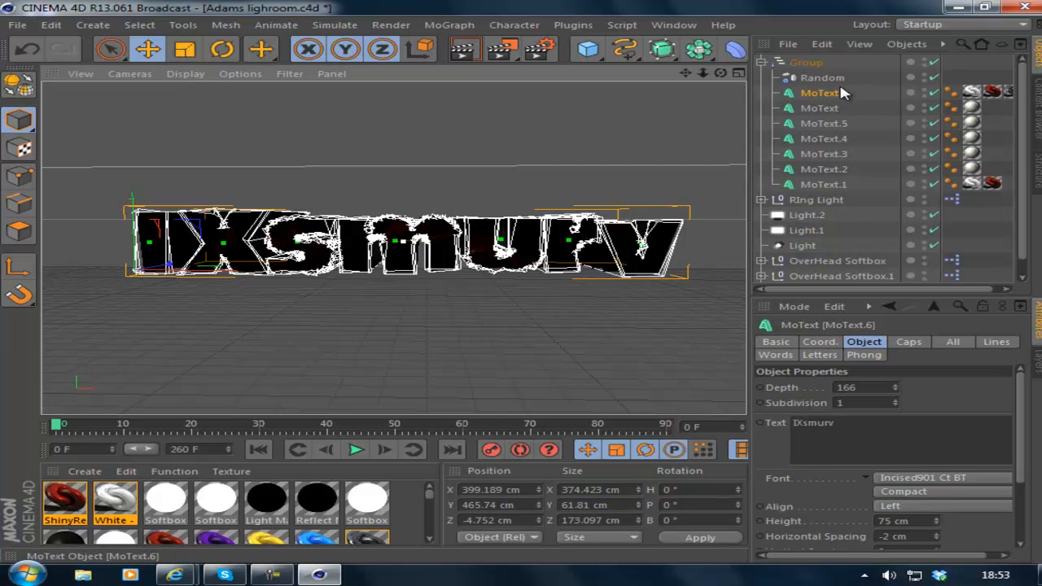
click(805, 62)
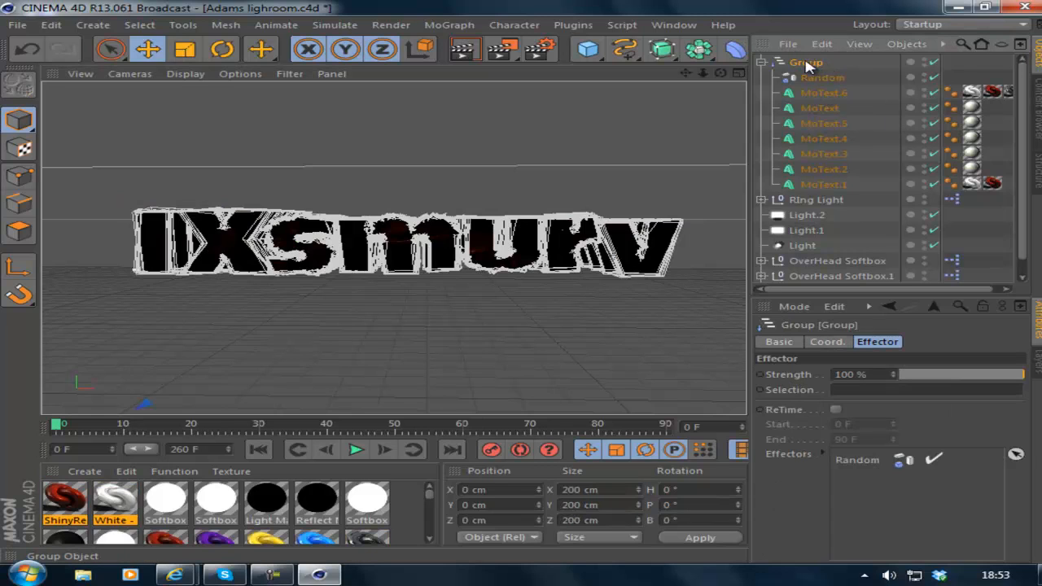
Run Thrausi with Pieces 20, Break Now, and dismiss the 'Can't Break This' warning.
click(573, 25)
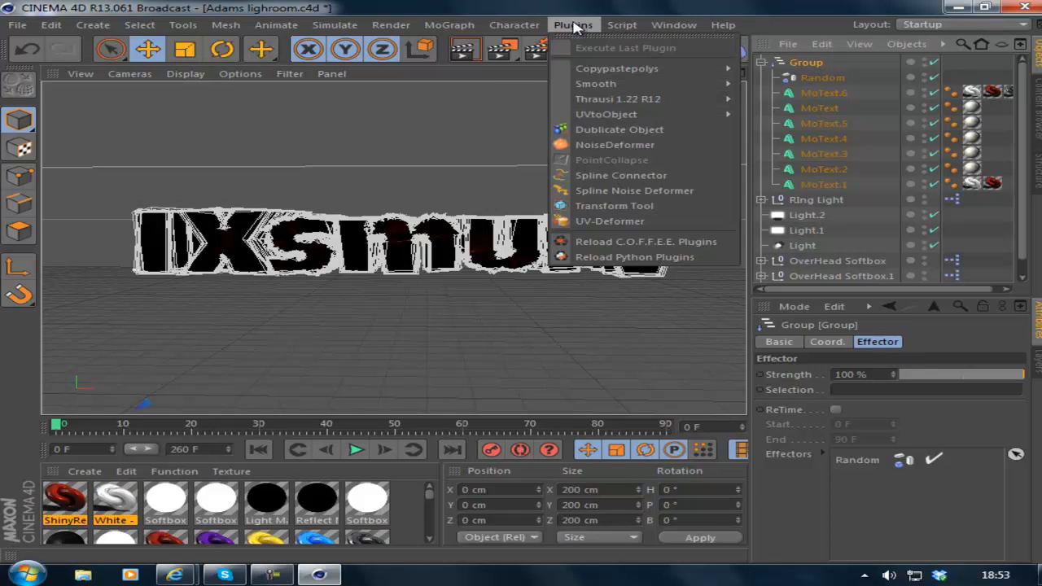
mouse_move(578, 24)
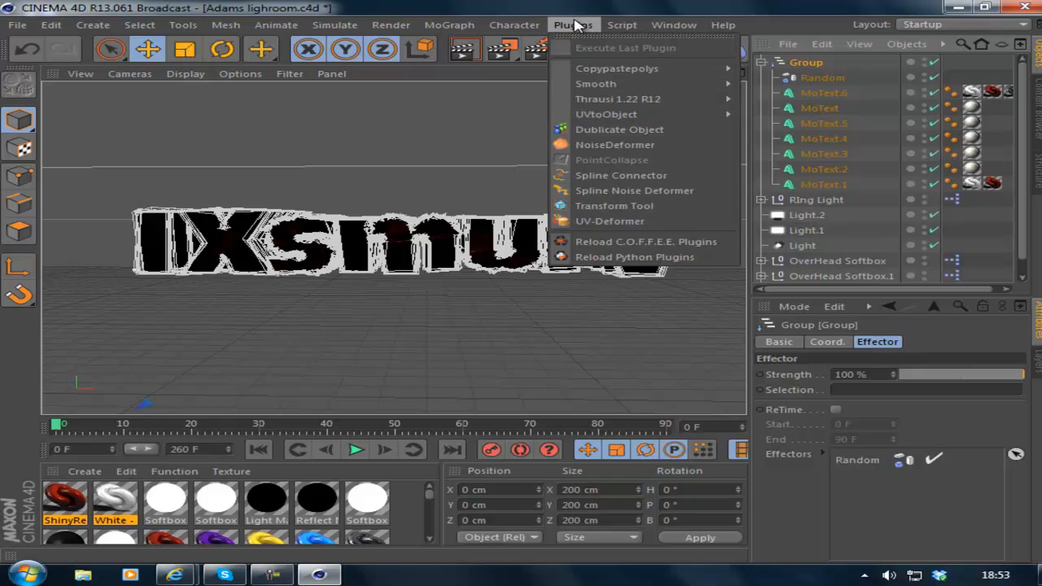
mouse_move(596, 85)
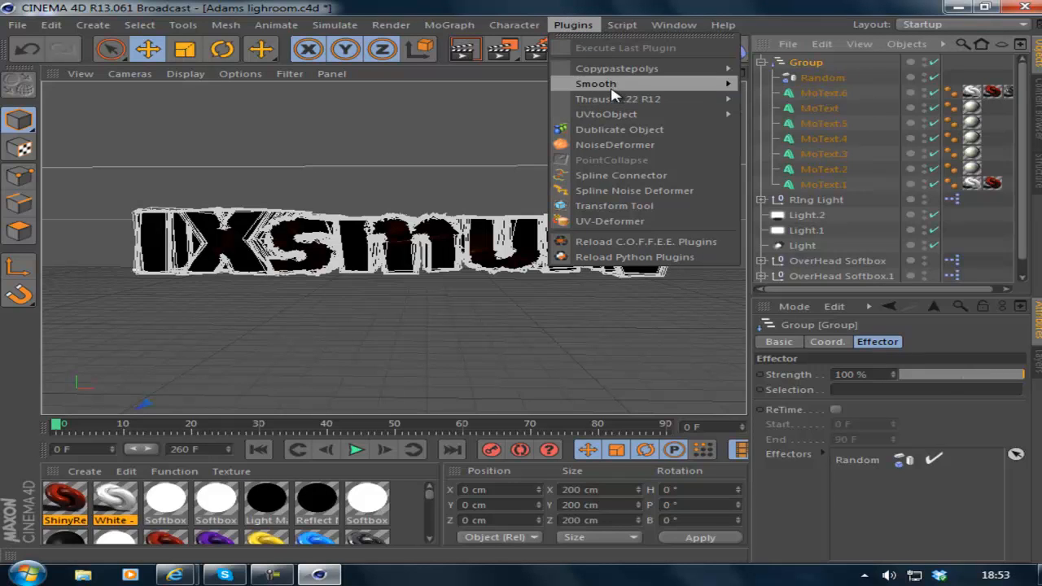
mouse_move(618, 100)
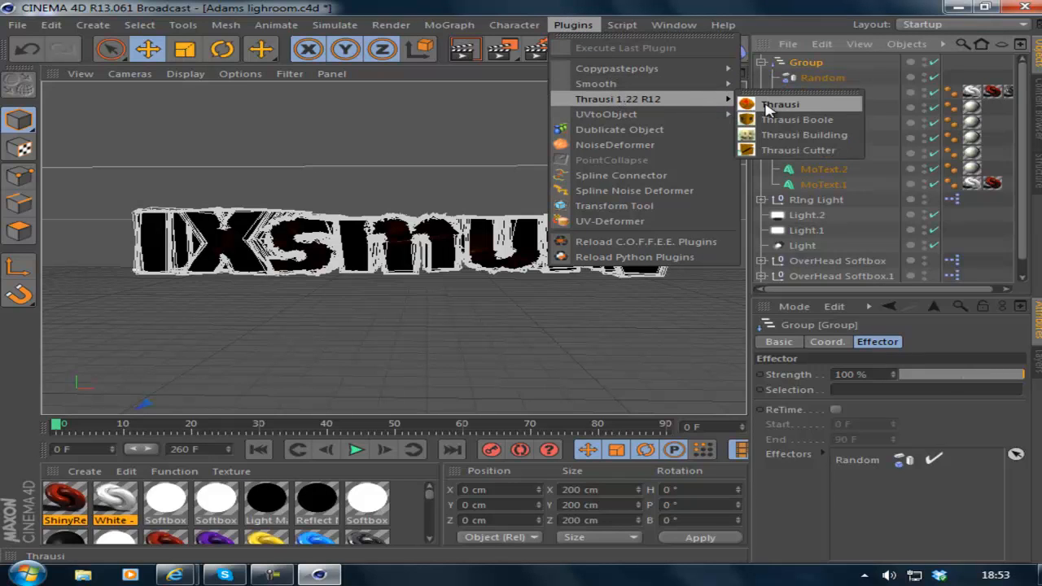
click(781, 104)
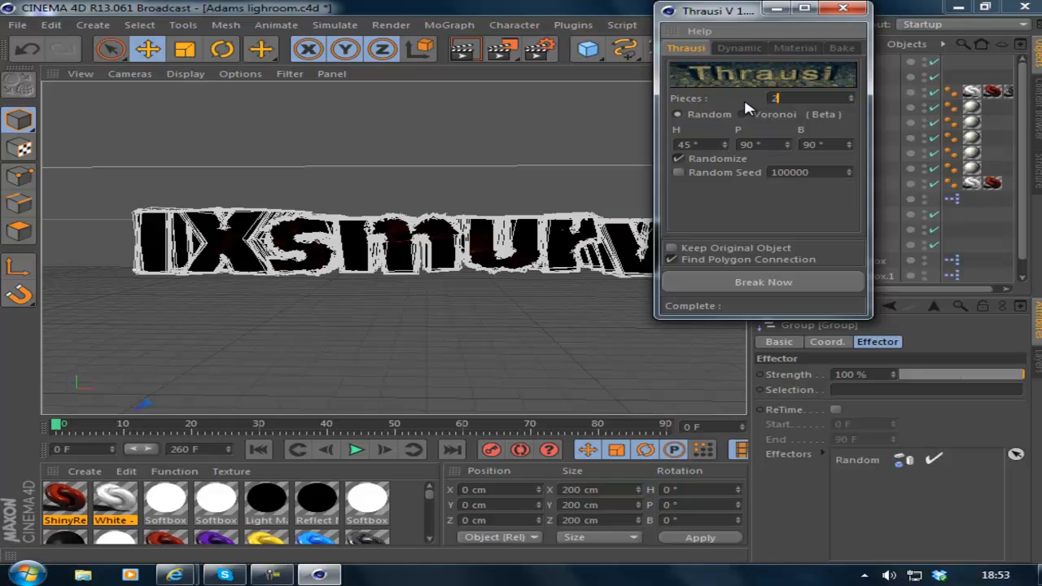
text(0)
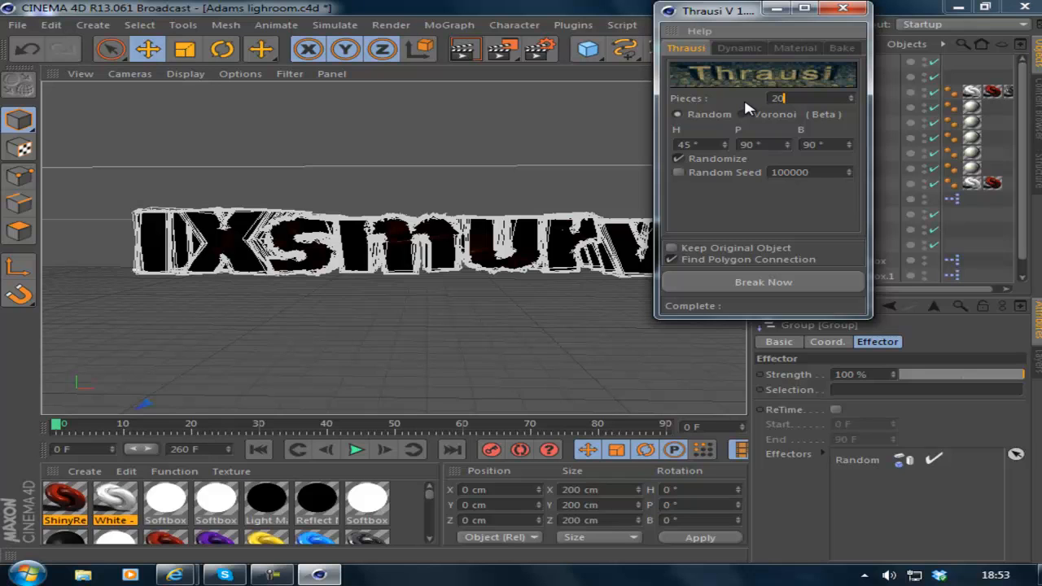
click(762, 282)
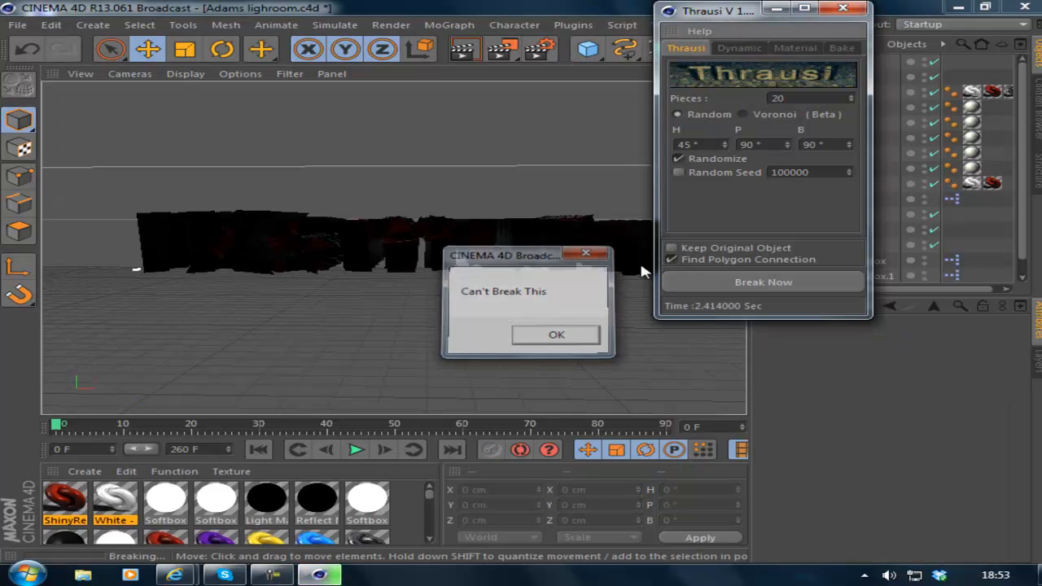
click(557, 335)
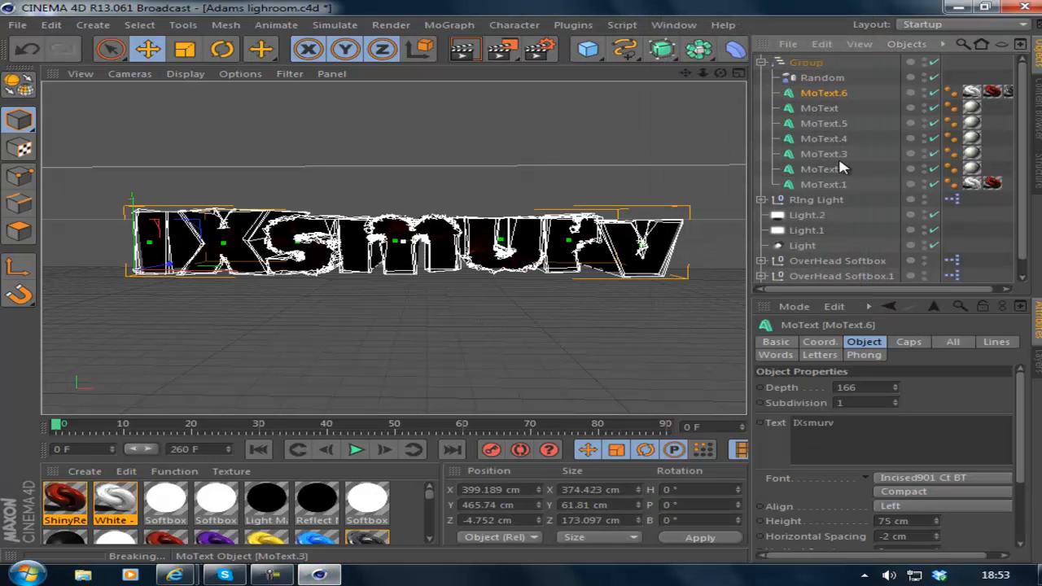
Review the Random effector's strength settings and select all the MoText letter objects.
click(822, 78)
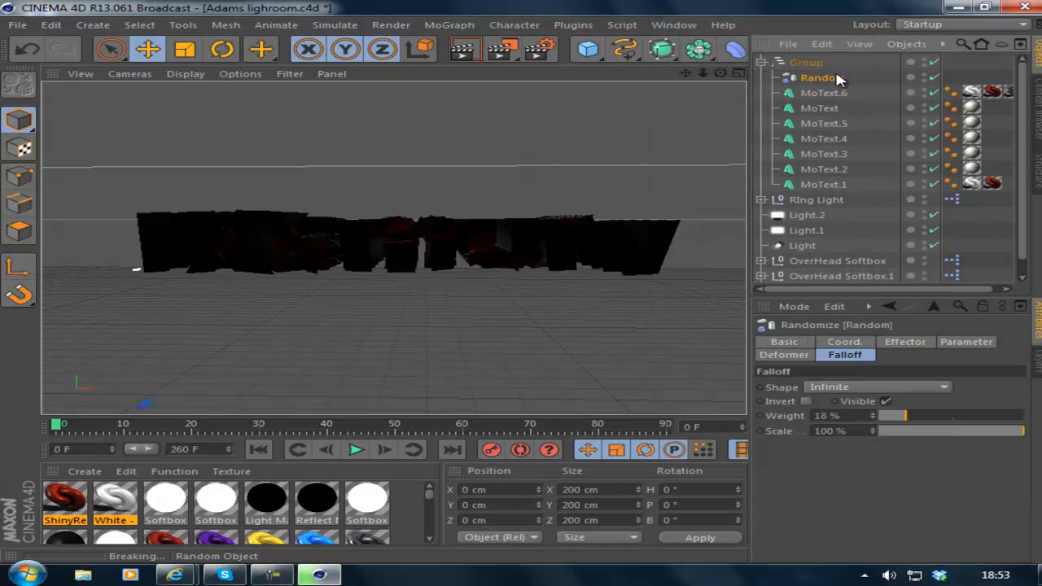
click(905, 342)
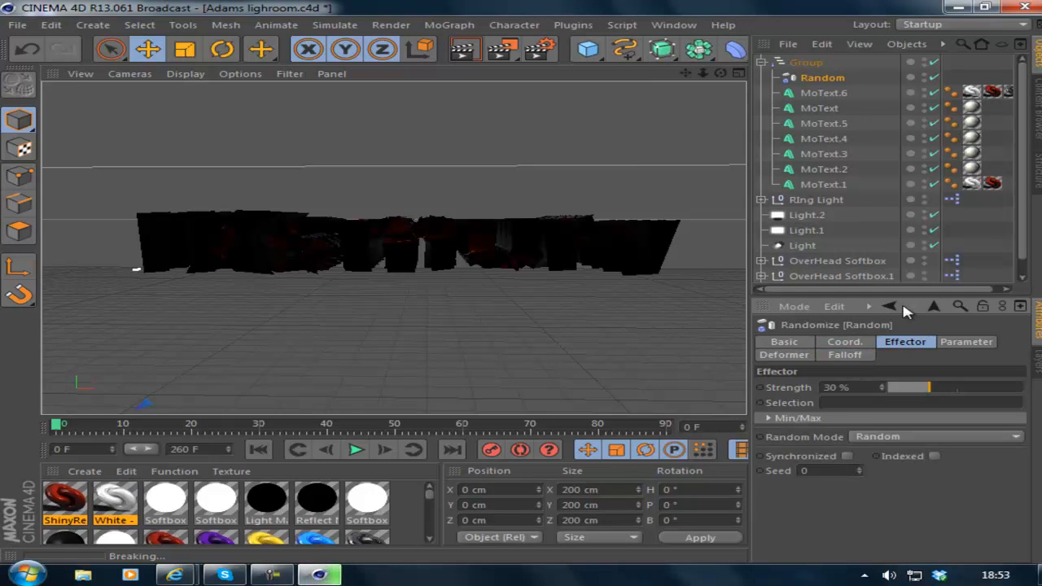
click(823, 184)
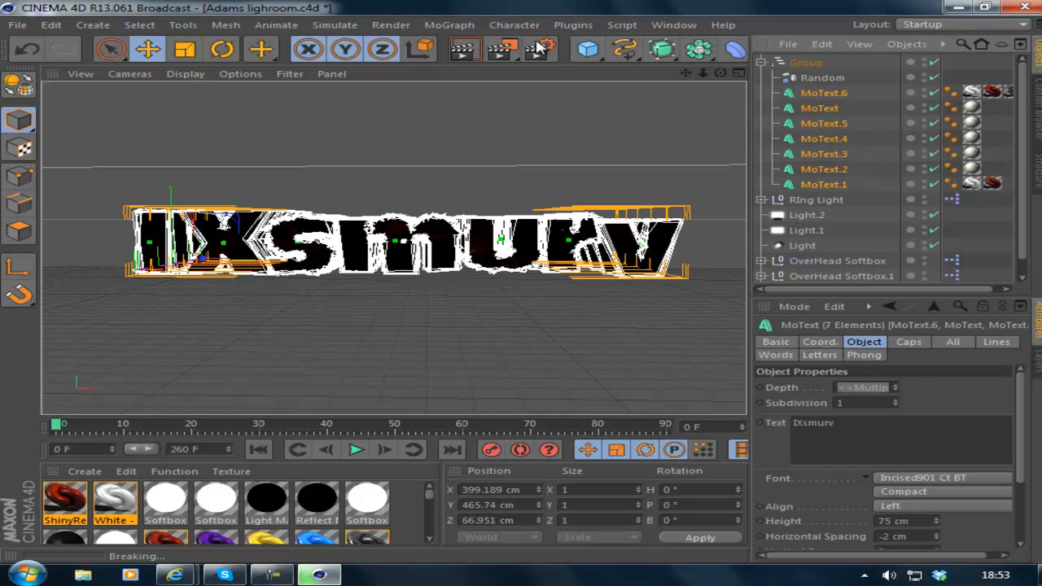
Run the Thrausi plugin with Pieces set to 20 and break the selected text.
click(573, 25)
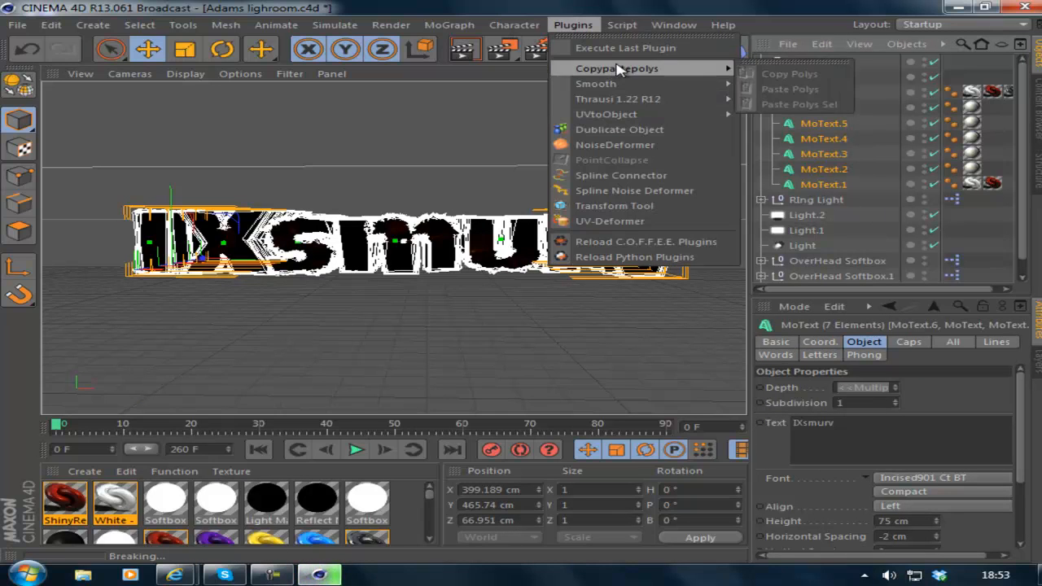
click(617, 100)
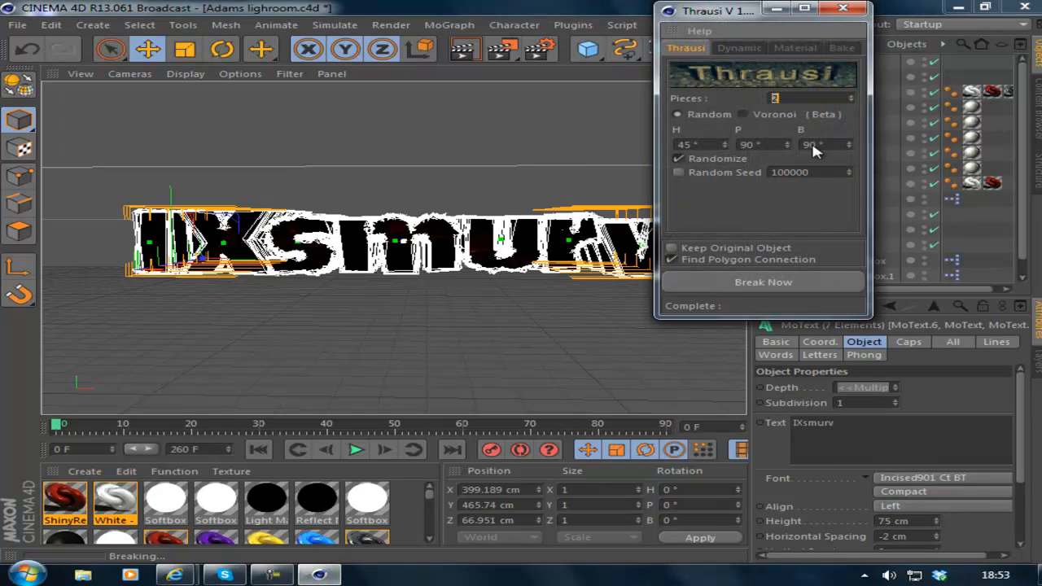
text(0)
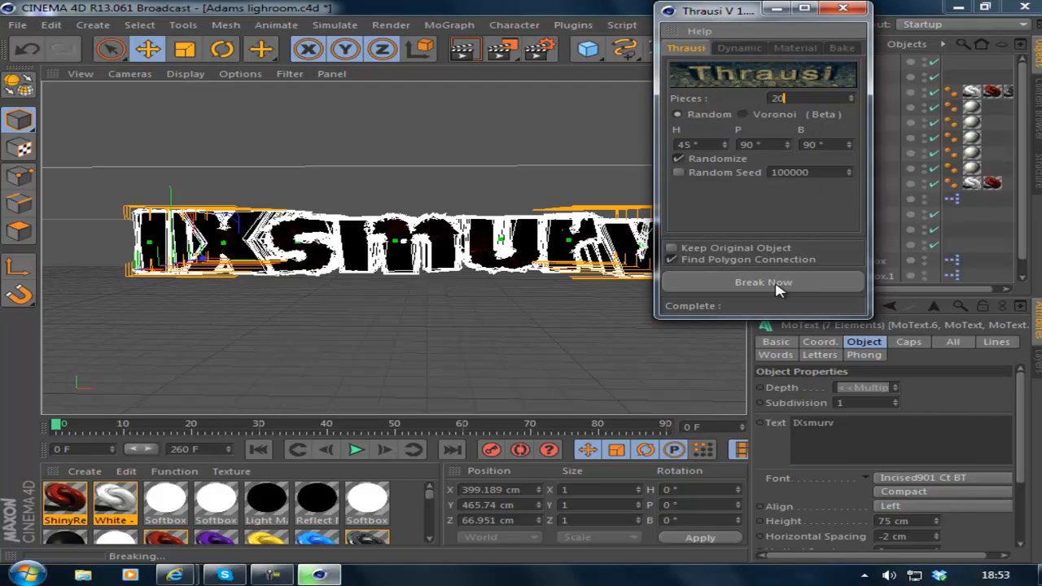
click(762, 282)
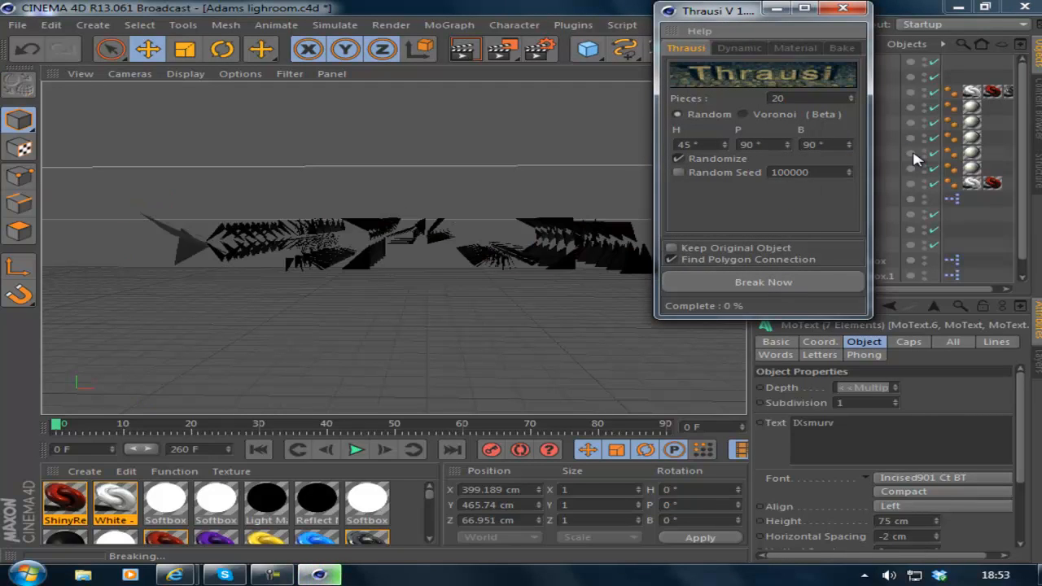
click(762, 282)
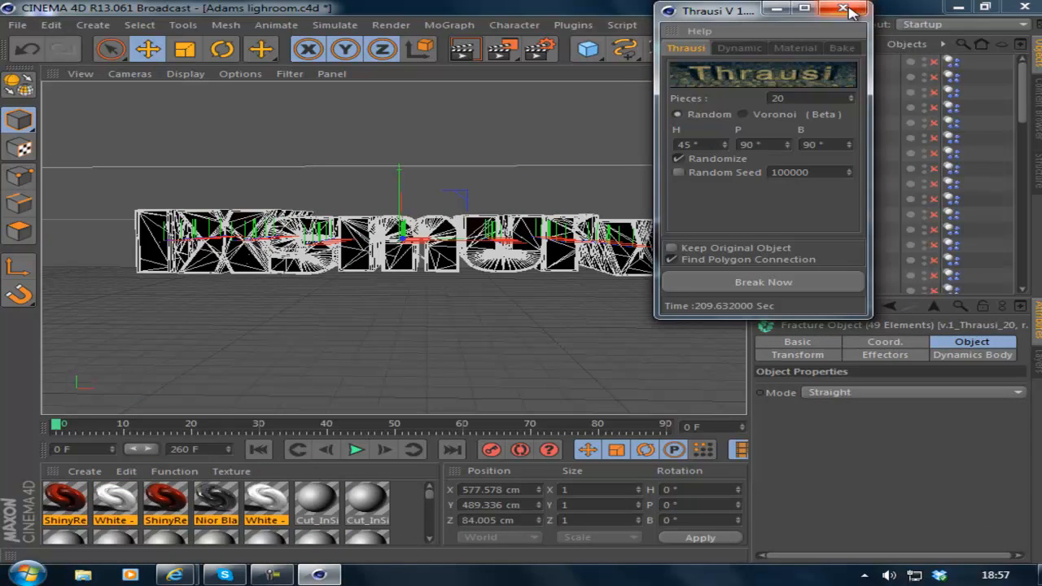
Close the Thrausi window and look through the _Thrausi_20 fragment objects in the Object Manager.
click(844, 10)
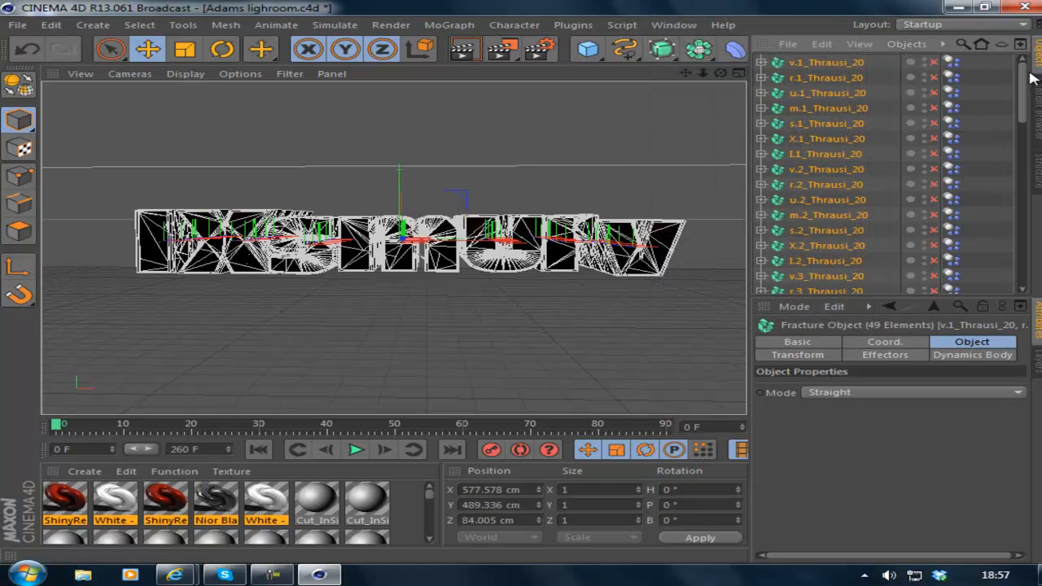
scroll(down, 3)
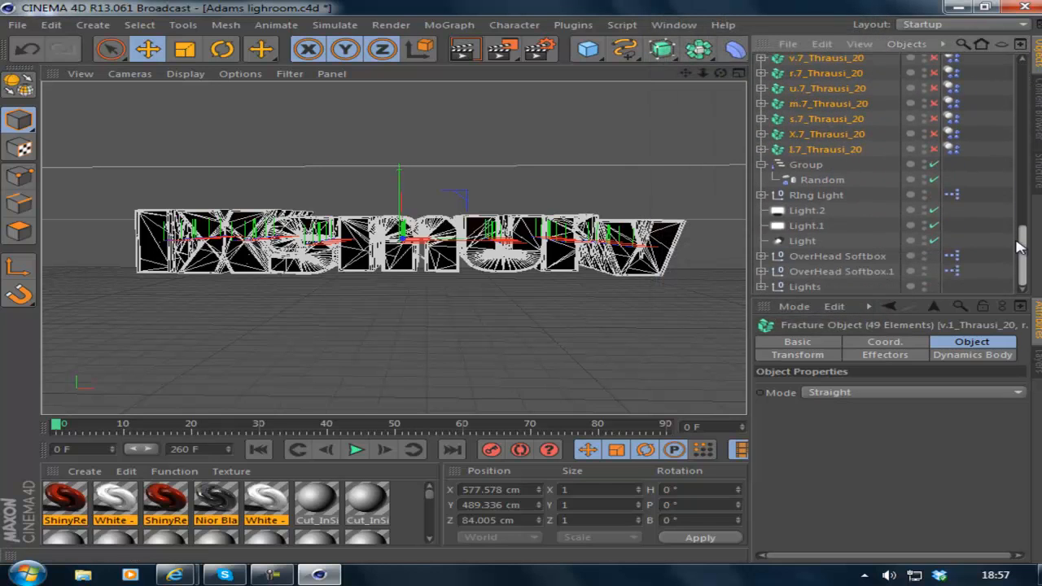
click(827, 119)
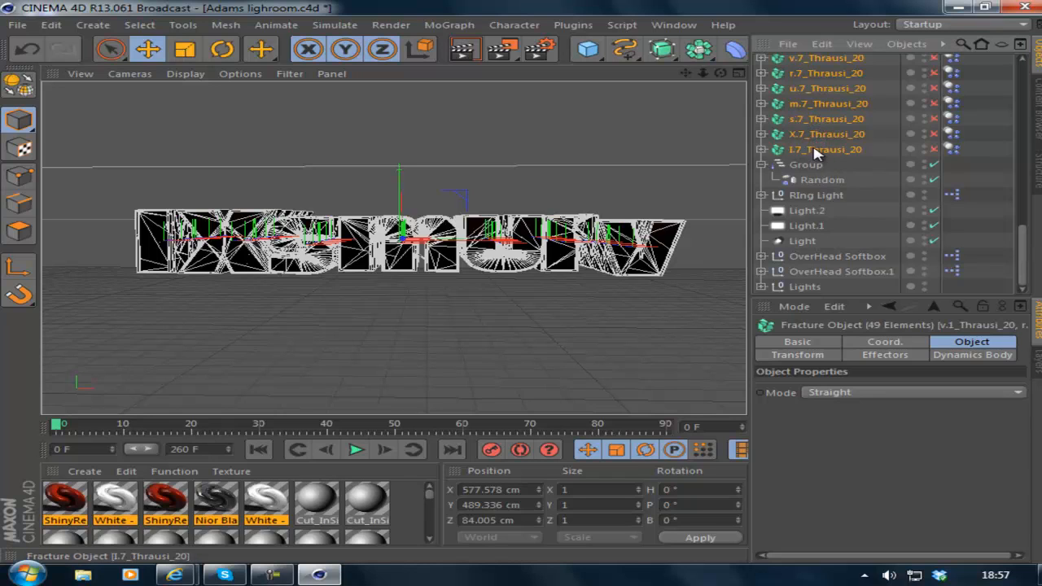
scroll(down, 3)
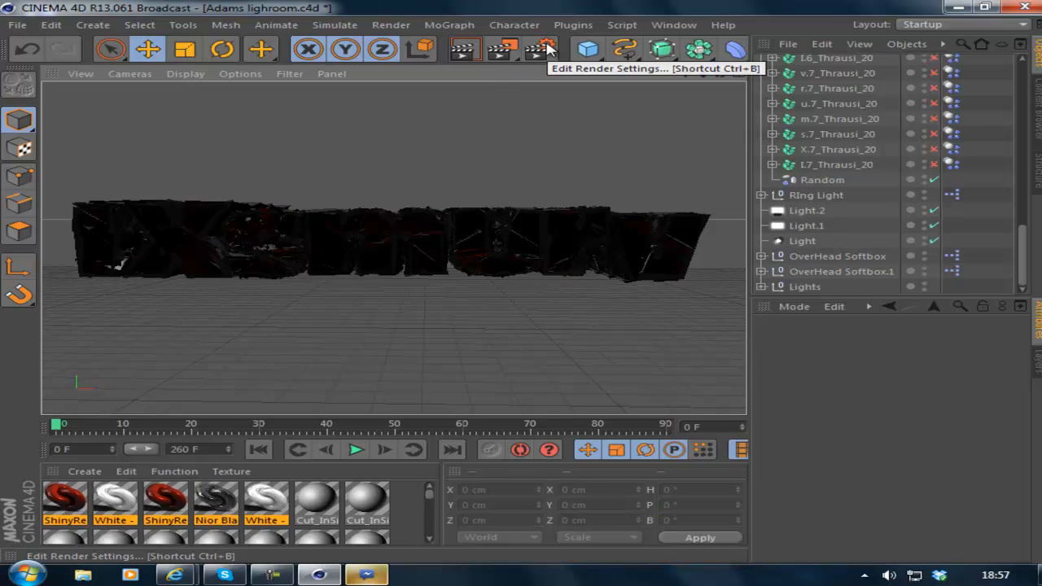
Bring up Render Settings on the Save page showing the image saving options.
click(544, 49)
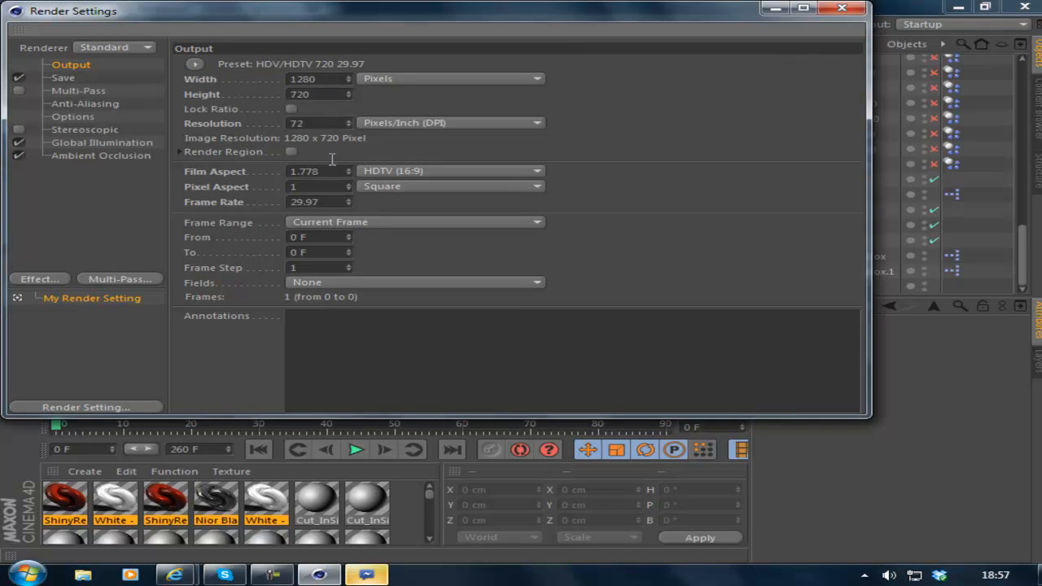
click(62, 78)
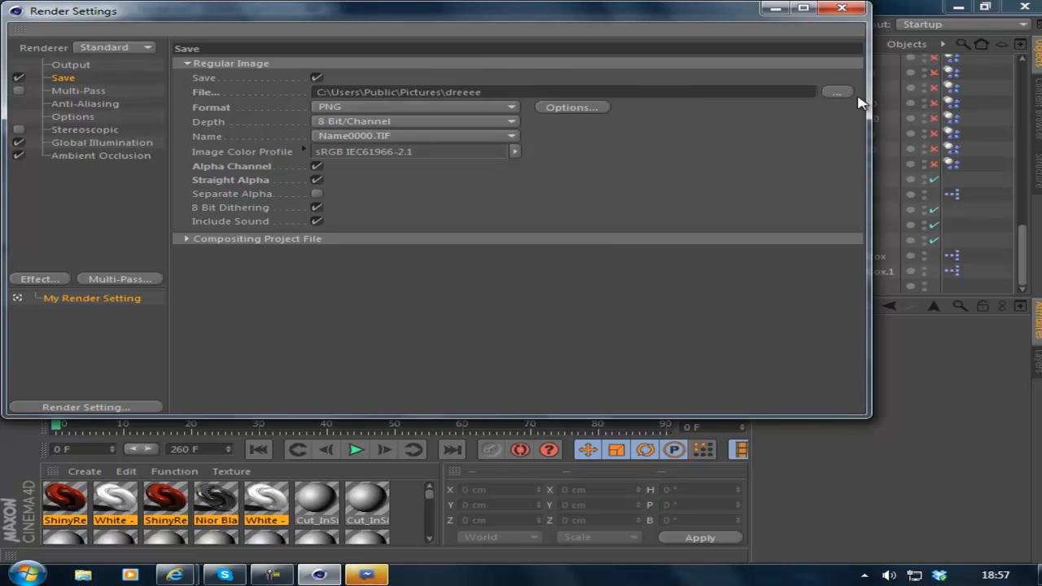
Choose the Desktop as the save location for the rendered image file.
click(837, 91)
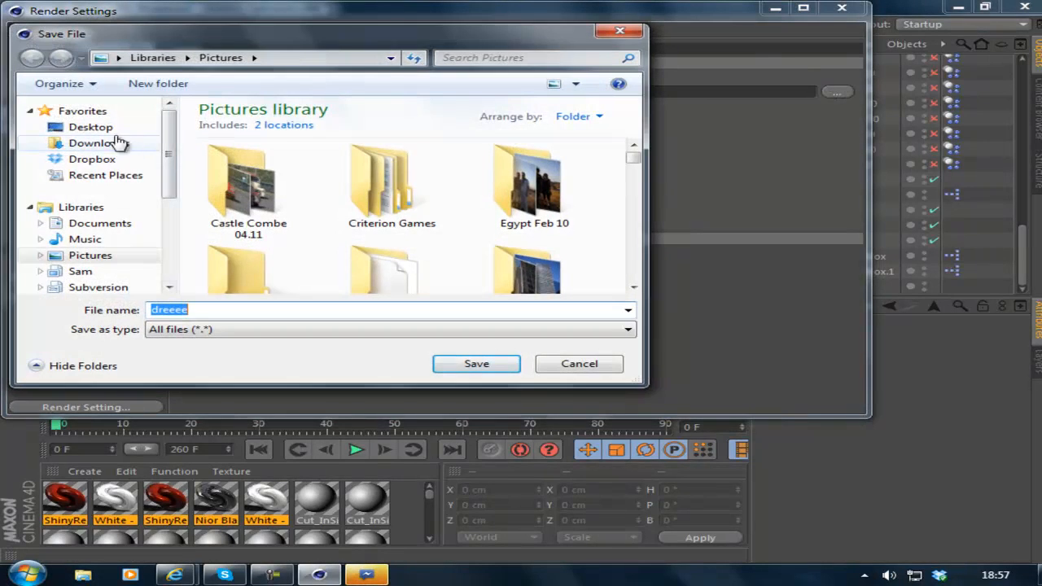
click(91, 127)
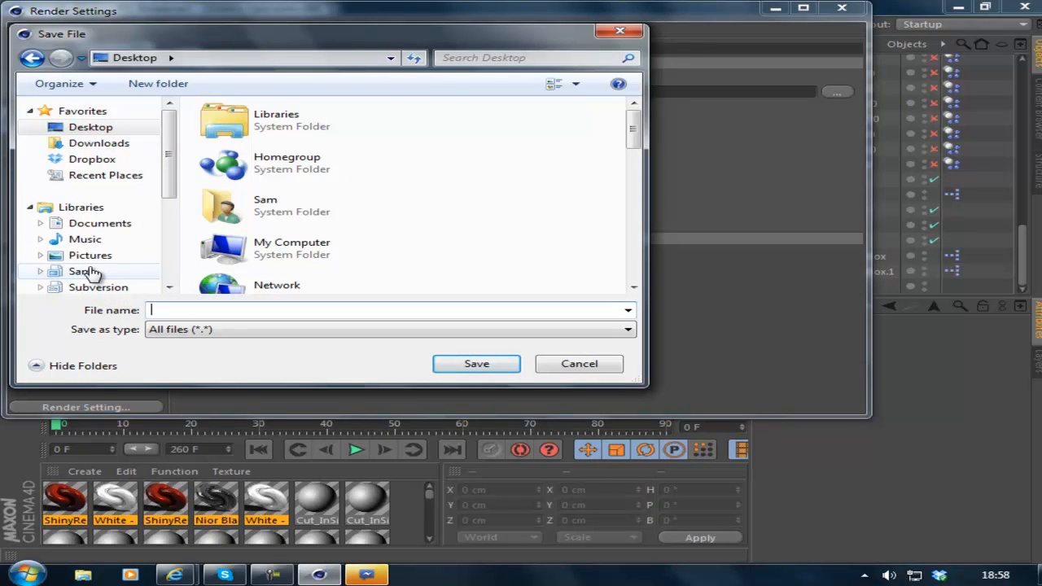
Name the render output TUTORIAL on the Desktop, keeping PNG format with alpha.
text(TUT)
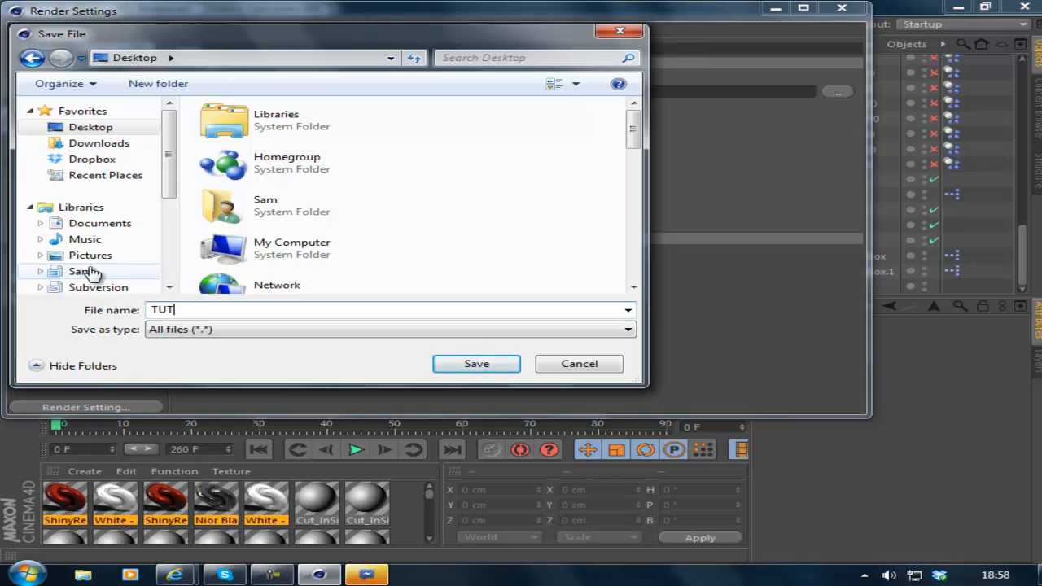
click(475, 363)
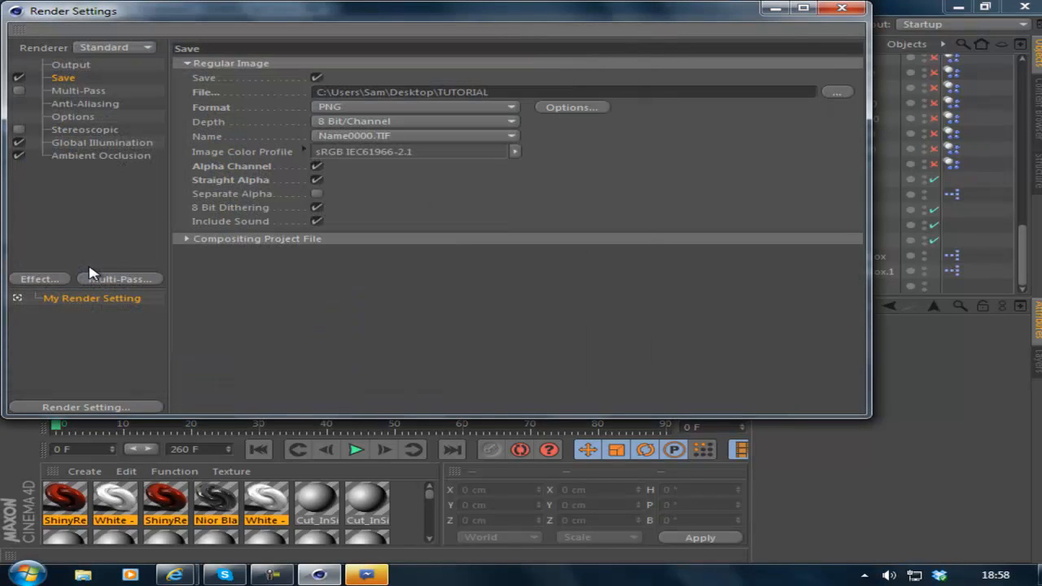
click(415, 108)
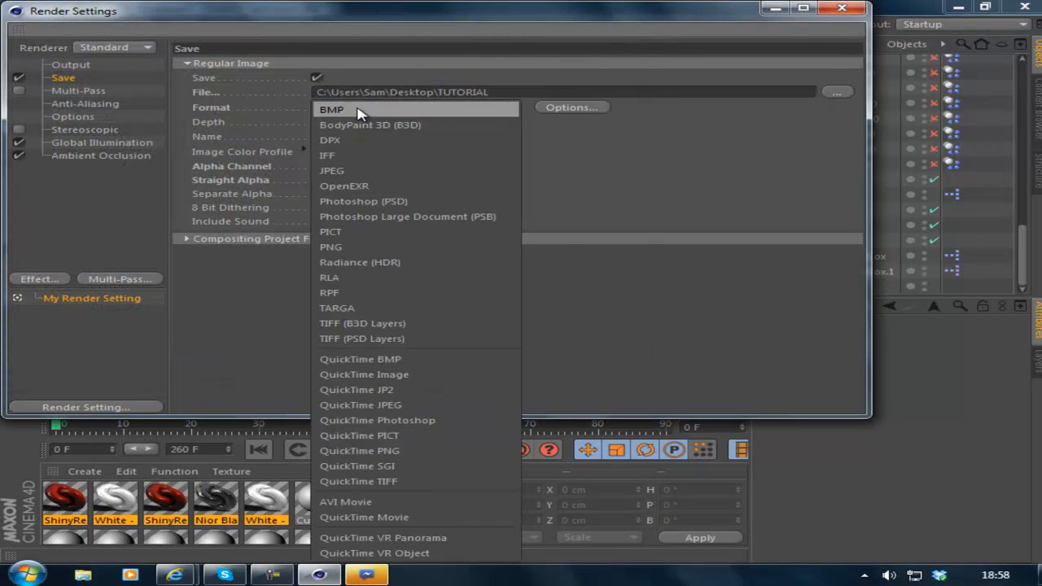
mouse_move(352, 501)
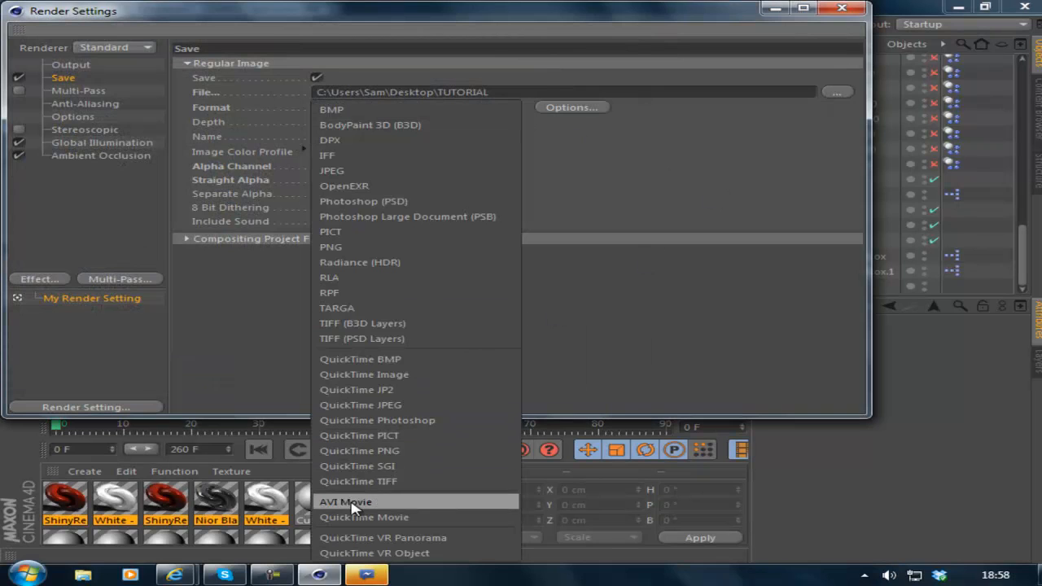
click(331, 248)
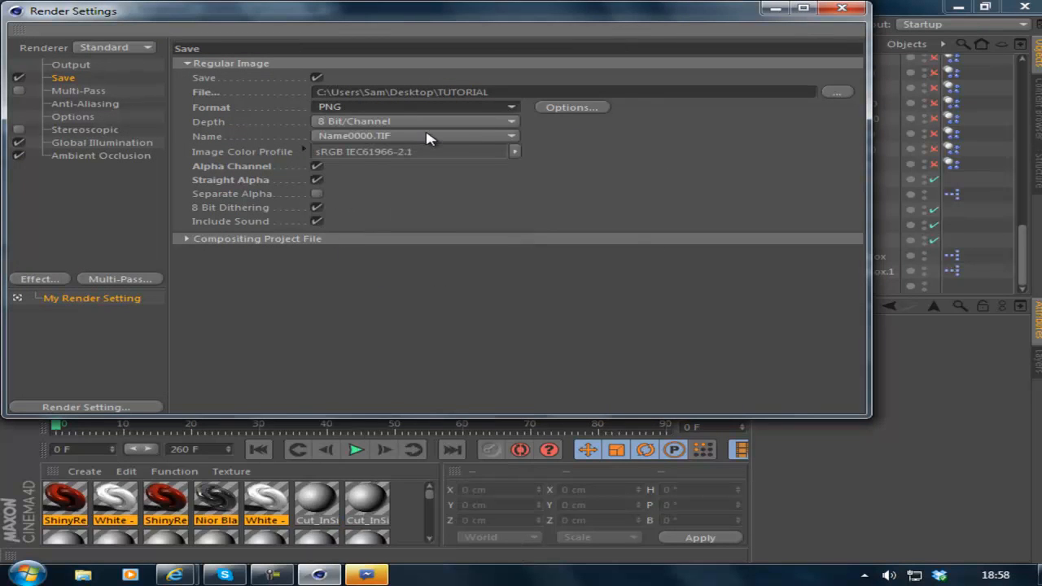
mouse_move(329, 202)
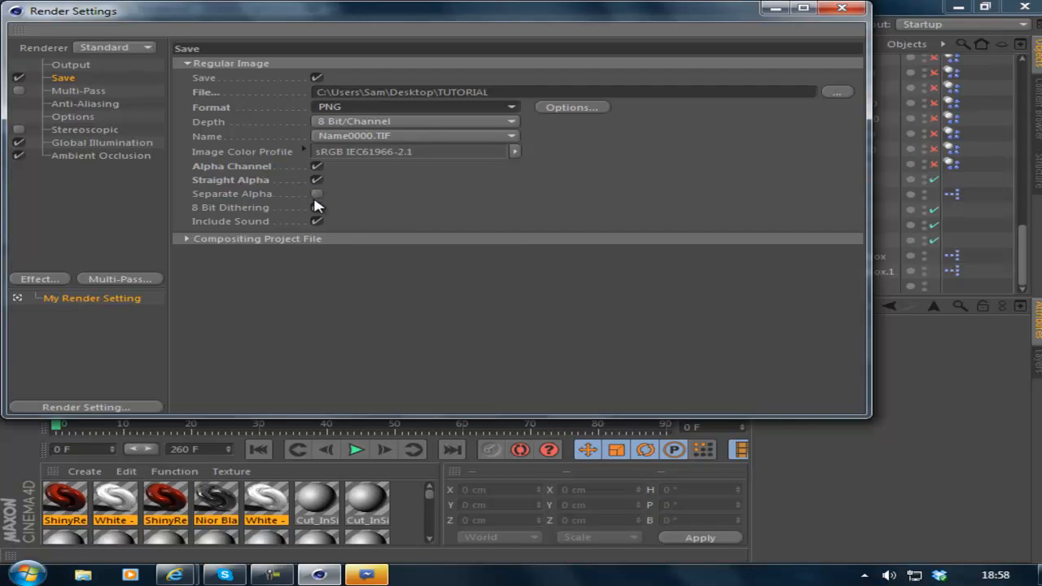
click(317, 207)
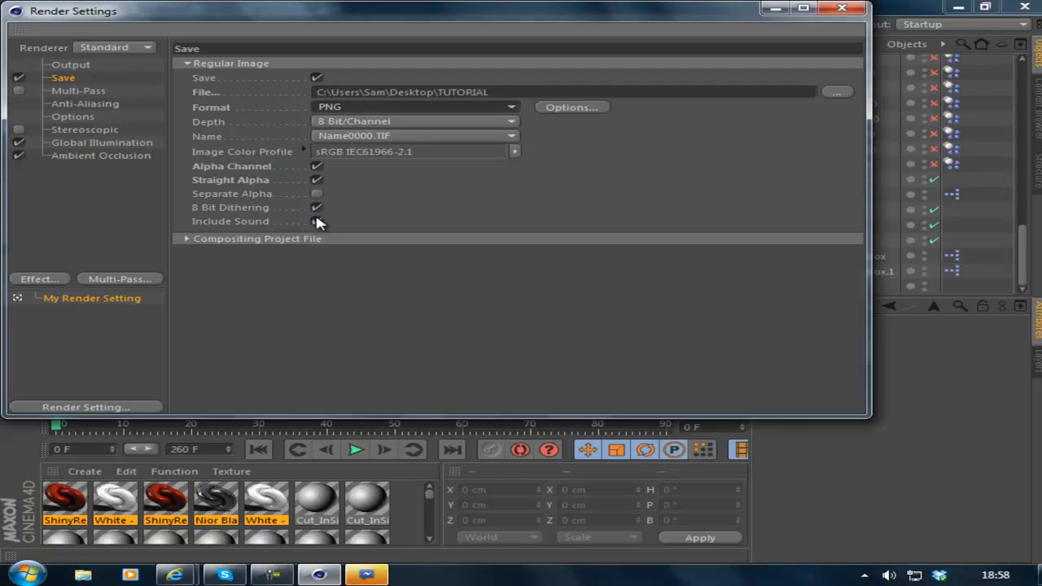
mouse_move(98, 96)
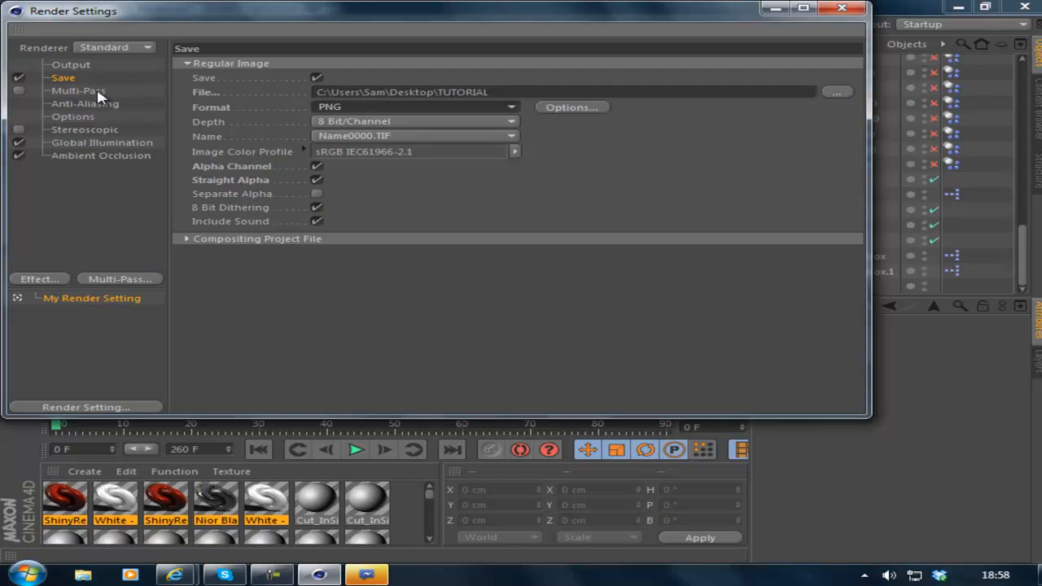
Browse the anti-aliasing, stereoscopic, GI and ambient occlusion pages, then close Render Settings.
click(85, 104)
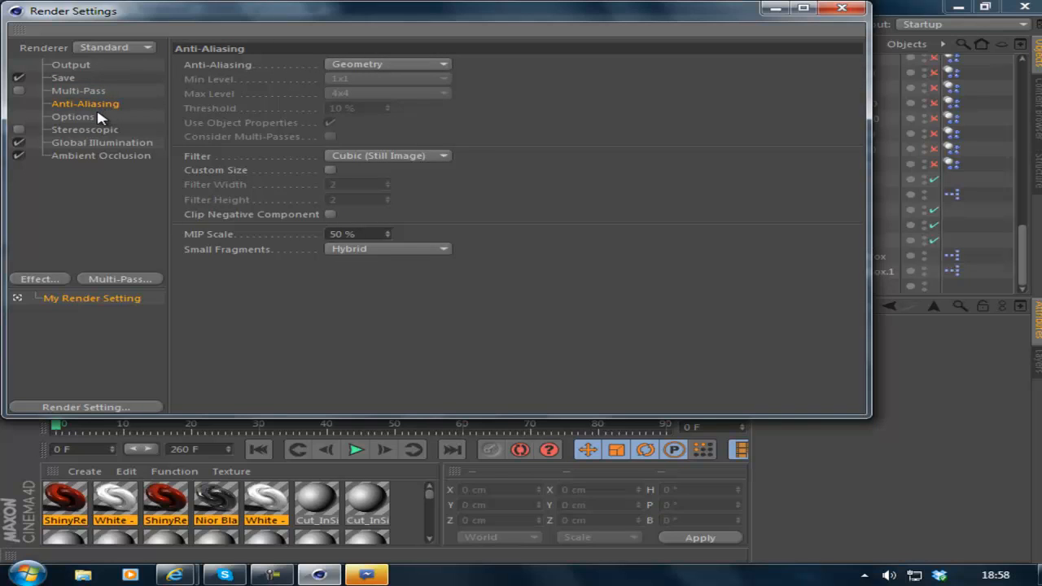
click(71, 117)
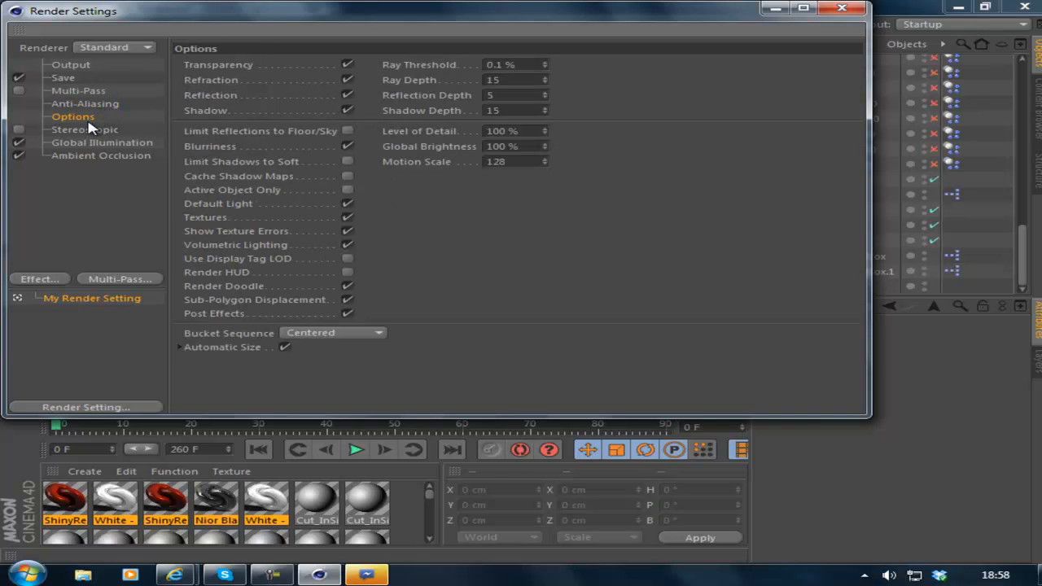
mouse_move(394, 138)
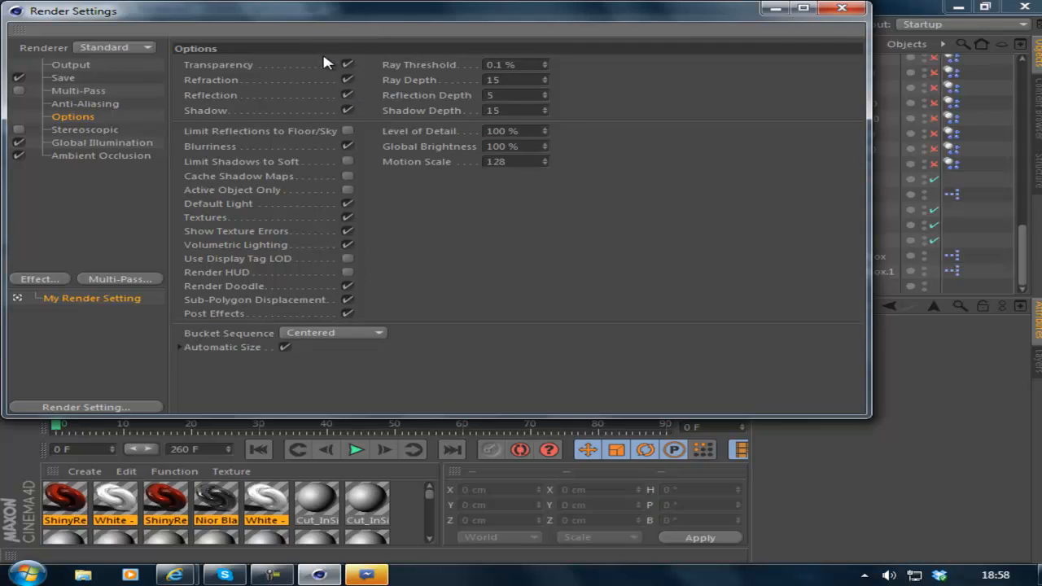
click(85, 130)
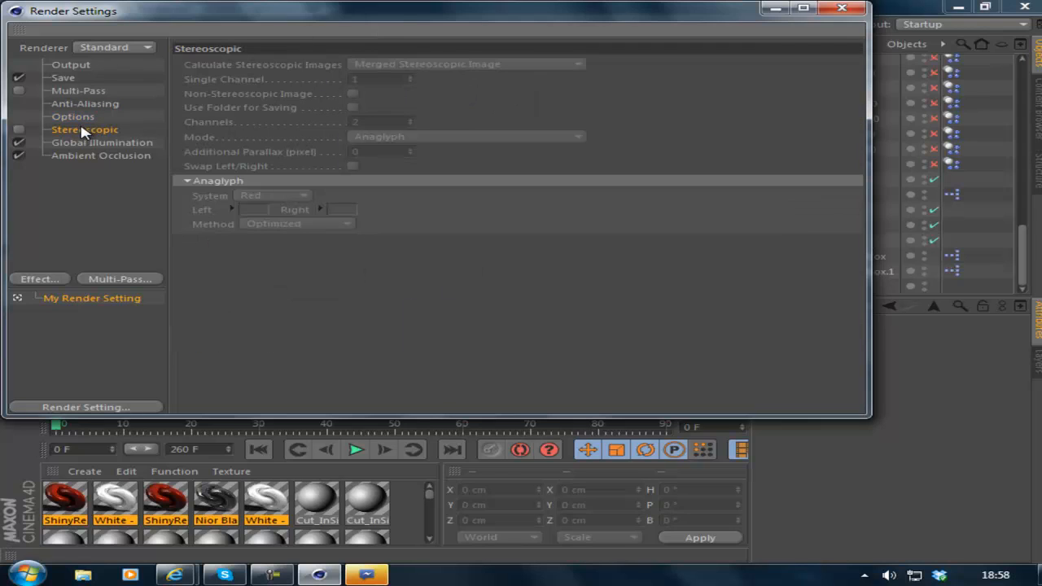
click(101, 143)
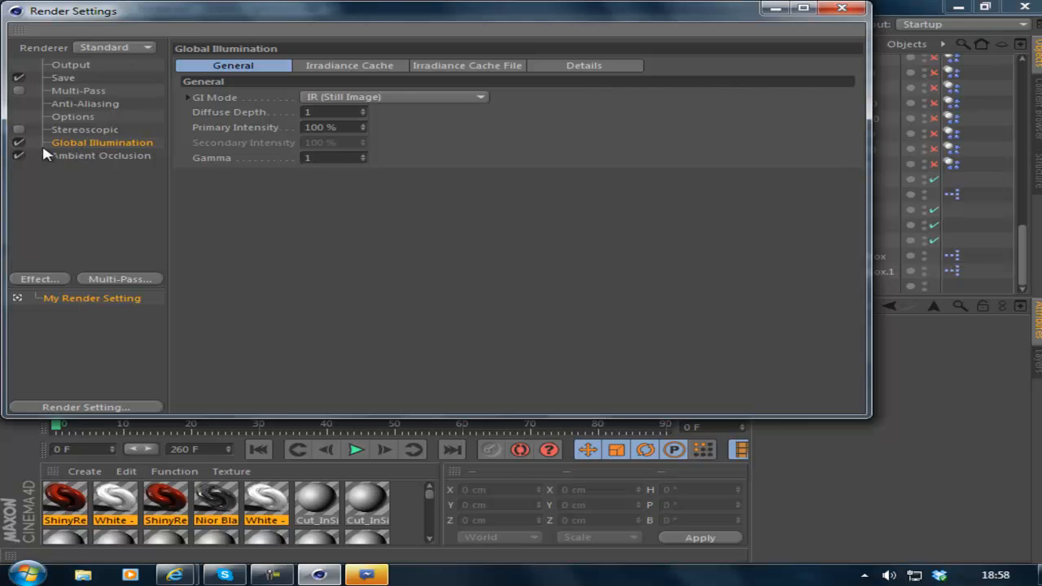
click(101, 157)
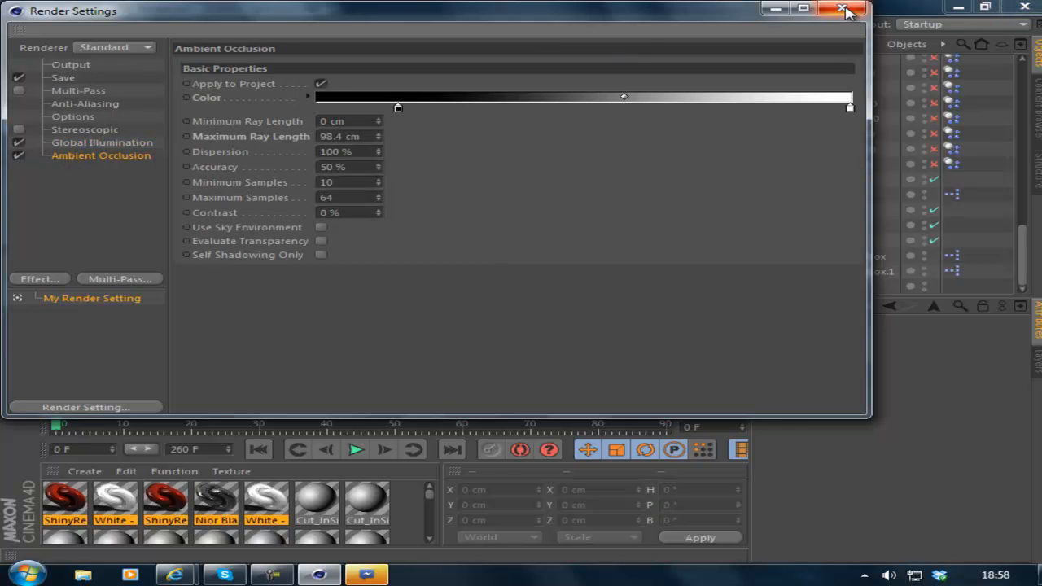
click(844, 10)
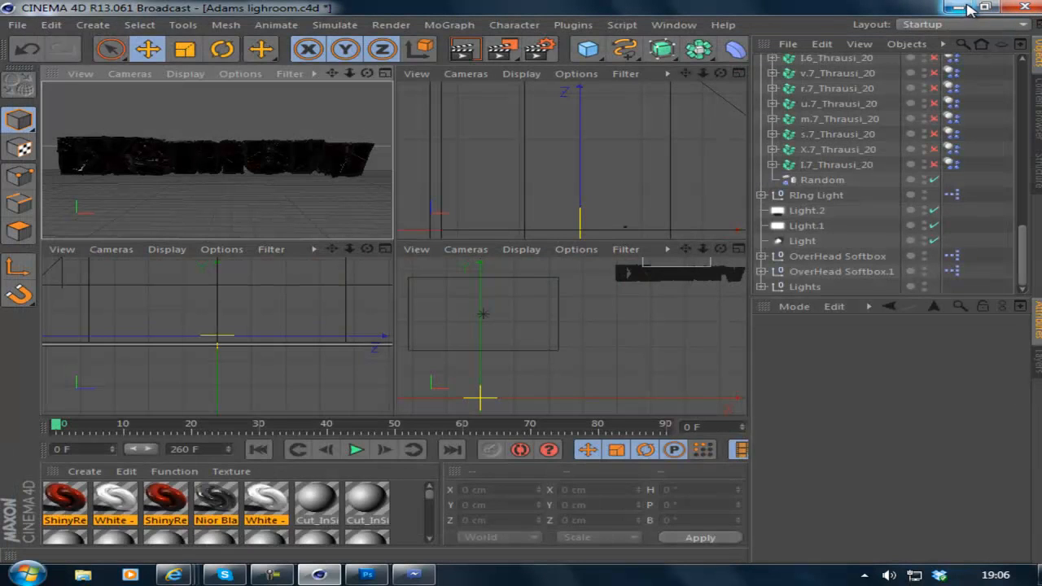
Minimise Cinema 4D, move TUTORIAL.png toward the desktop centre and launch Photoshop.
click(968, 6)
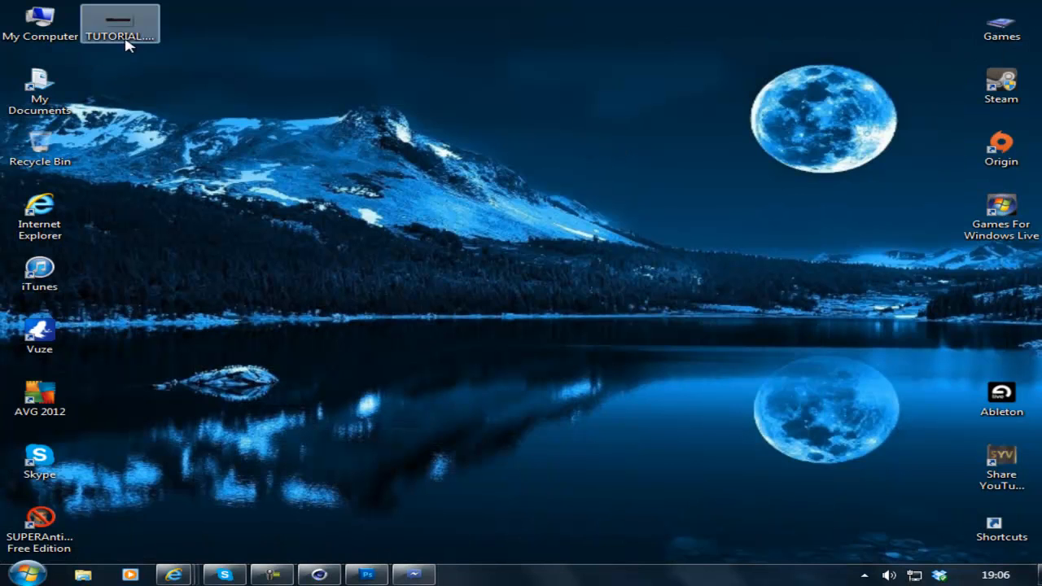
drag(121, 23, 360, 278)
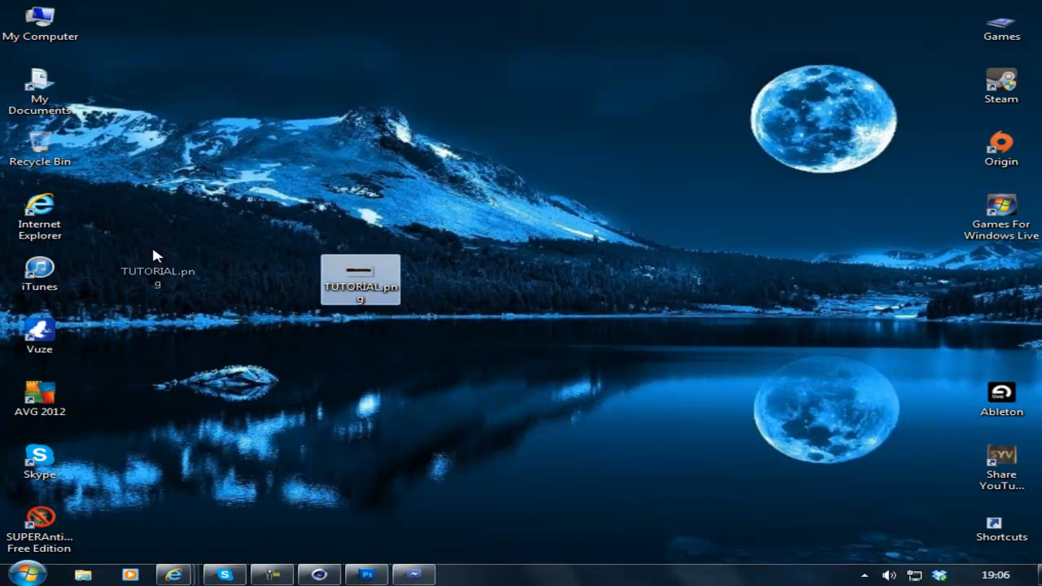
click(365, 575)
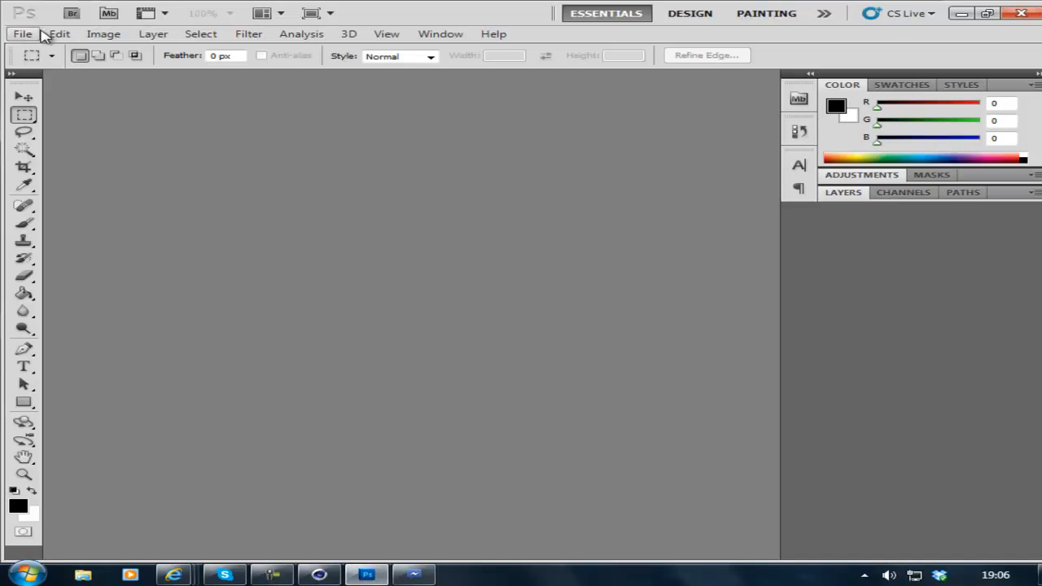
Open TUTORIAL.png from the Desktop through the File > Open dialog.
click(23, 33)
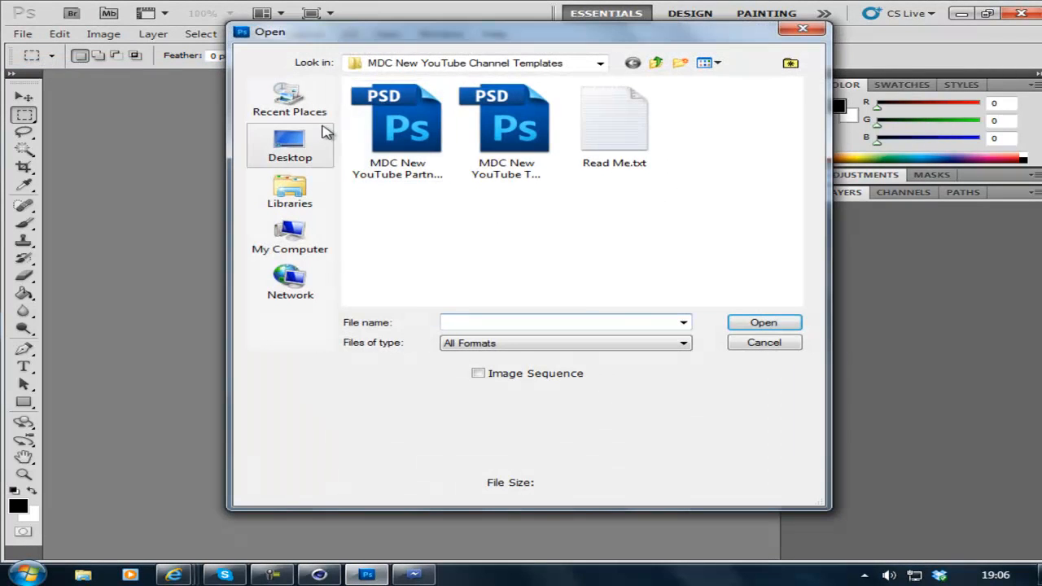
click(290, 146)
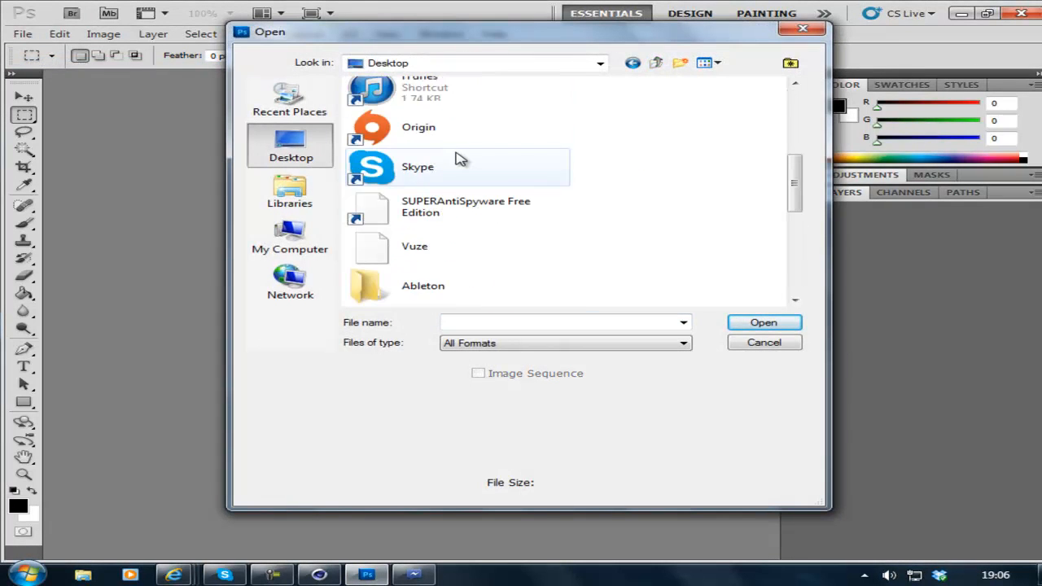
scroll(down, 3)
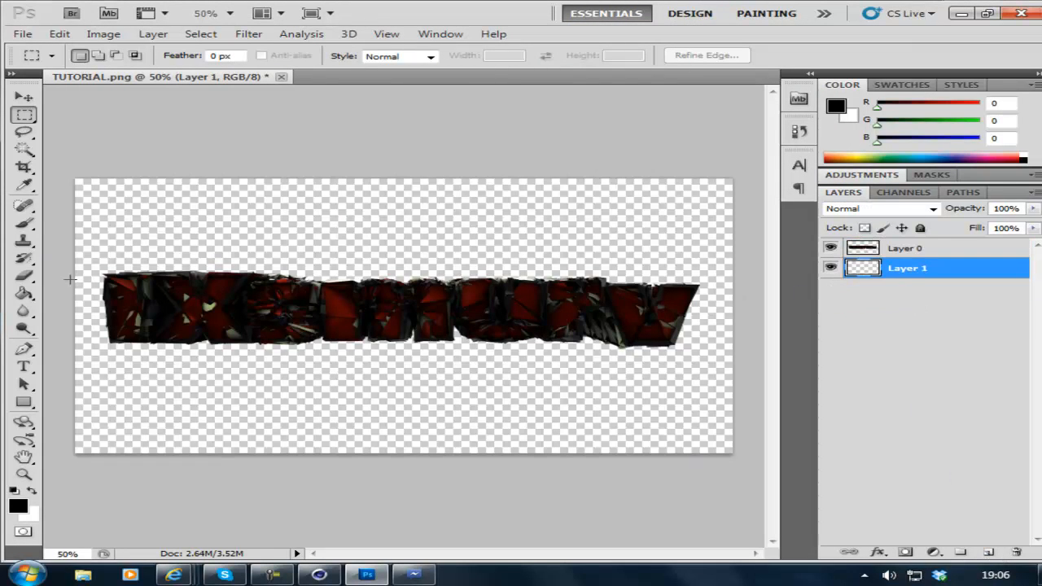
Fill the background white and add a Brightness/Contrast layer at brightness 150, contrast 45.
click(23, 293)
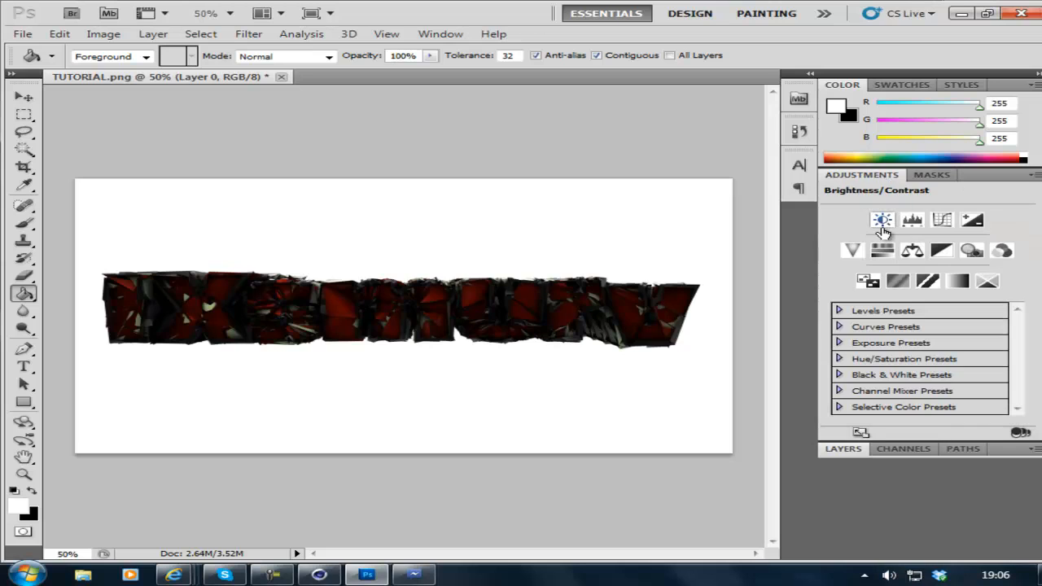
click(882, 220)
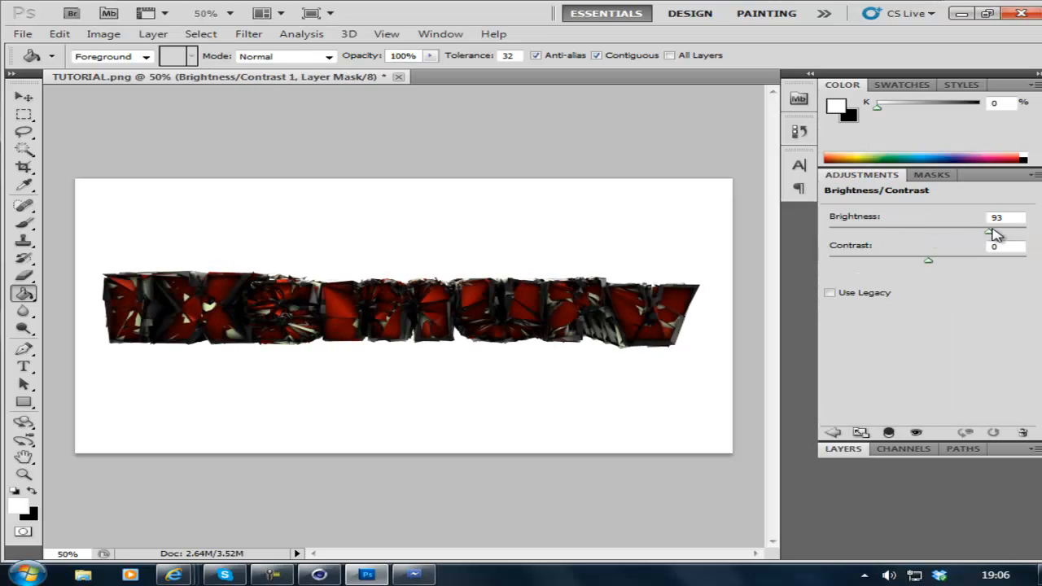
drag(989, 235, 1026, 234)
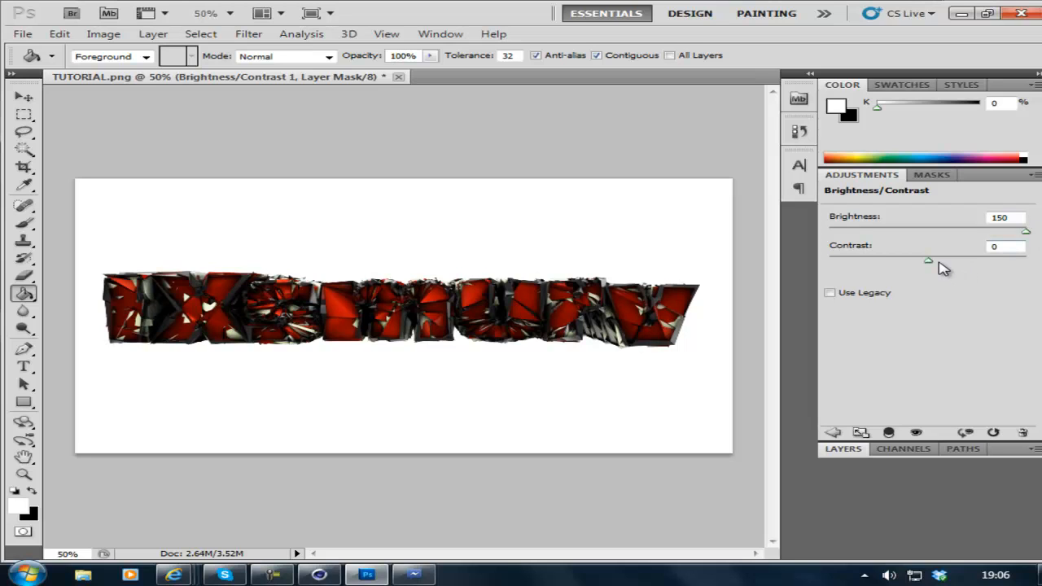
drag(928, 261, 885, 260)
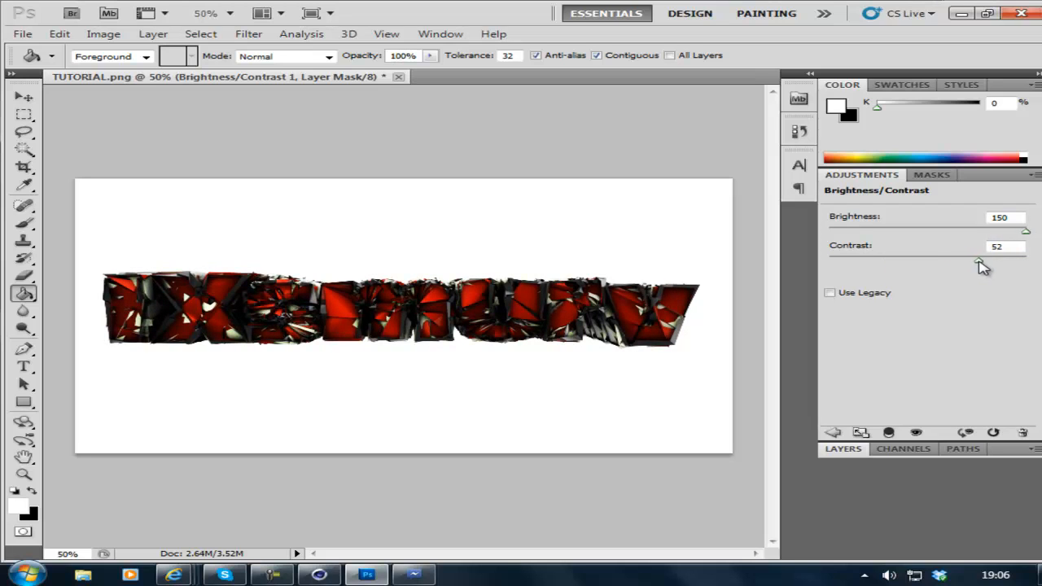
drag(977, 259, 986, 259)
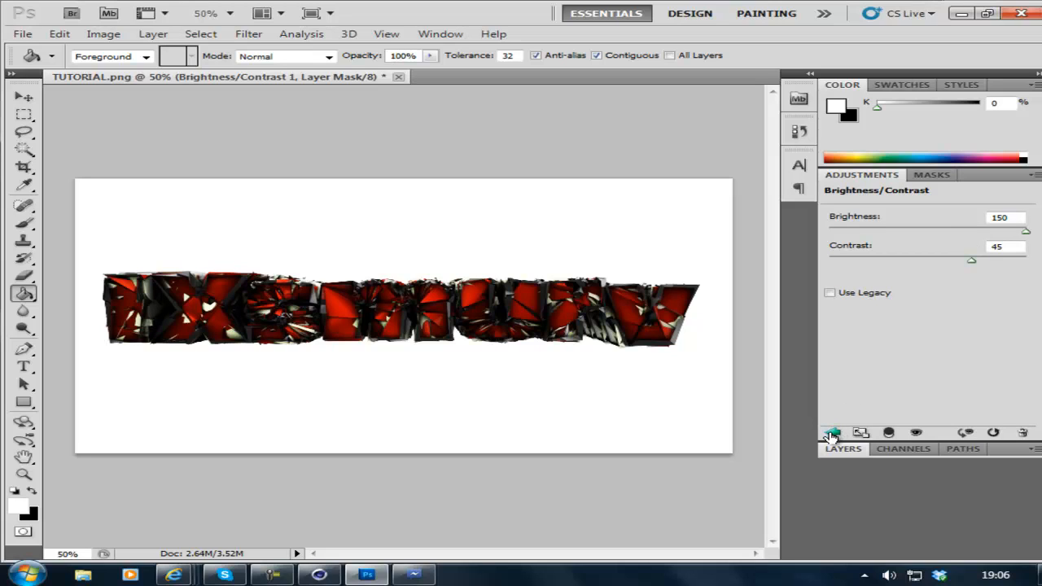
Add a Curves layer and bow the RGB curve upward to about input 58, output 128.
click(832, 433)
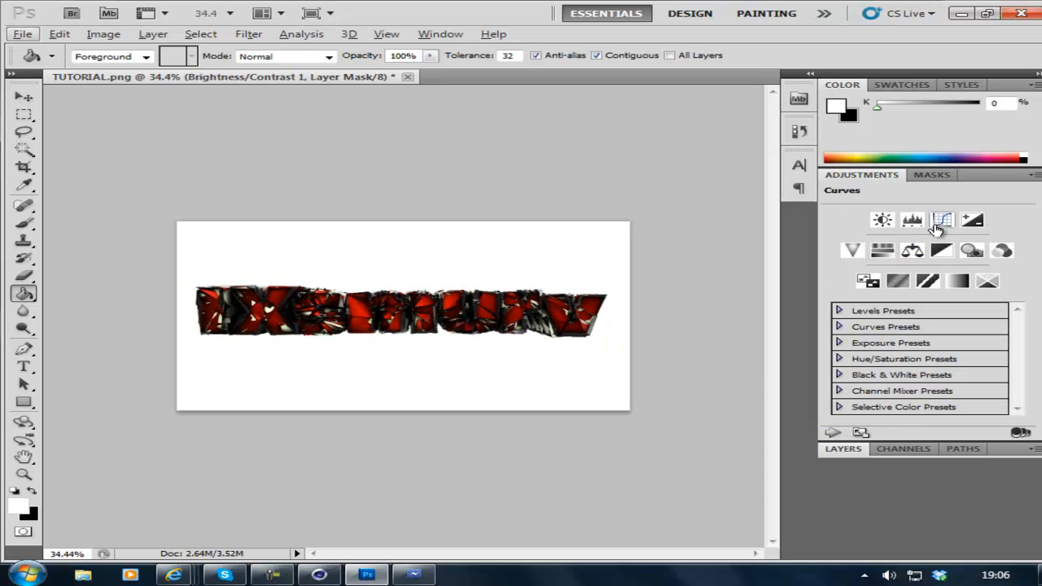
click(941, 220)
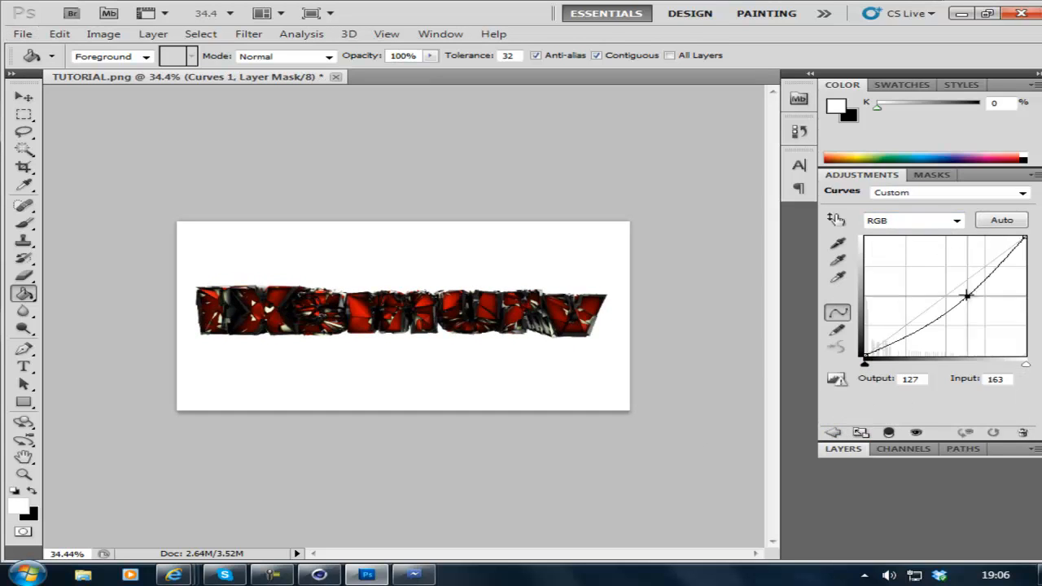
drag(967, 297, 941, 280)
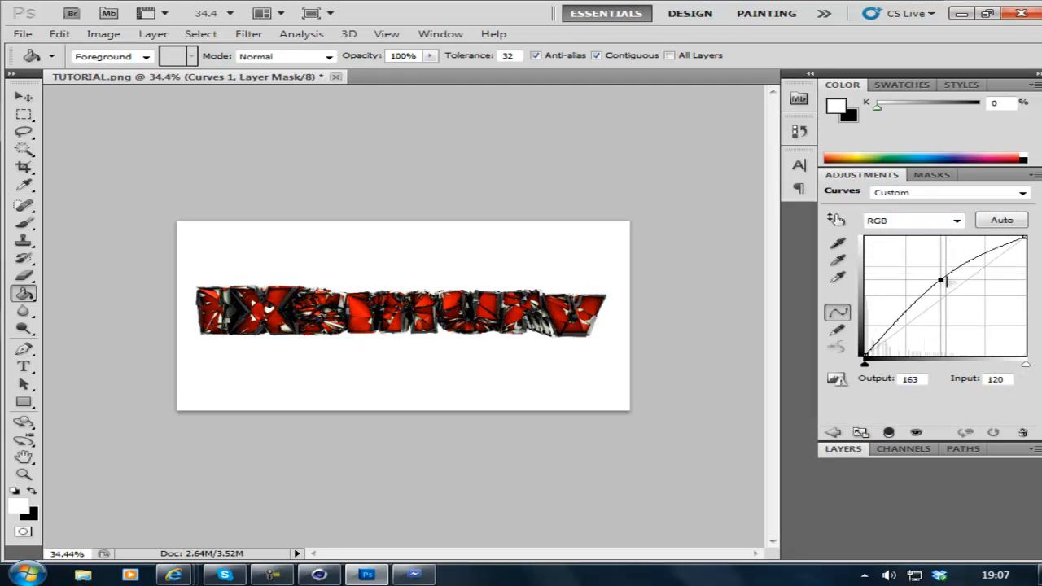
drag(941, 280, 999, 283)
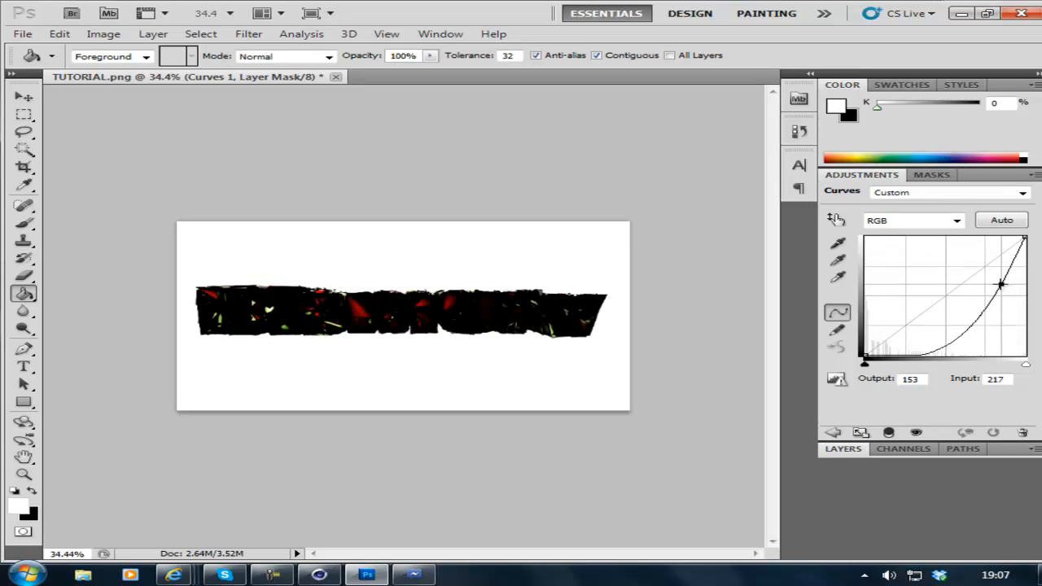
drag(1000, 284, 896, 305)
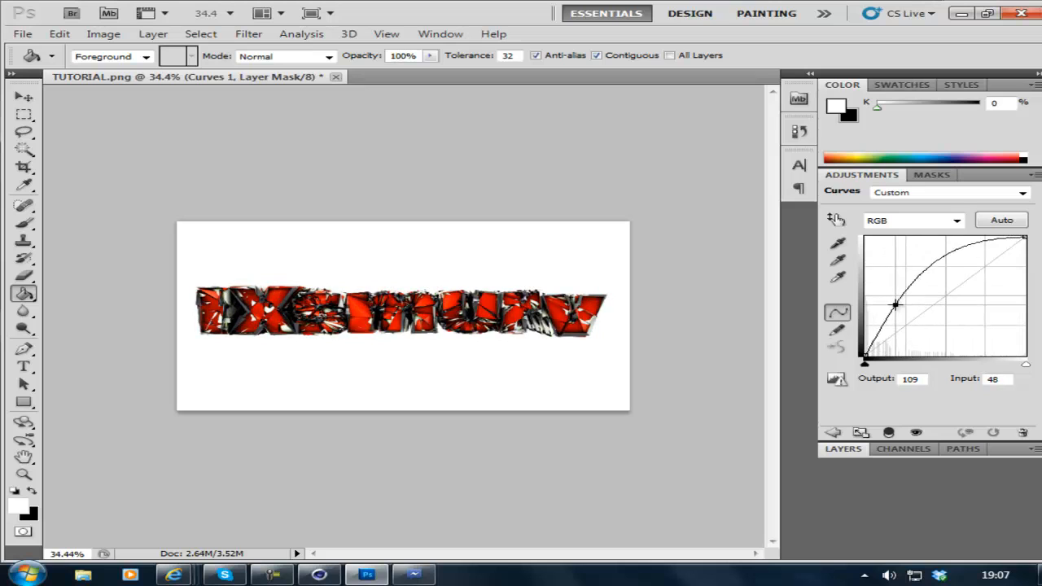
drag(895, 305, 902, 295)
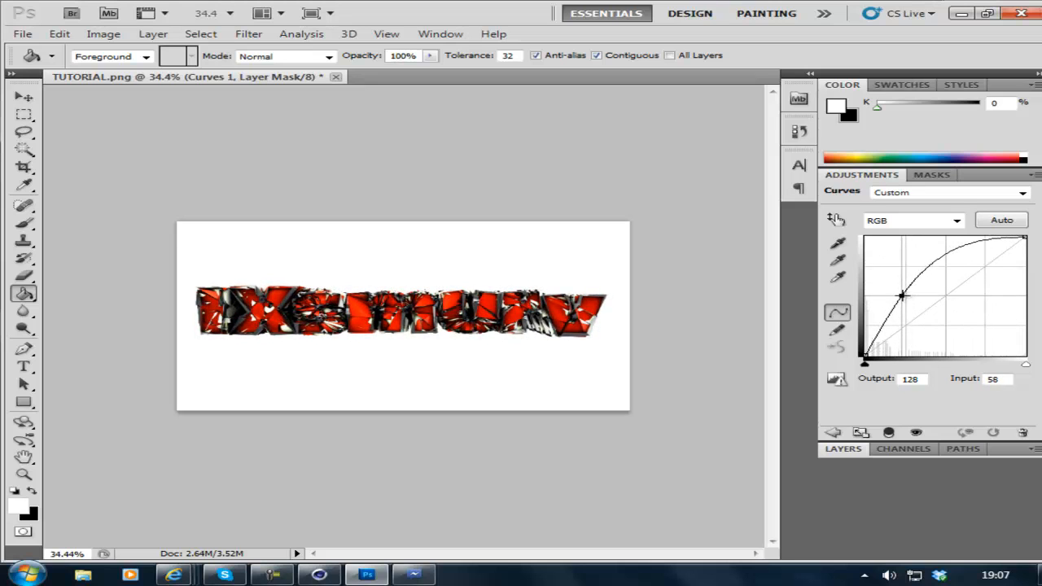
click(832, 433)
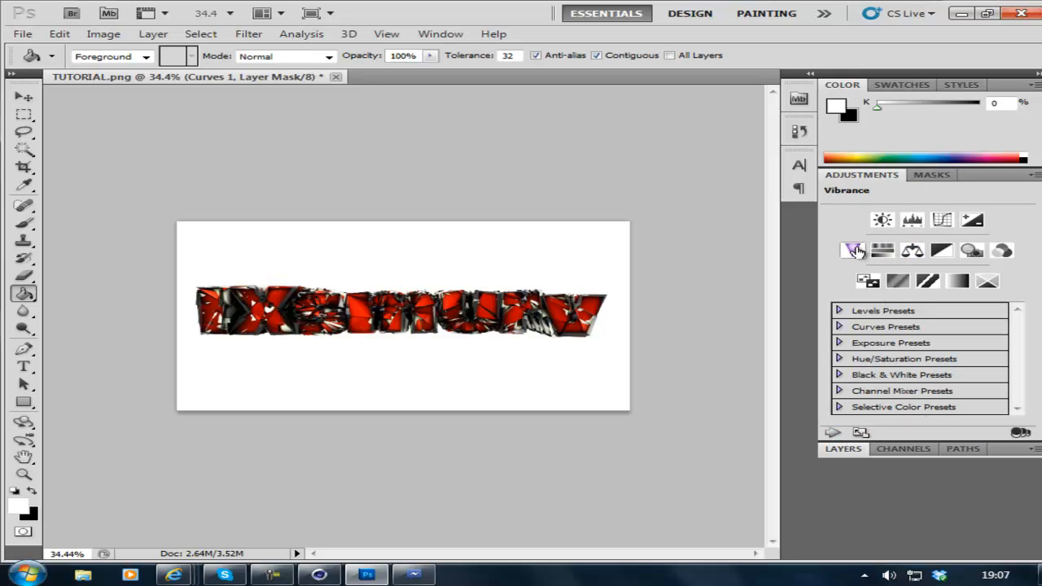
Add an Exposure layer set to exposure -0.10, offset -0.0131 and gamma 1.33.
click(912, 220)
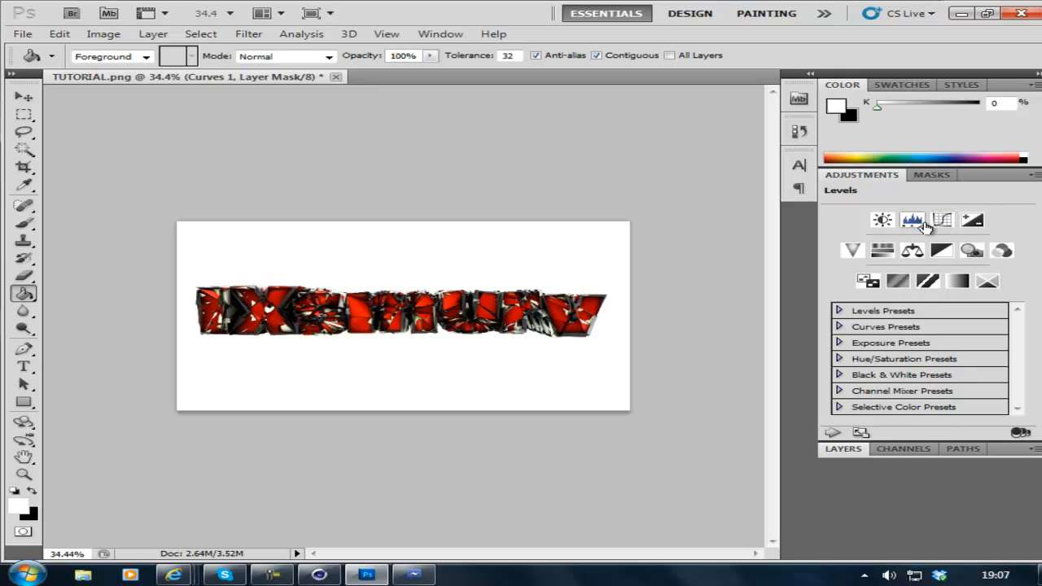
click(972, 220)
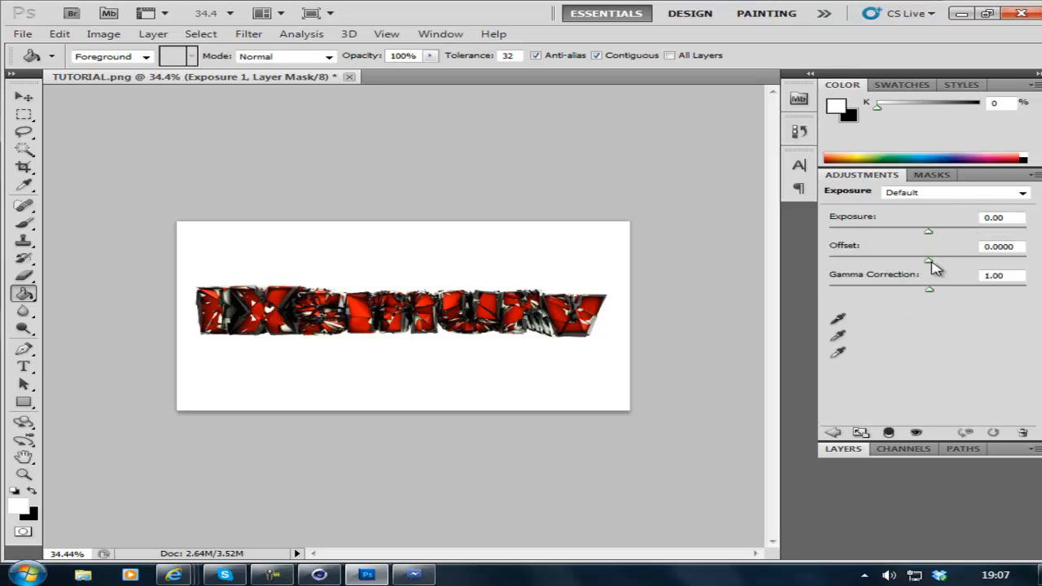
drag(928, 232, 936, 231)
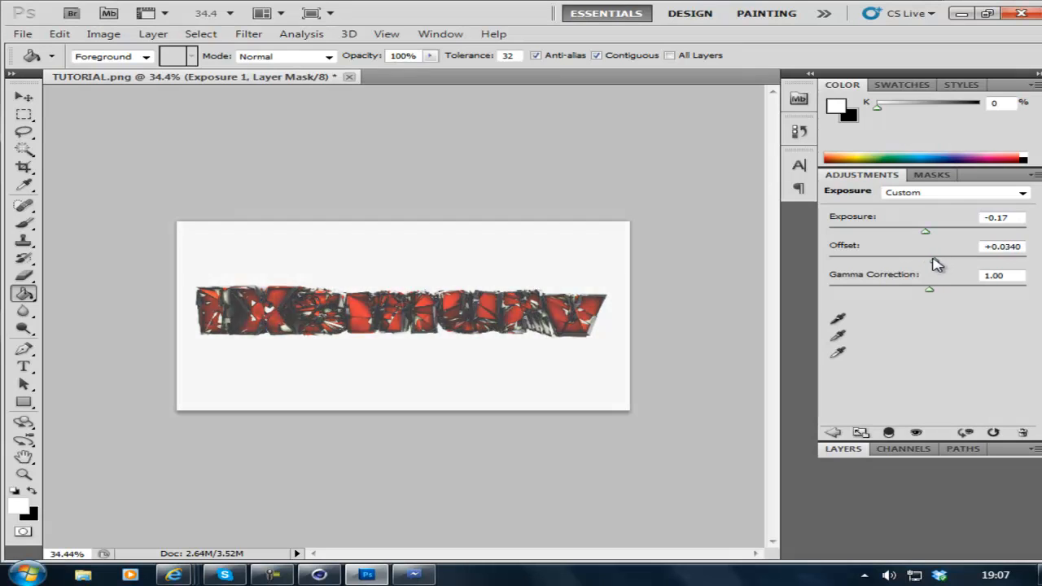
drag(925, 260, 921, 261)
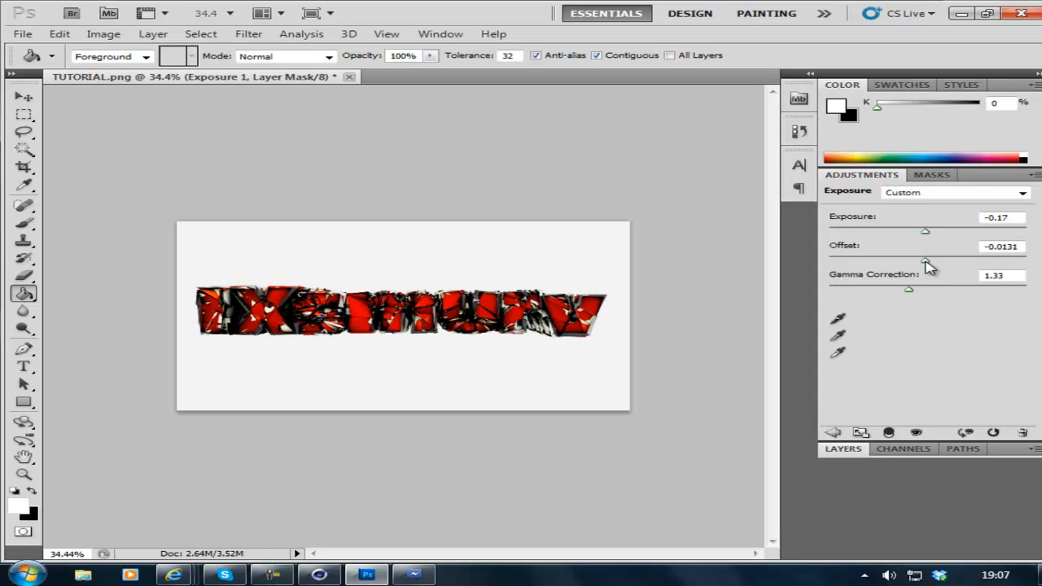
drag(925, 231, 919, 231)
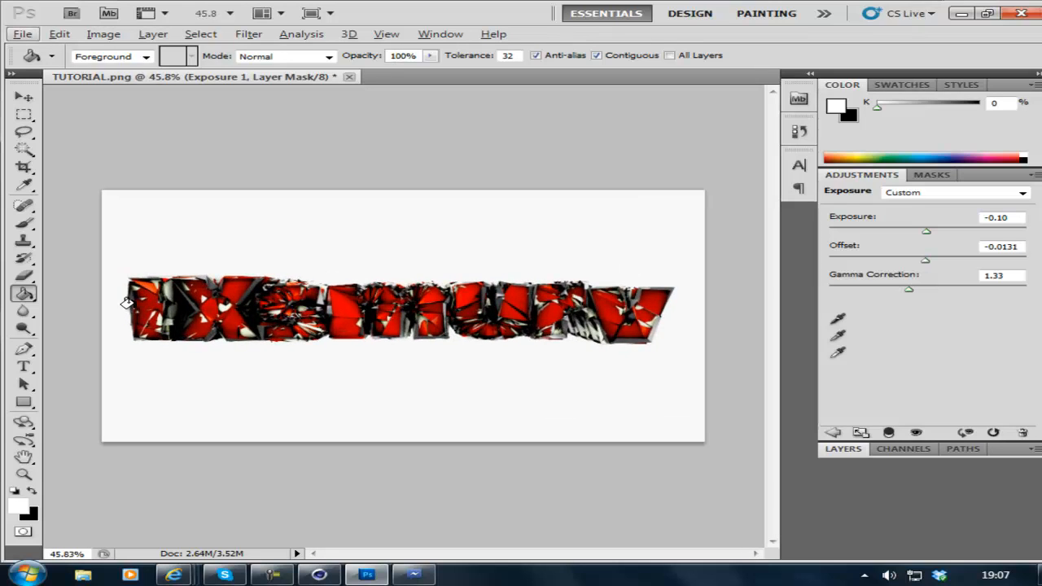
mouse_move(452, 420)
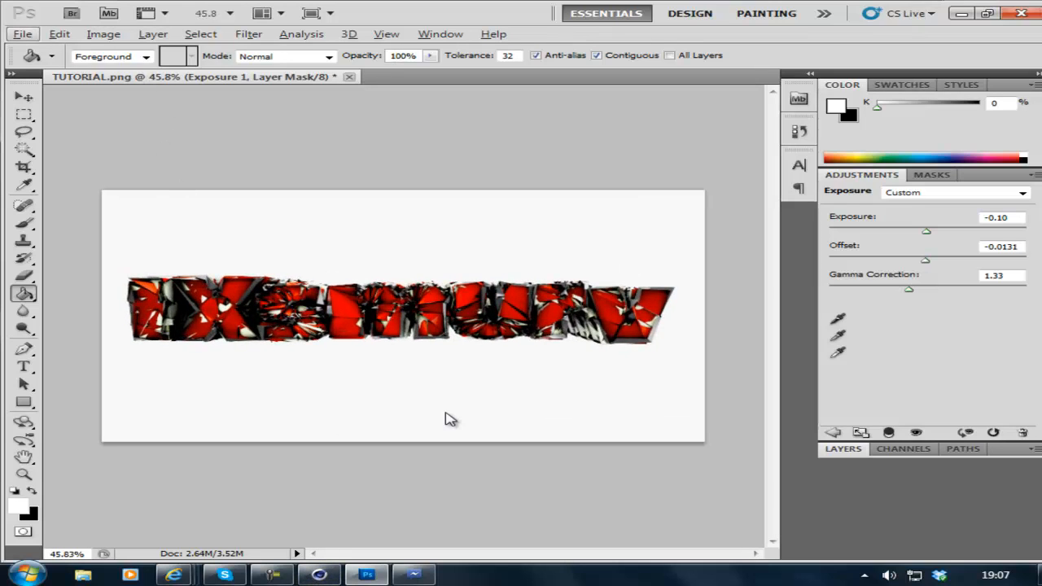
Reveal the Layers panel listing Exposure 1, Curves 1 and Brightness/Contrast above the image layers.
click(844, 192)
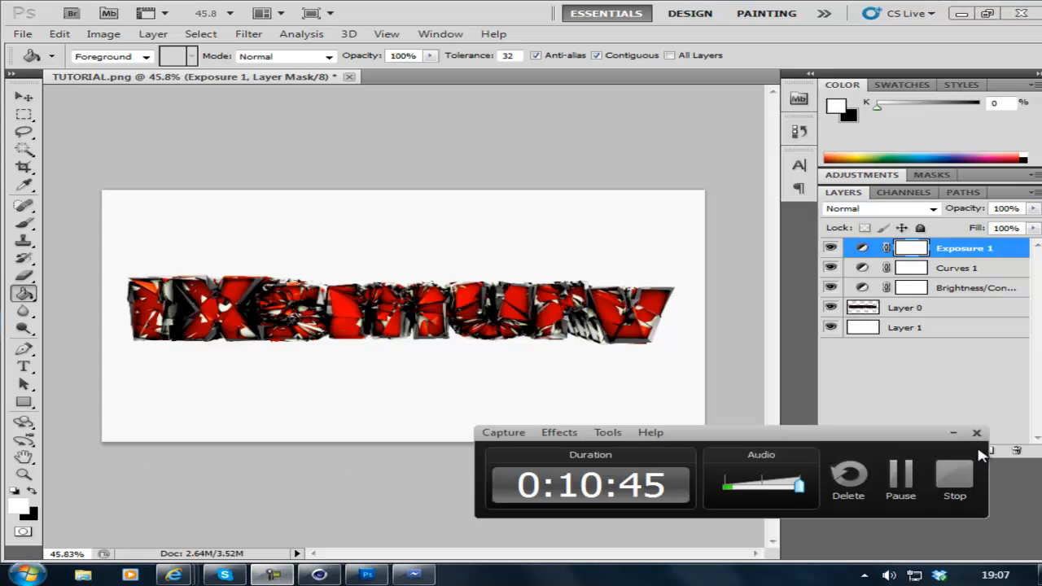
mouse_move(954, 476)
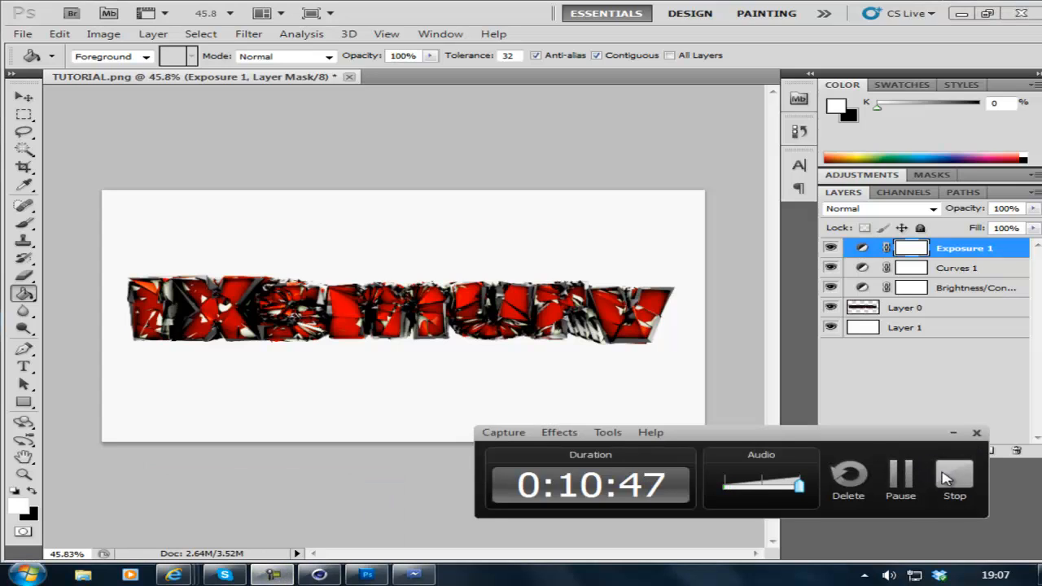